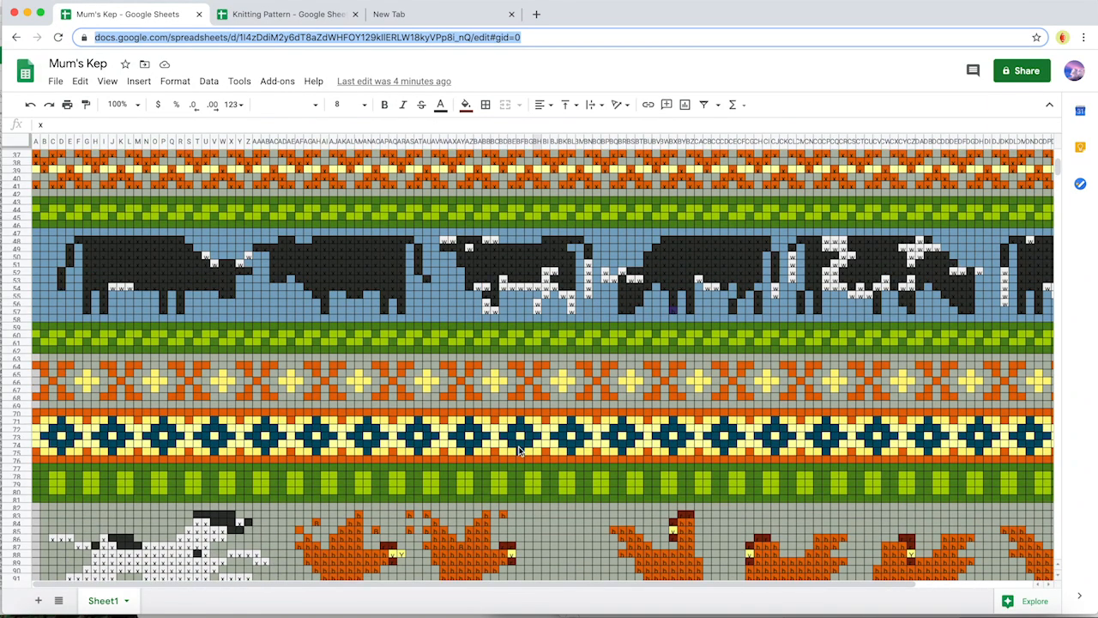
# - Scroll through the finished Mum's Kep colourwork chart to review its motif bands
pyautogui.scroll(3)
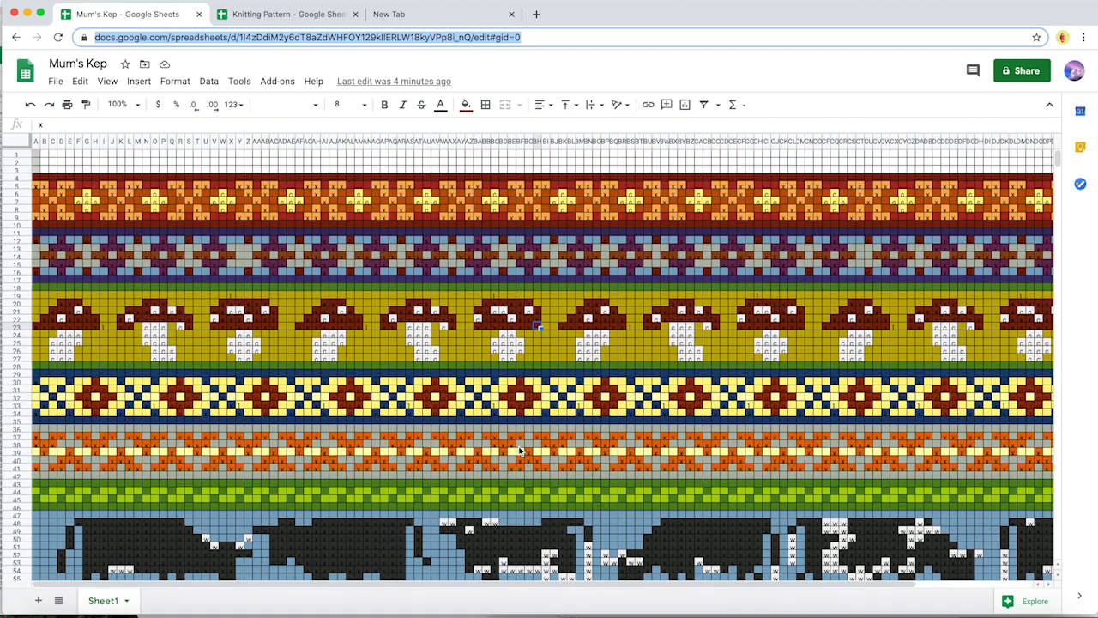
pyautogui.scroll(-3)
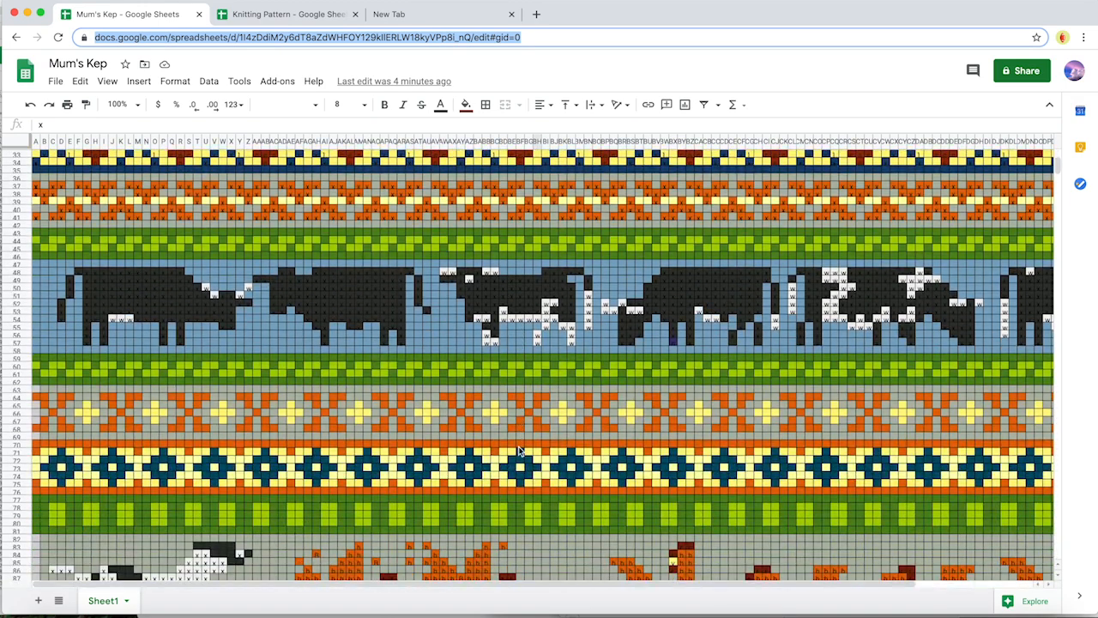
pyautogui.scroll(-3)
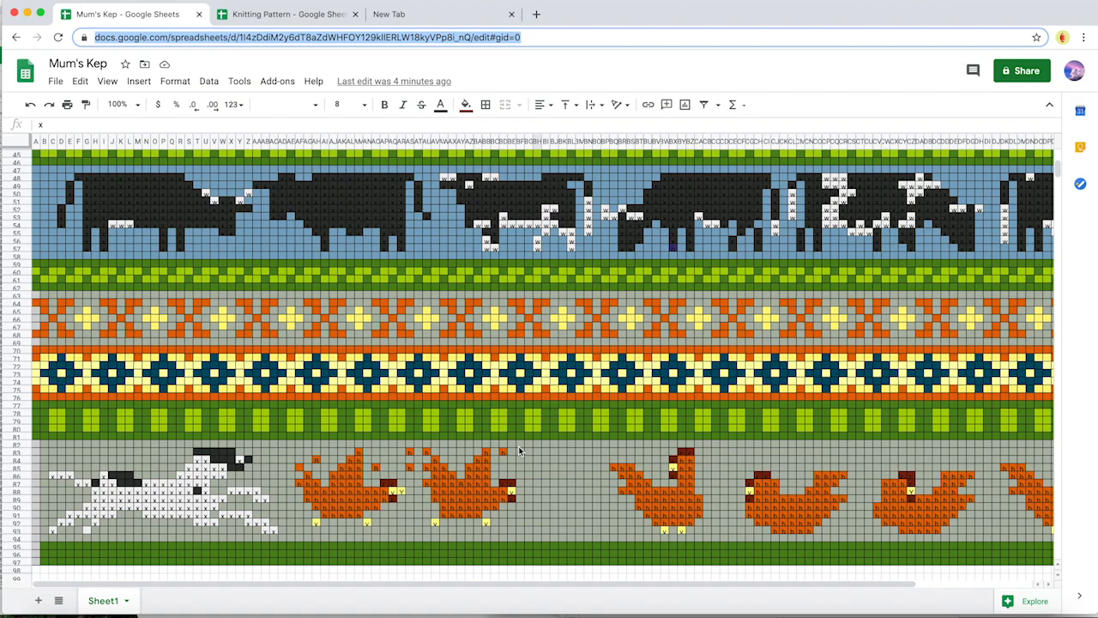
pyautogui.moveTo(317, 267)
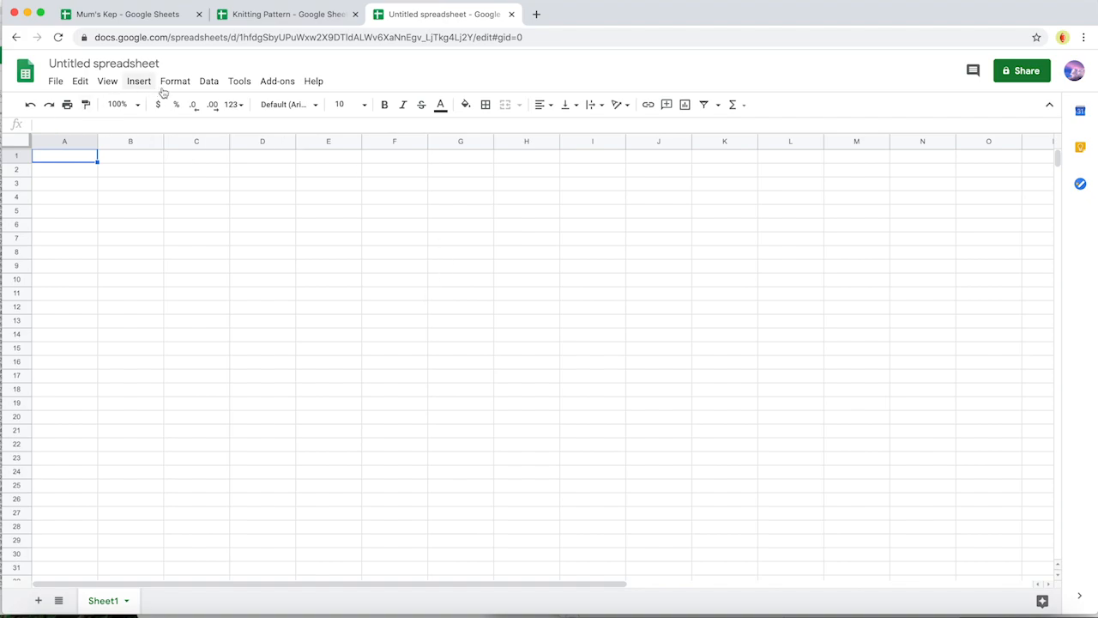
# - Rename the spreadsheet 'Knitting Pattern' and begin selecting rows from row 1 down to 100
pyautogui.click(103, 63)
pyautogui.write('Knitting Pattern')
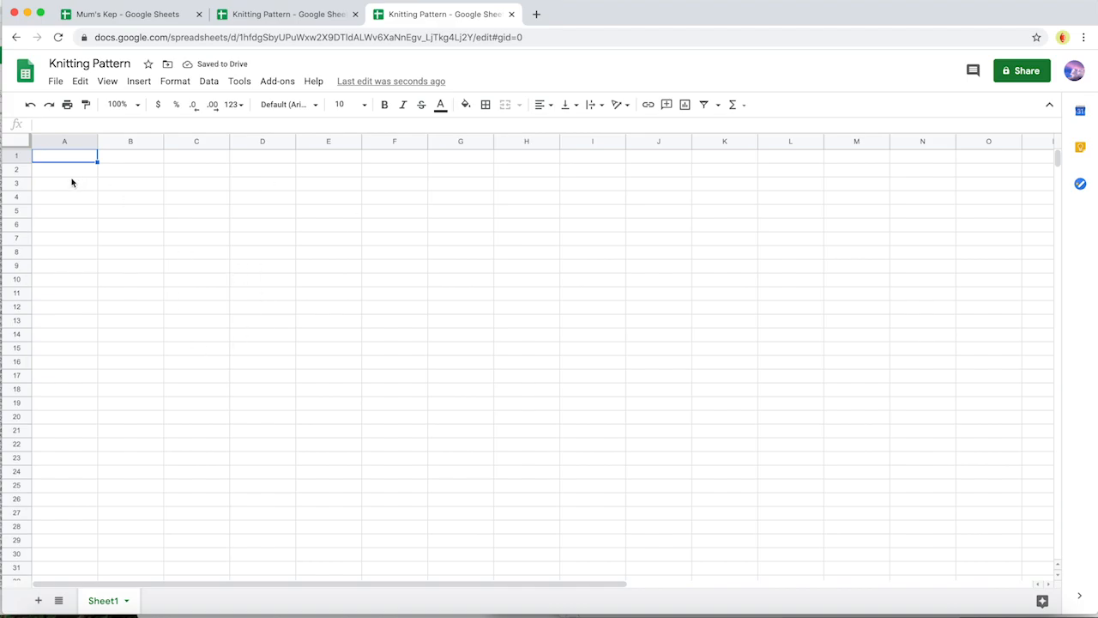
pyautogui.click(15, 155)
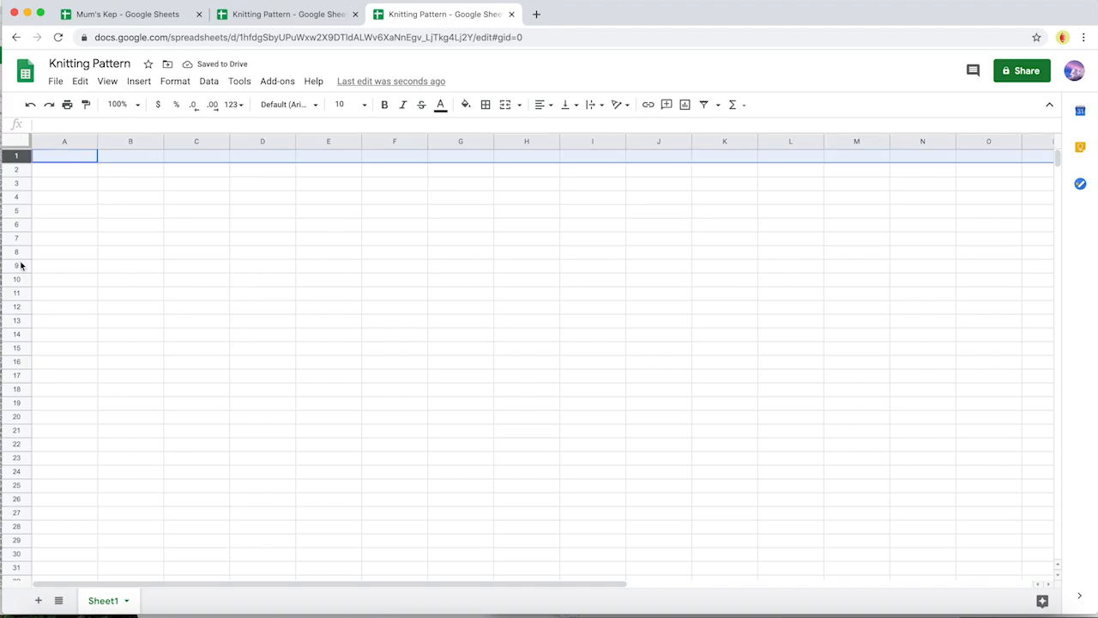
pyautogui.scroll(-3)
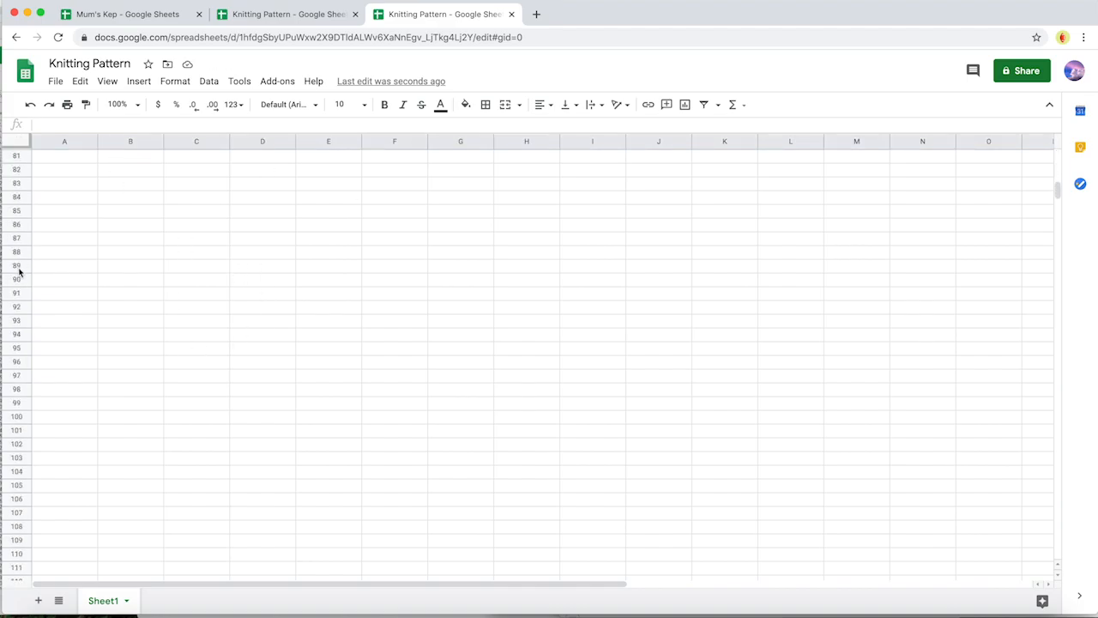
pyautogui.scroll(-3)
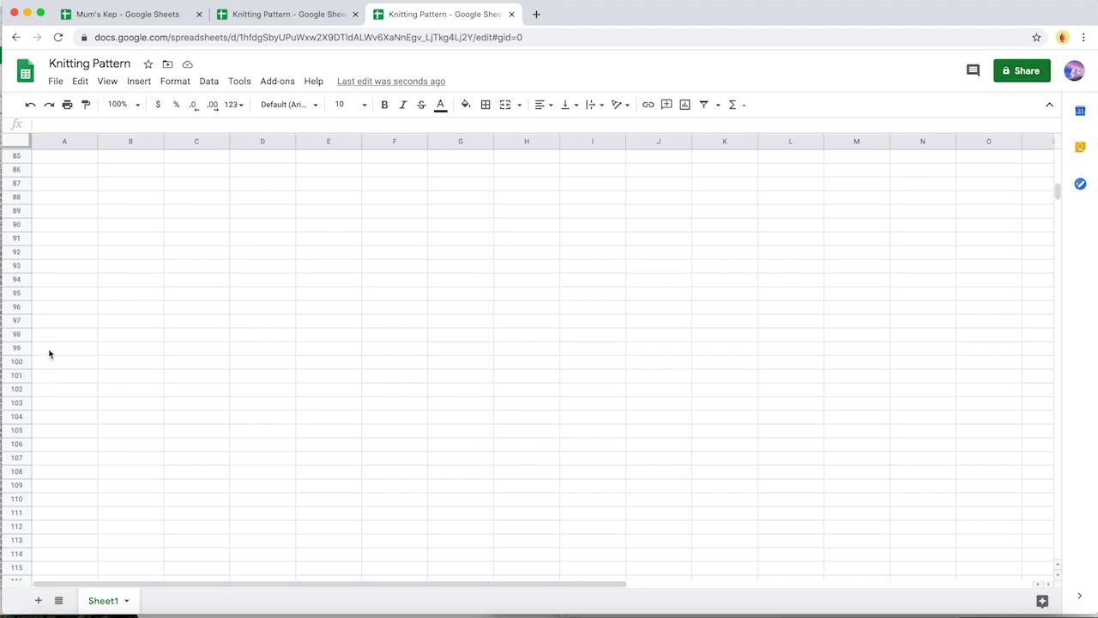
# - Resize rows 1–100 to a small uniform height via Resize rows
pyautogui.moveTo(15, 154); pyautogui.dragTo(15, 361)
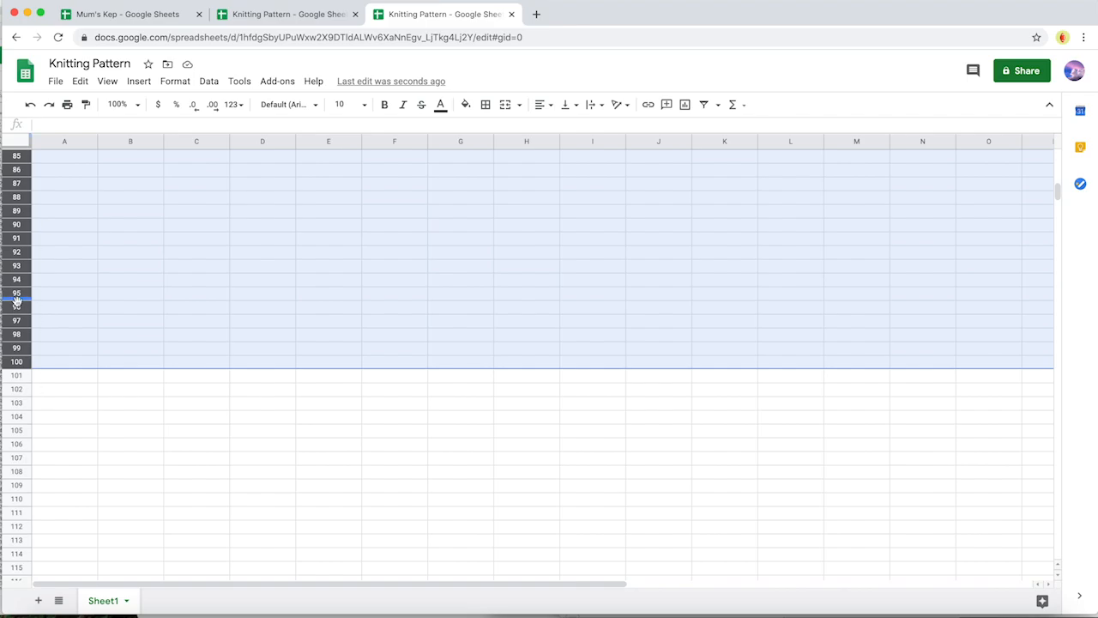
pyautogui.rightClick(15, 294)
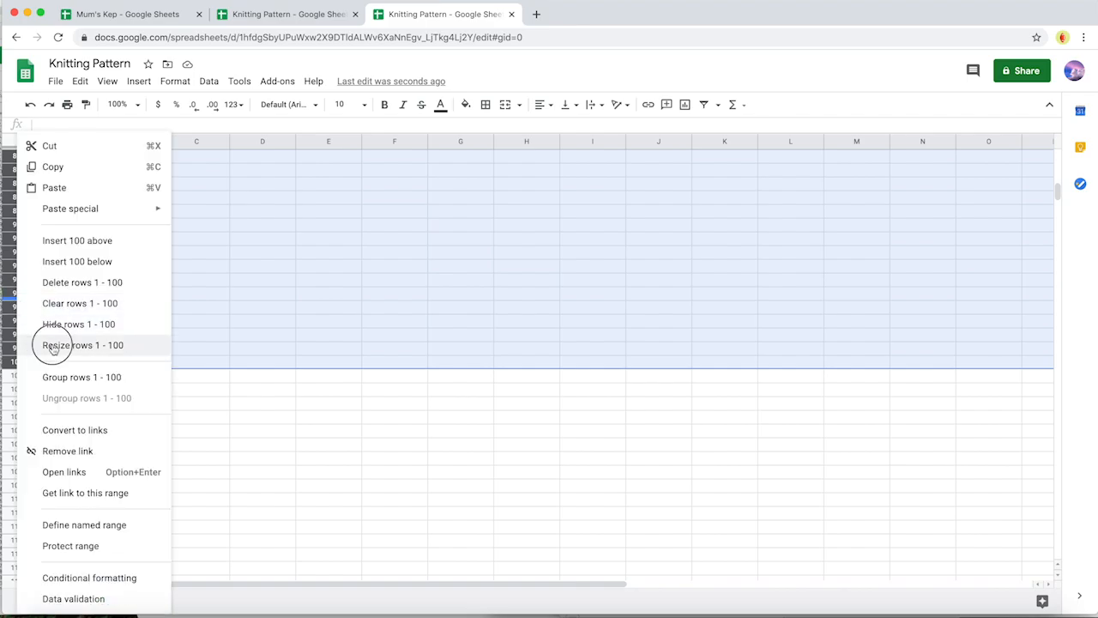
pyautogui.click(83, 343)
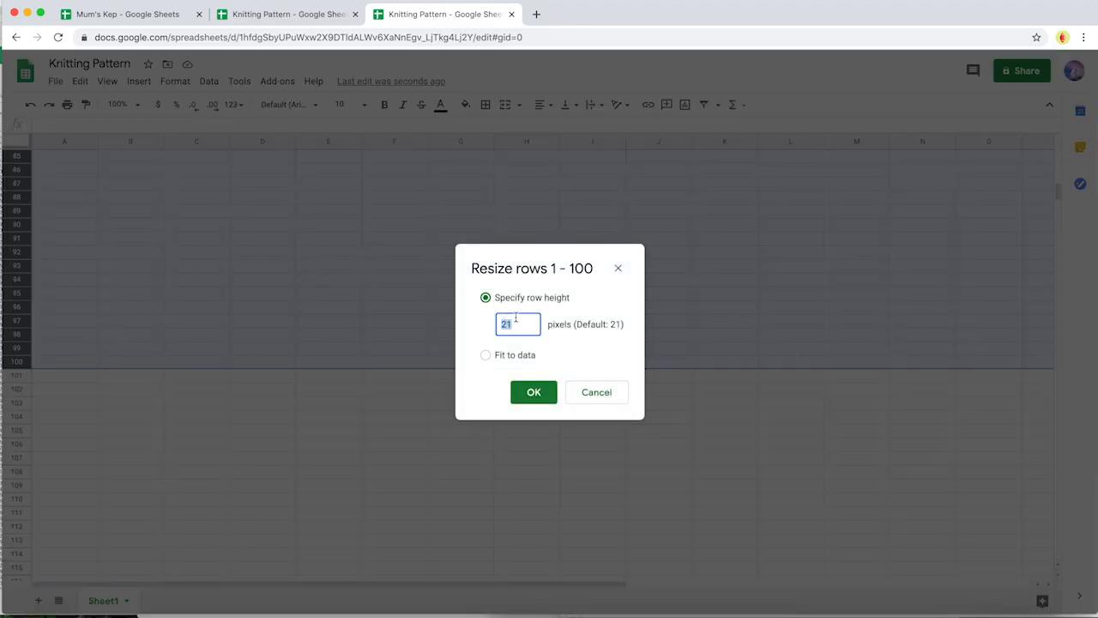
pyautogui.click(532, 391)
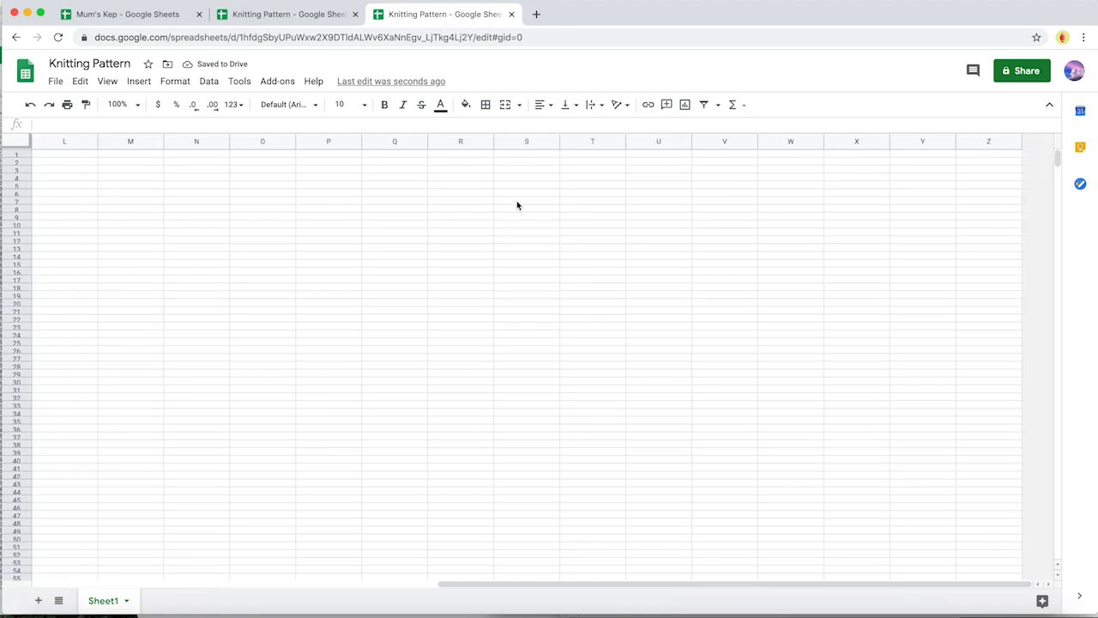
pyautogui.moveTo(981, 162)
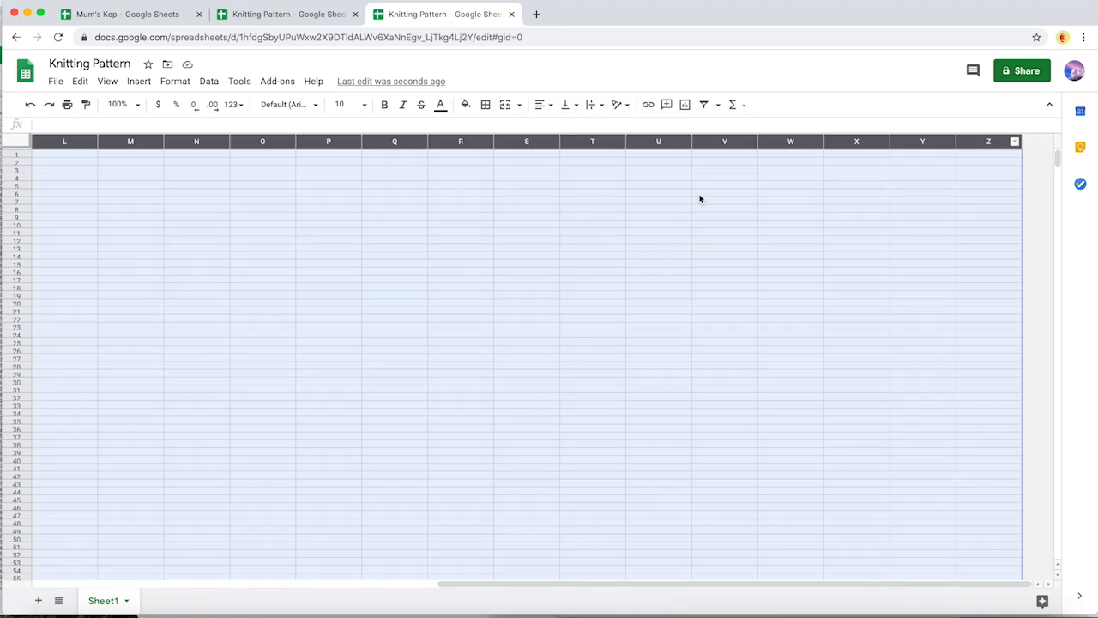
# - Resize columns A–Z to a narrow width so cells form squares
pyautogui.rightClick(700, 199)
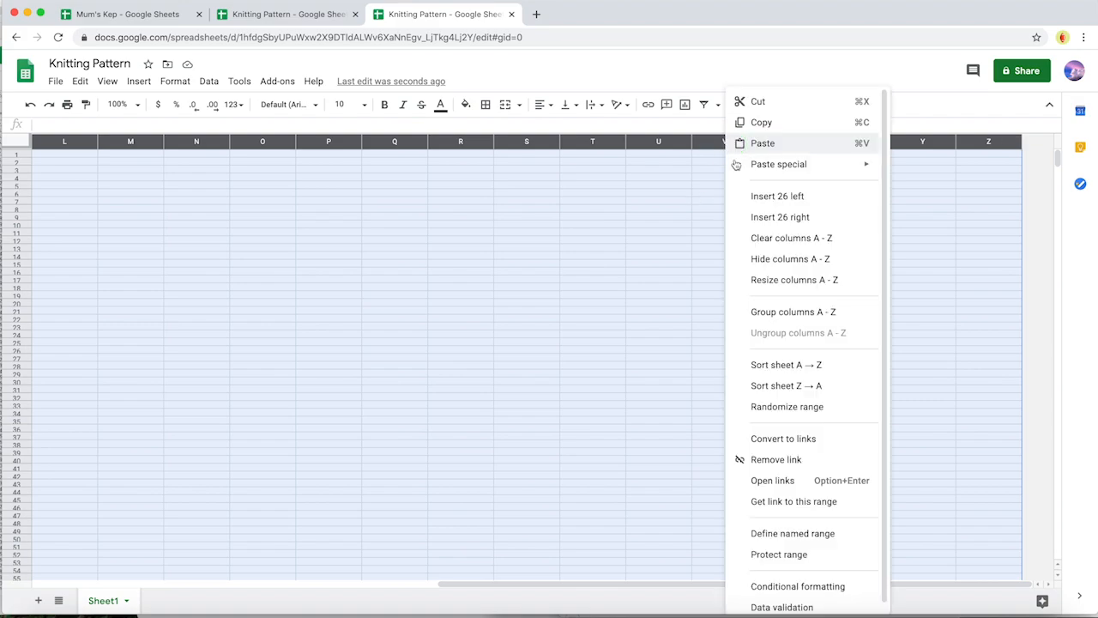
pyautogui.click(792, 278)
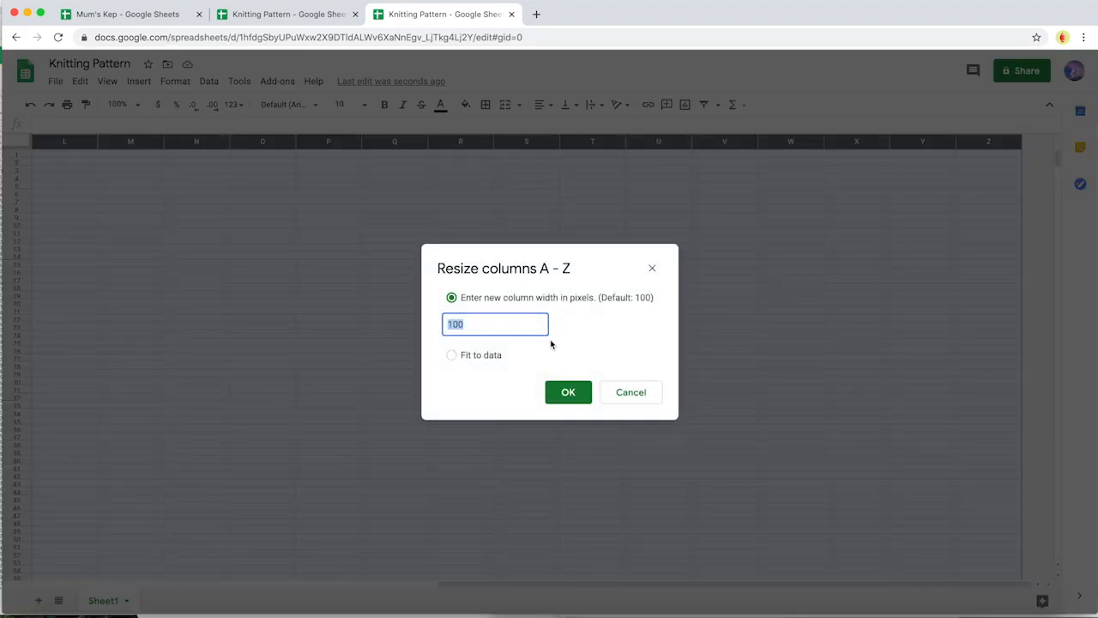
pyautogui.click(568, 391)
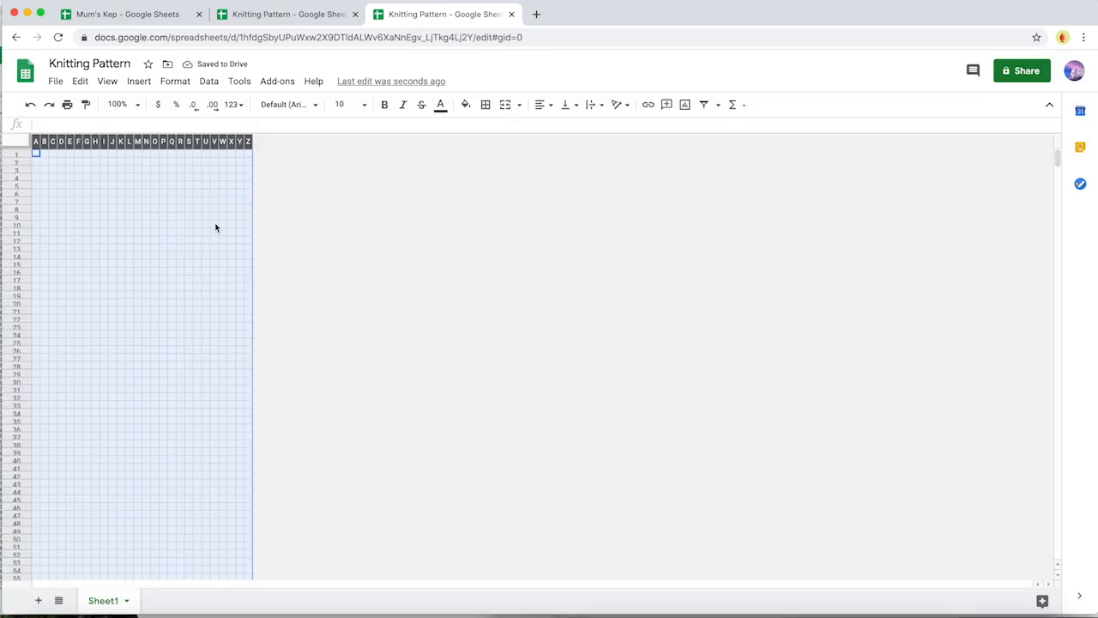
pyautogui.moveTo(120, 147)
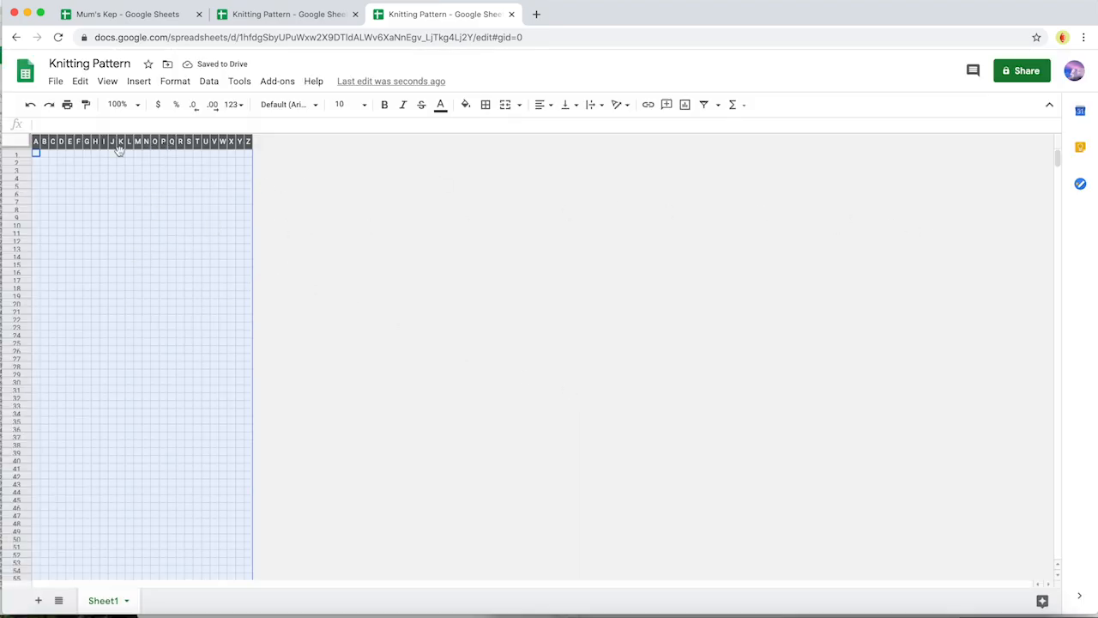
# - Insert 26 columns right and 26 columns left to widen the grid
pyautogui.rightClick(121, 151)
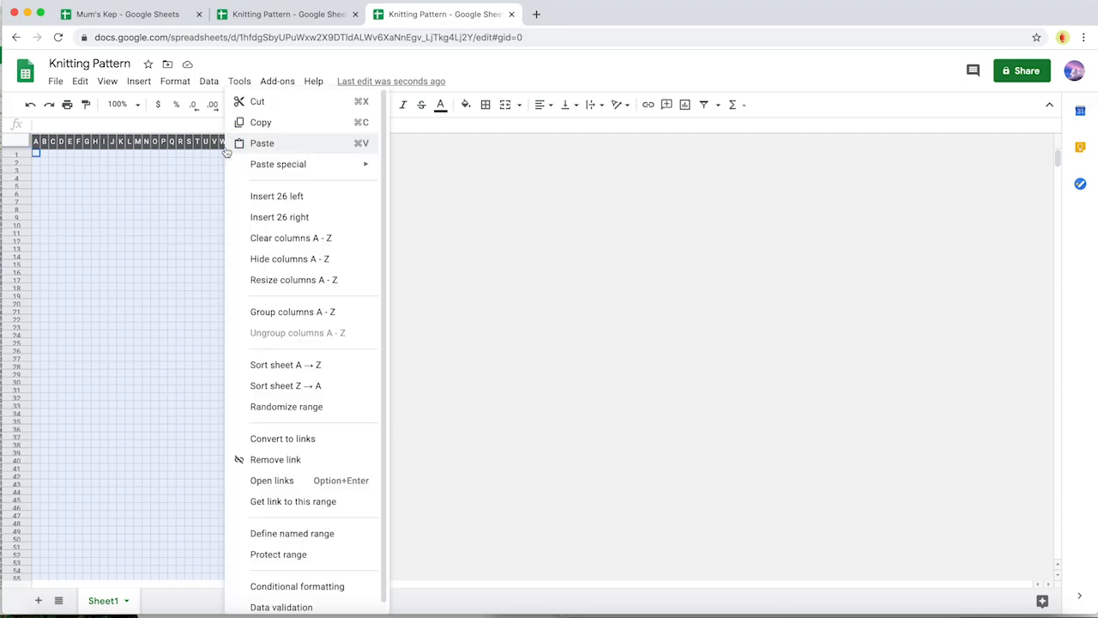
pyautogui.moveTo(278, 216)
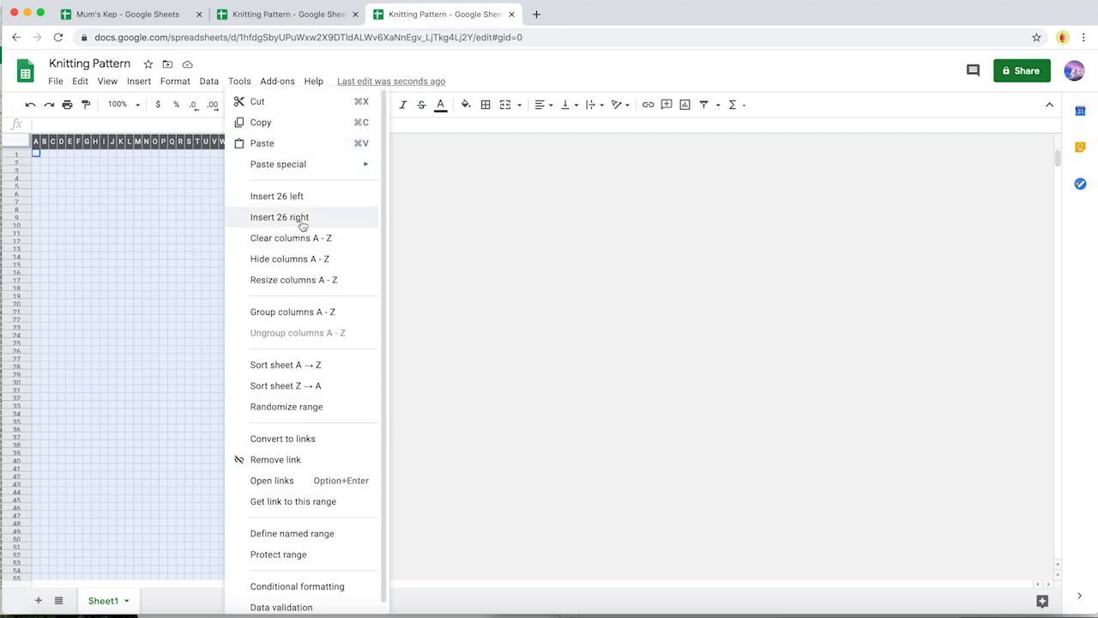
pyautogui.click(278, 216)
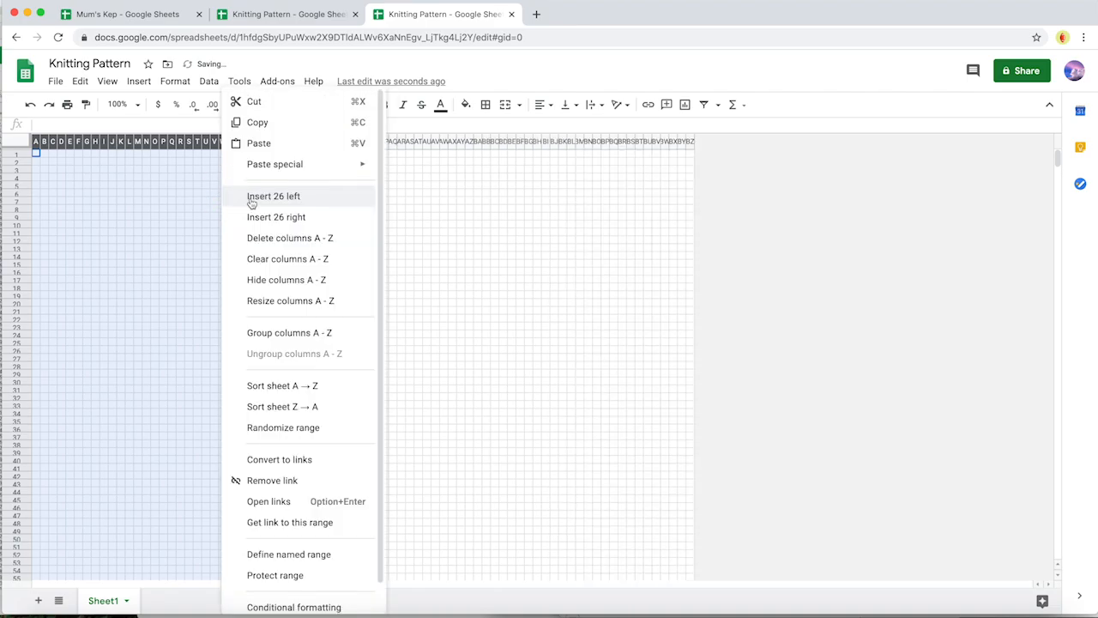
pyautogui.click(275, 196)
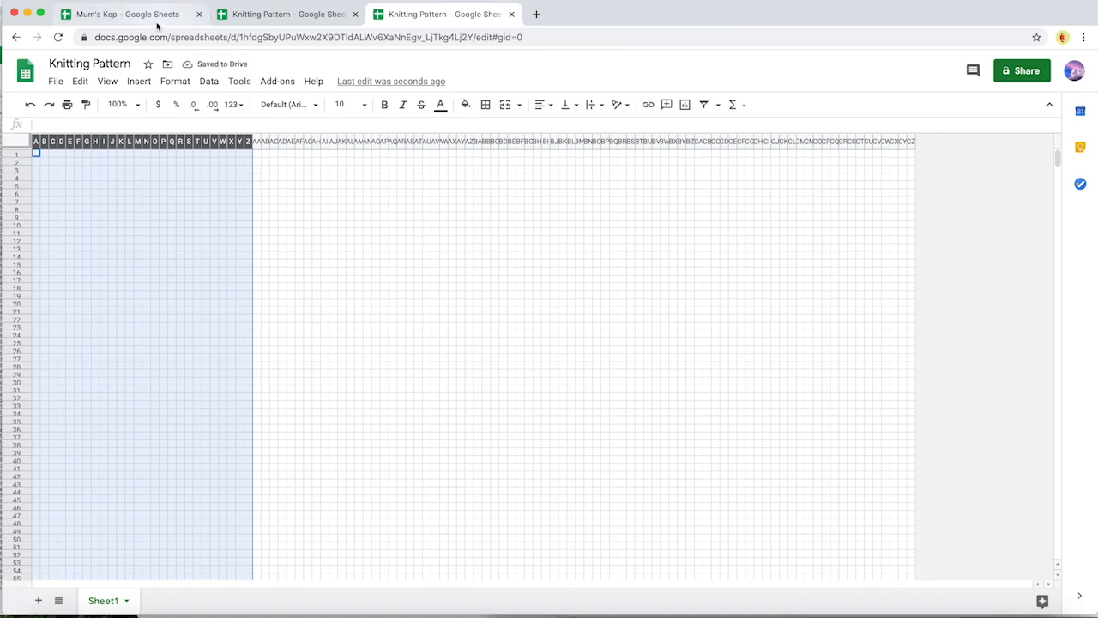
# - Fill rows 1–6 across the grid with a dark grey colour
pyautogui.click(127, 14)
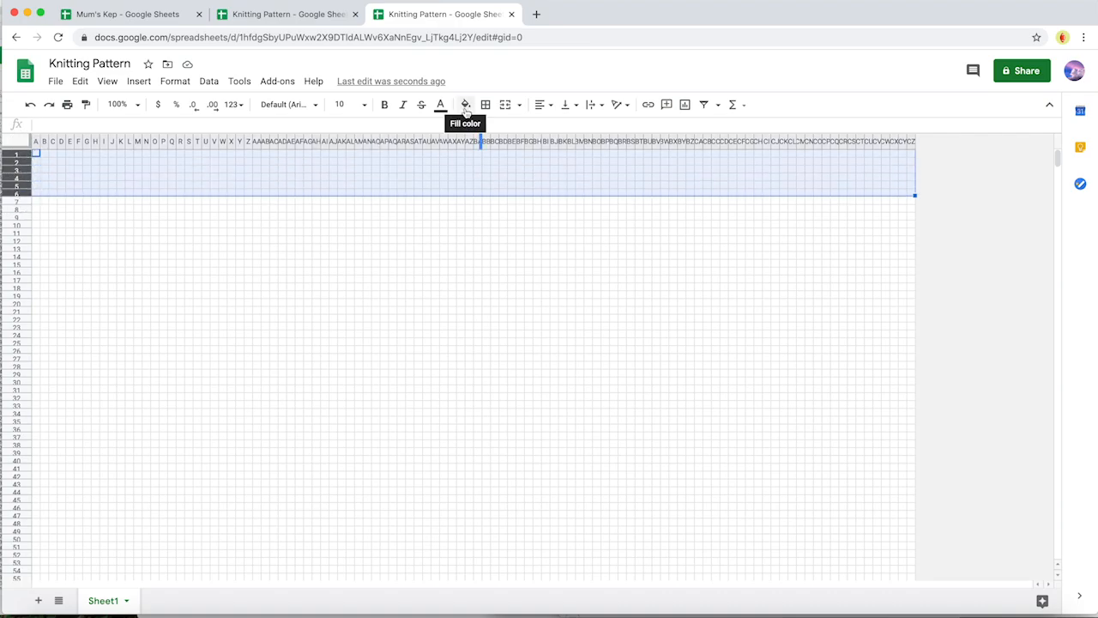
pyautogui.click(465, 105)
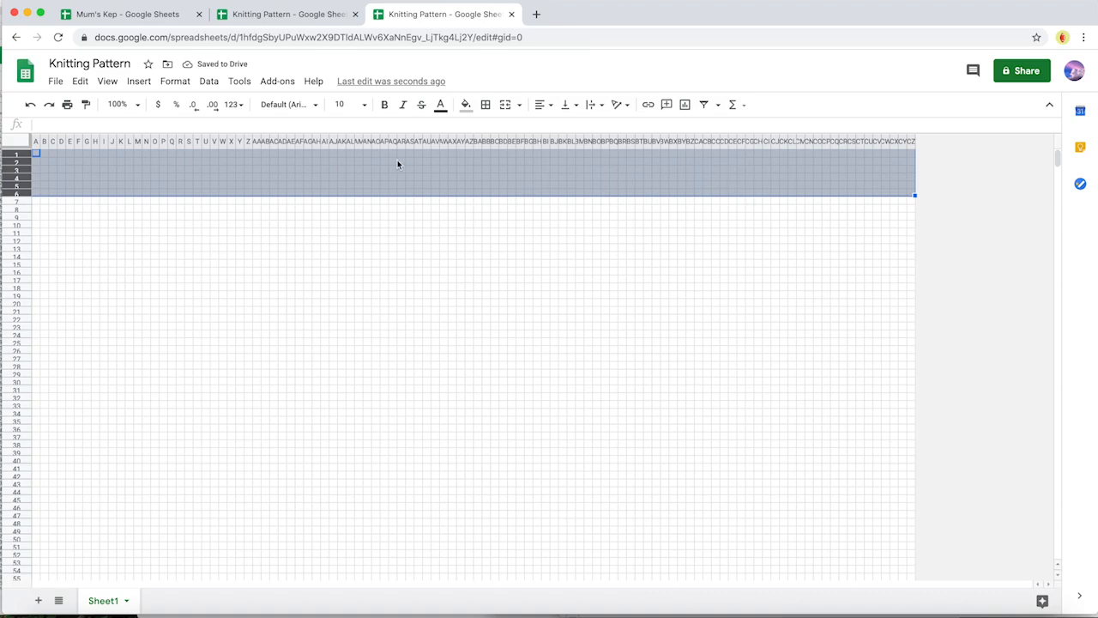
pyautogui.moveTo(113, 192)
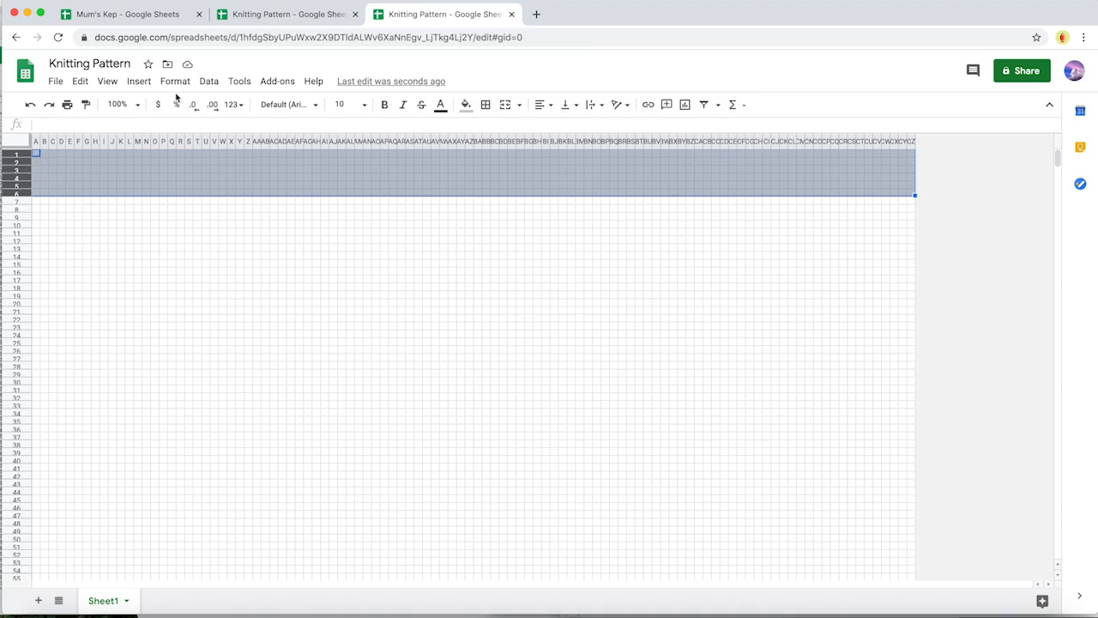
# - Create a conditional formatting rule on A1:CZ6 for 'Text is exactly' x
pyautogui.click(175, 81)
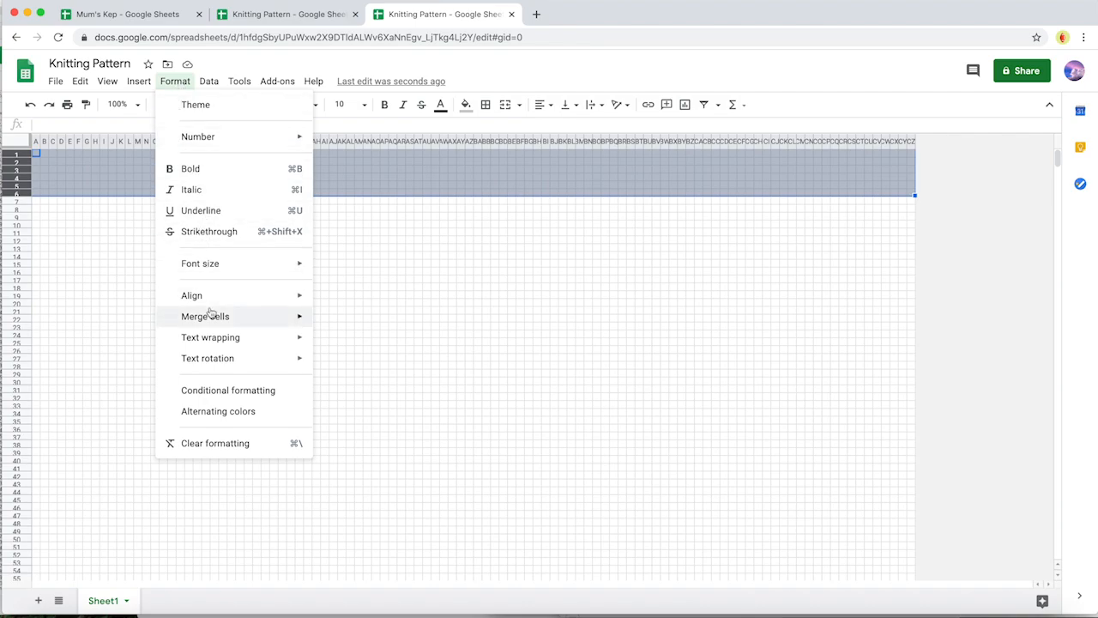
pyautogui.click(228, 389)
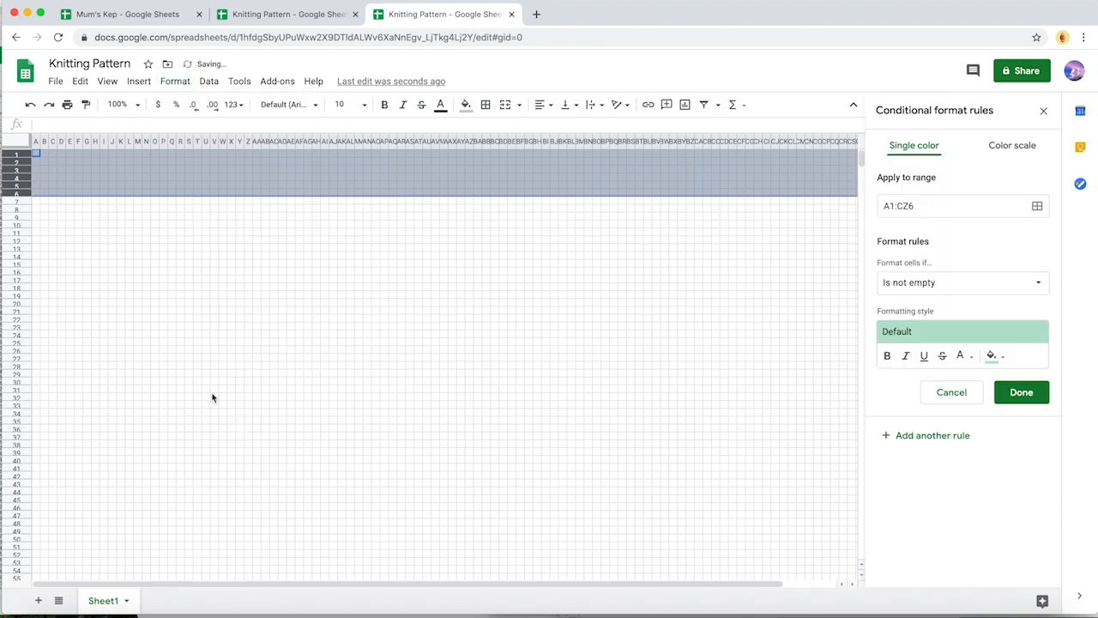
pyautogui.moveTo(892, 185)
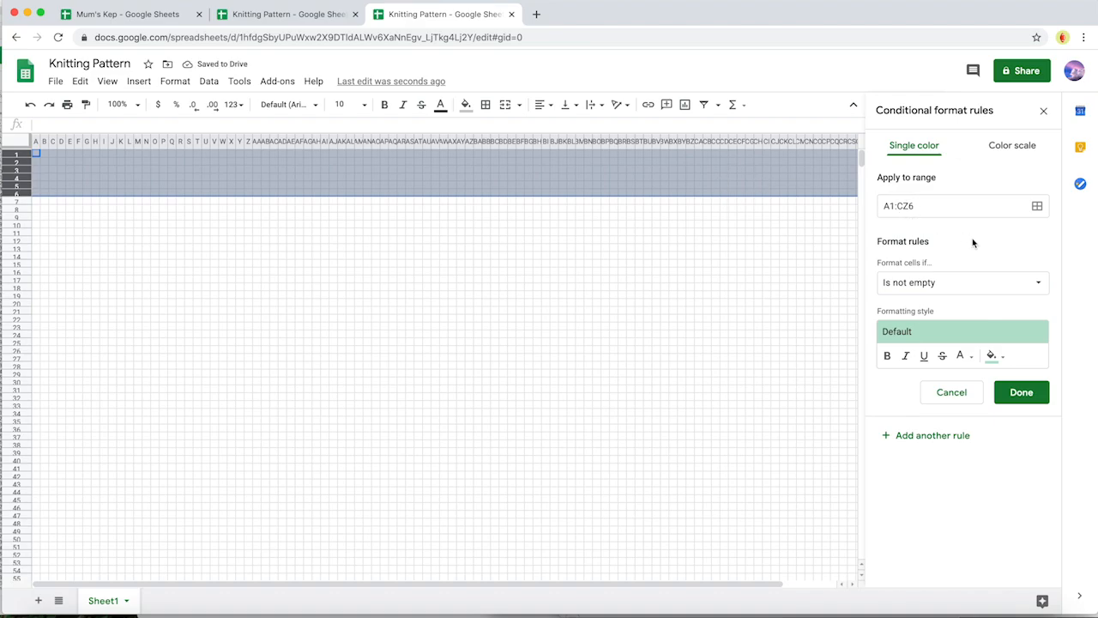
pyautogui.click(961, 281)
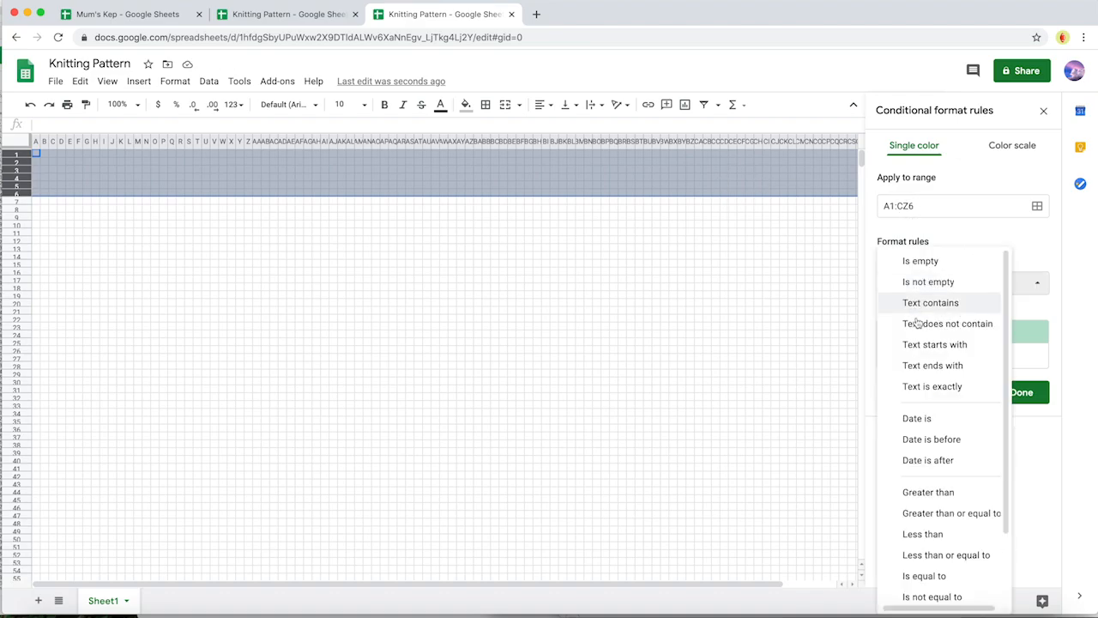
pyautogui.click(931, 386)
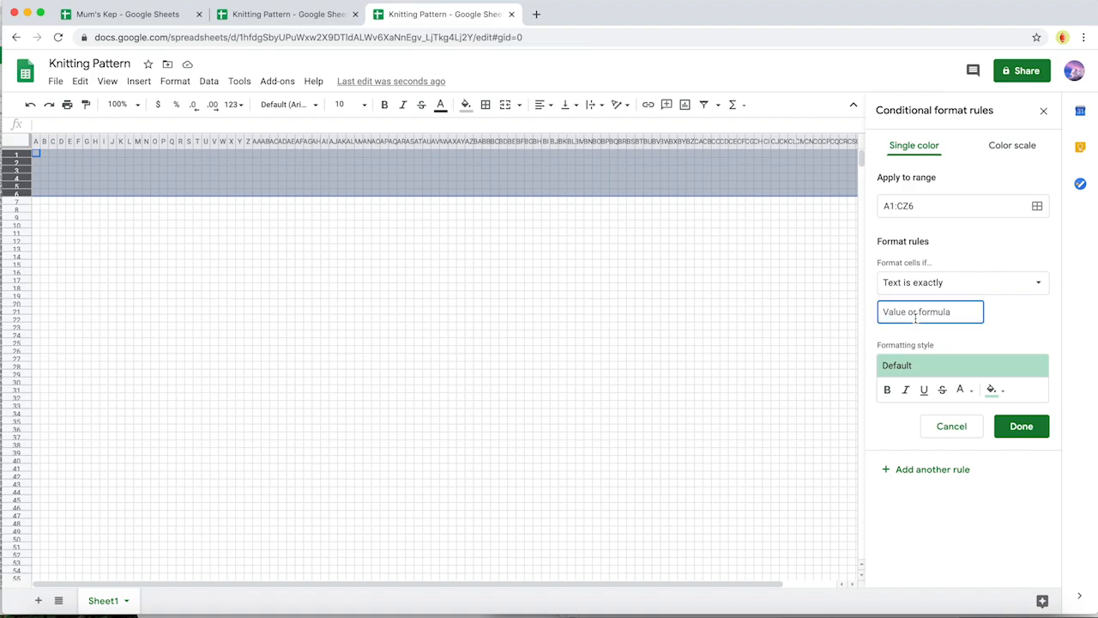
pyautogui.write('x')
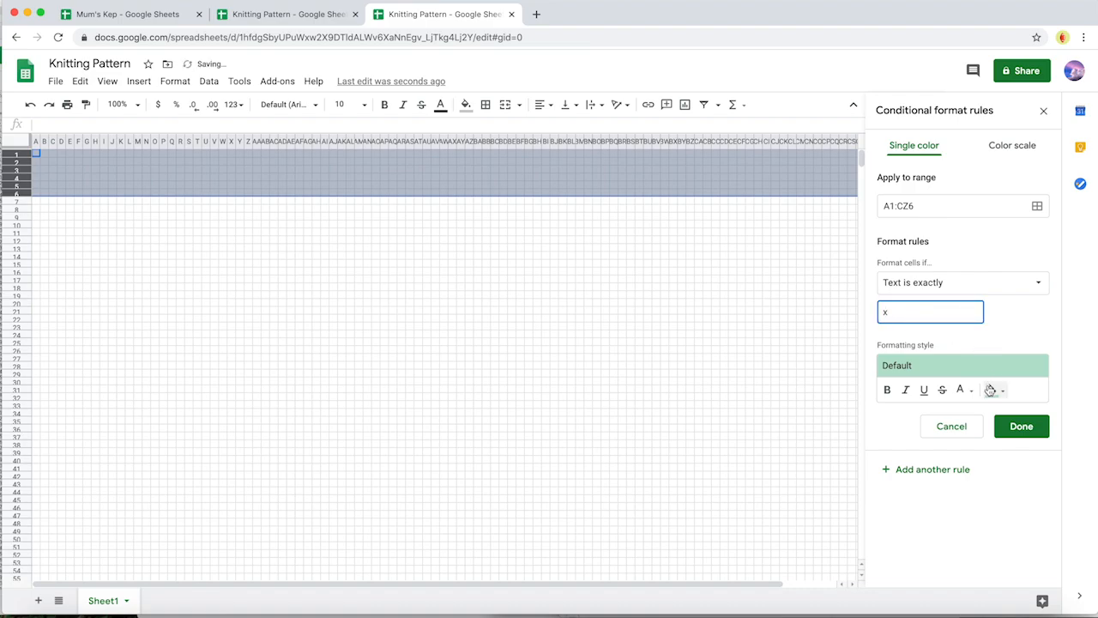
pyautogui.moveTo(992, 389)
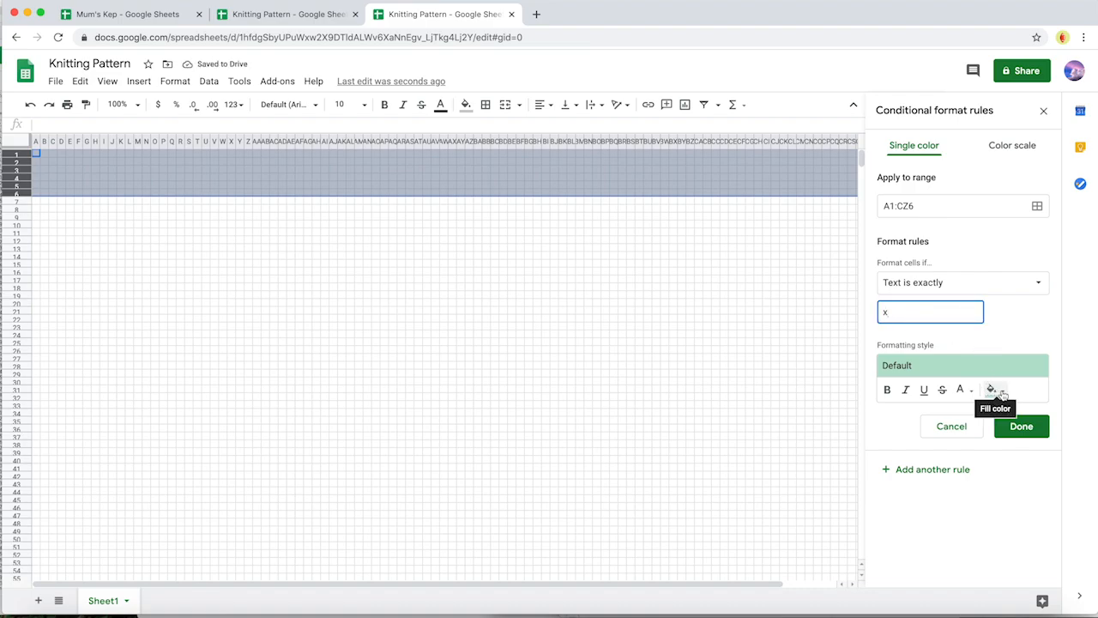
# - Set the rule's fill colour, trying a custom green then changing it to blue
pyautogui.click(992, 388)
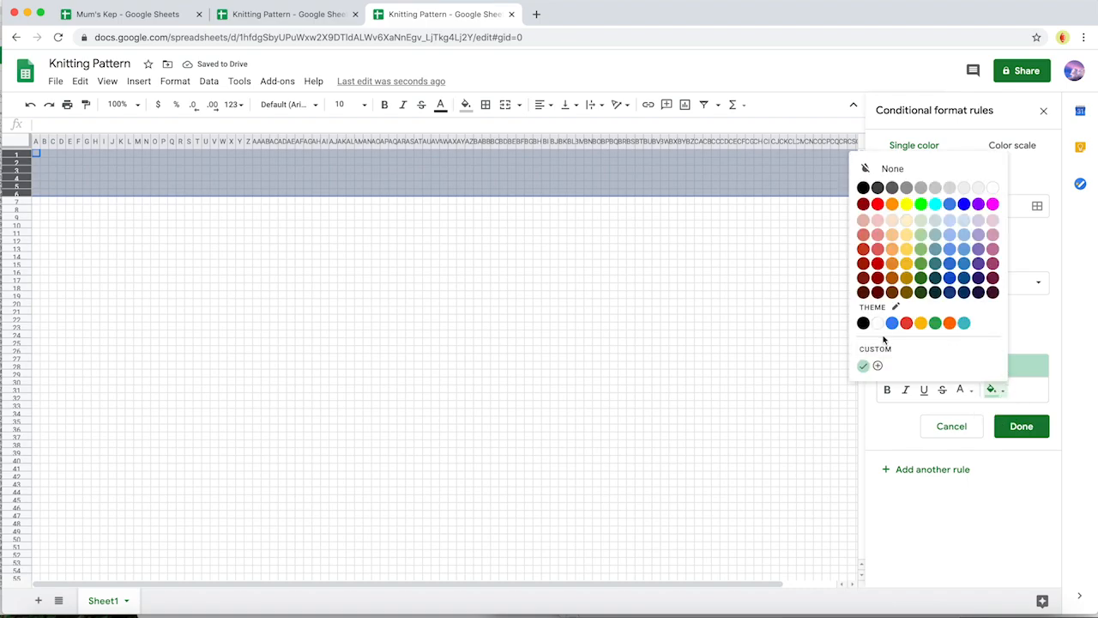
pyautogui.moveTo(892, 323)
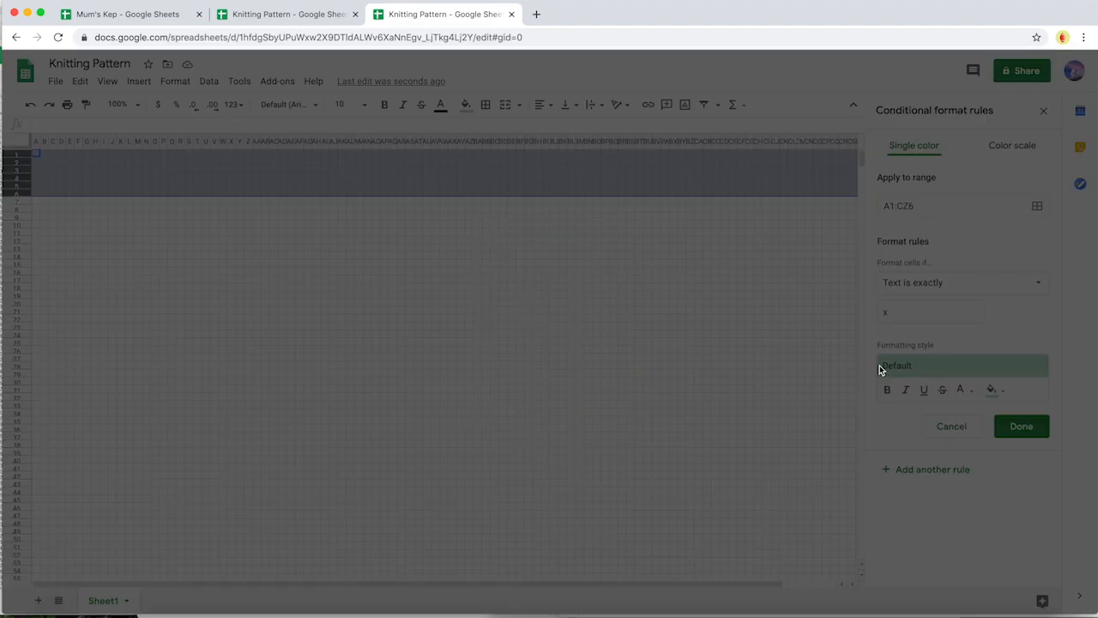
pyautogui.click(992, 390)
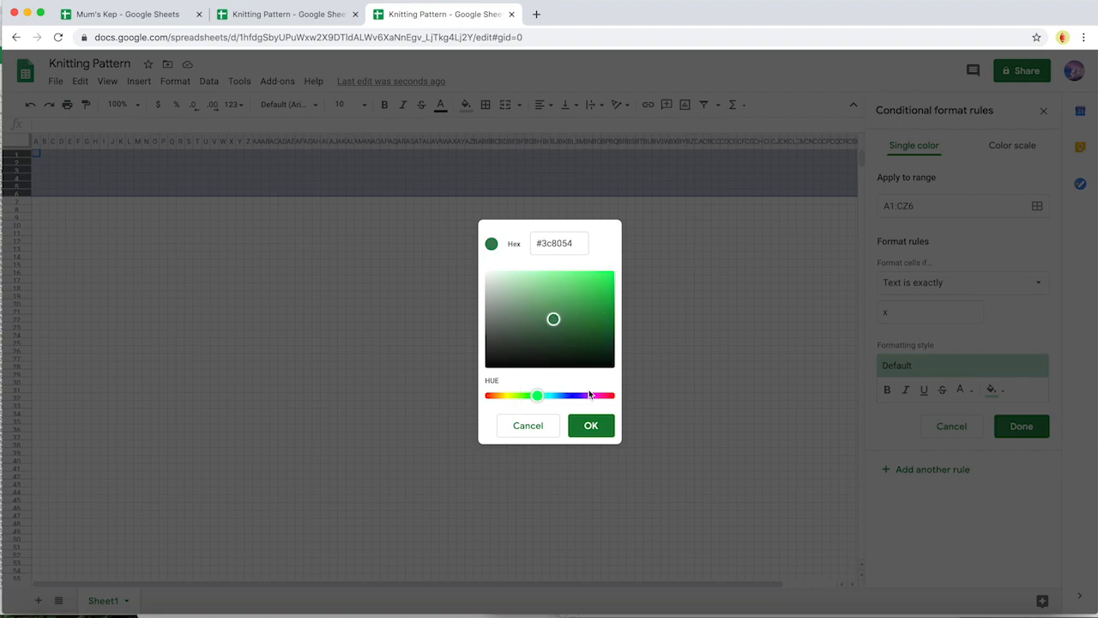
pyautogui.click(590, 425)
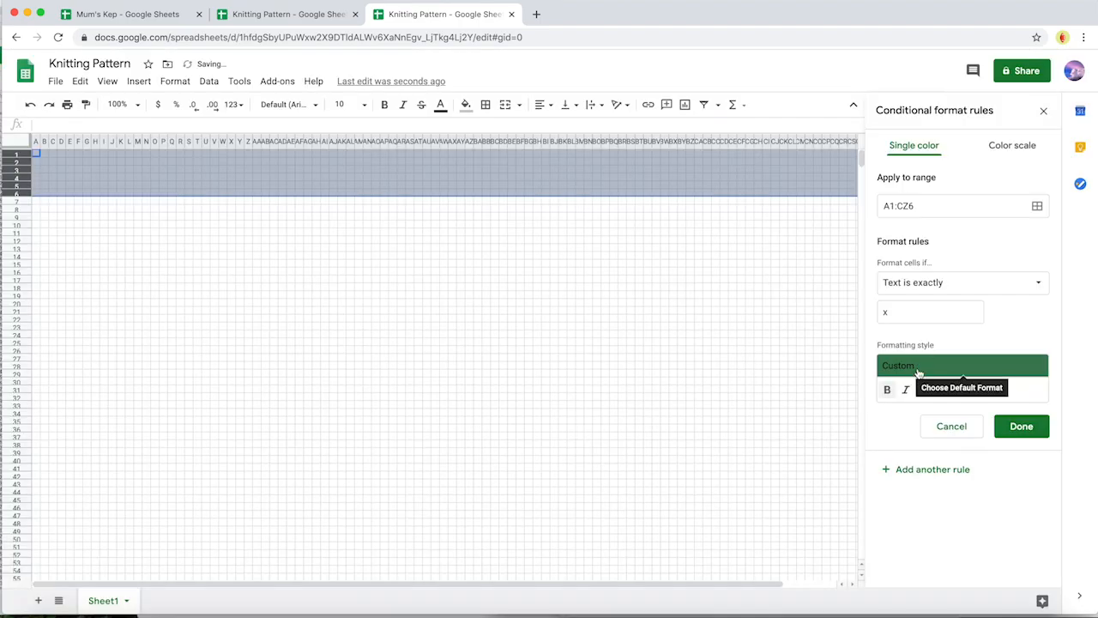
pyautogui.click(992, 389)
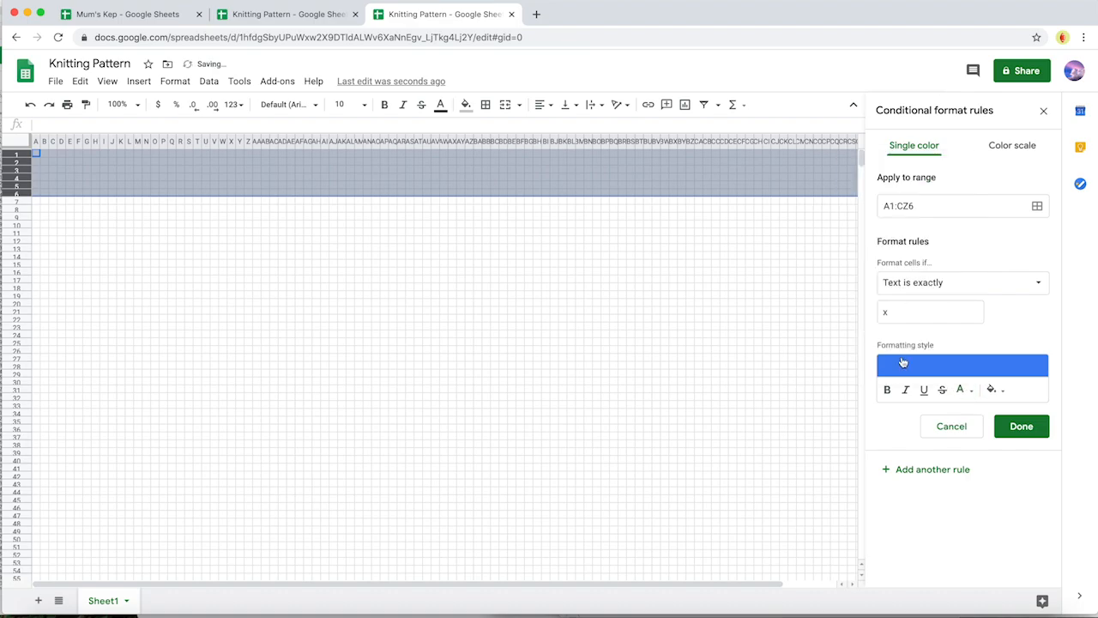
pyautogui.moveTo(933, 379)
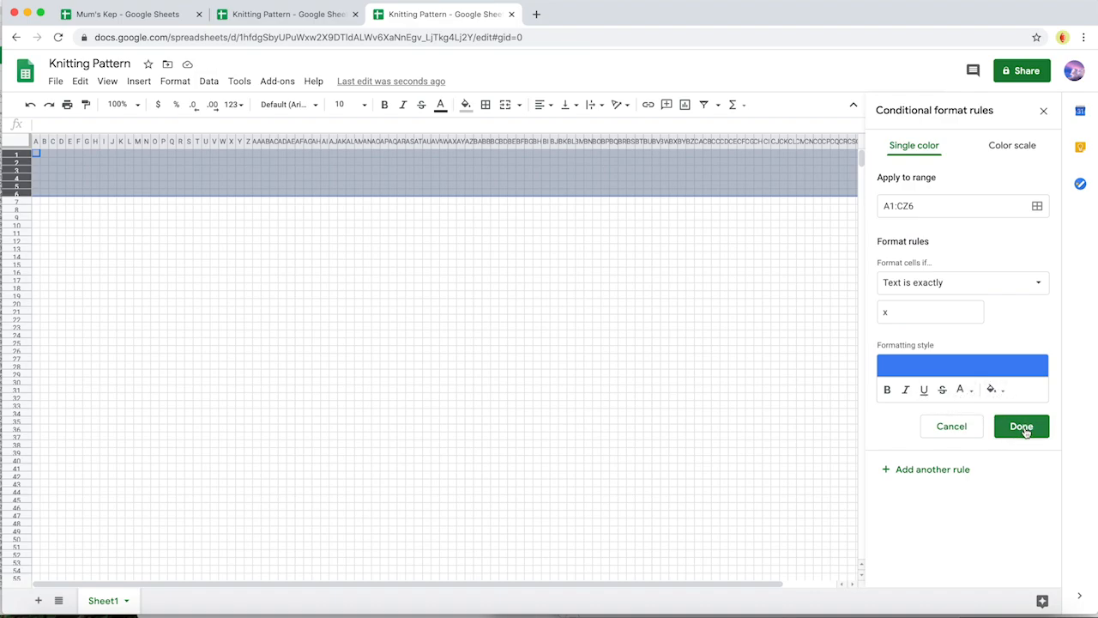
# - Save the x rule and add a second 'Text is exactly' c rule on A1:CZ6
pyautogui.click(1021, 426)
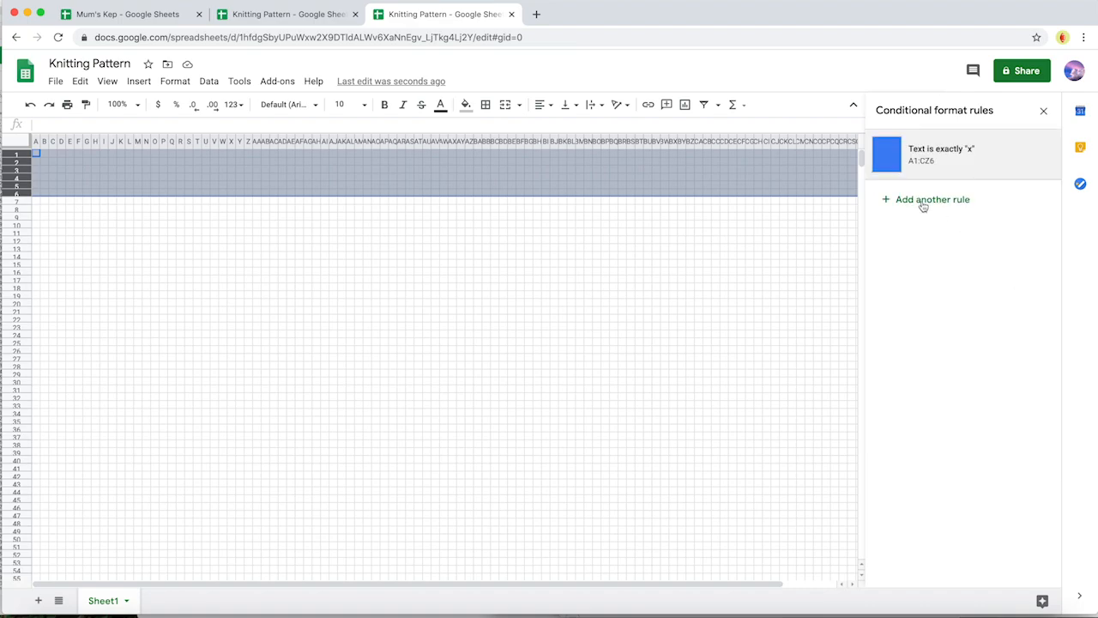
pyautogui.click(940, 154)
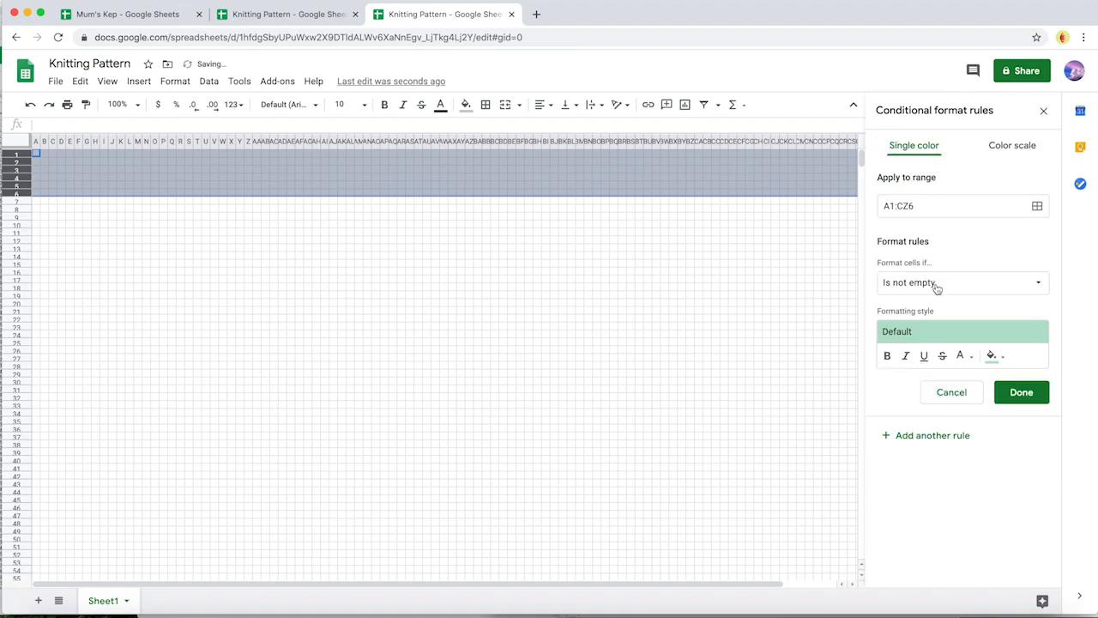
pyautogui.click(961, 281)
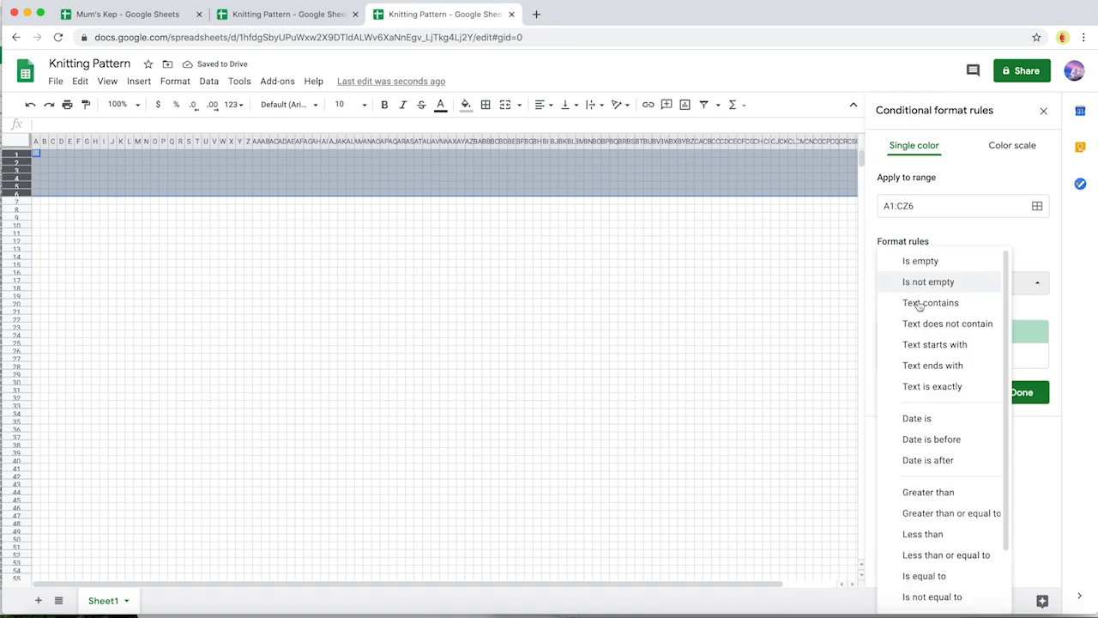
pyautogui.click(932, 386)
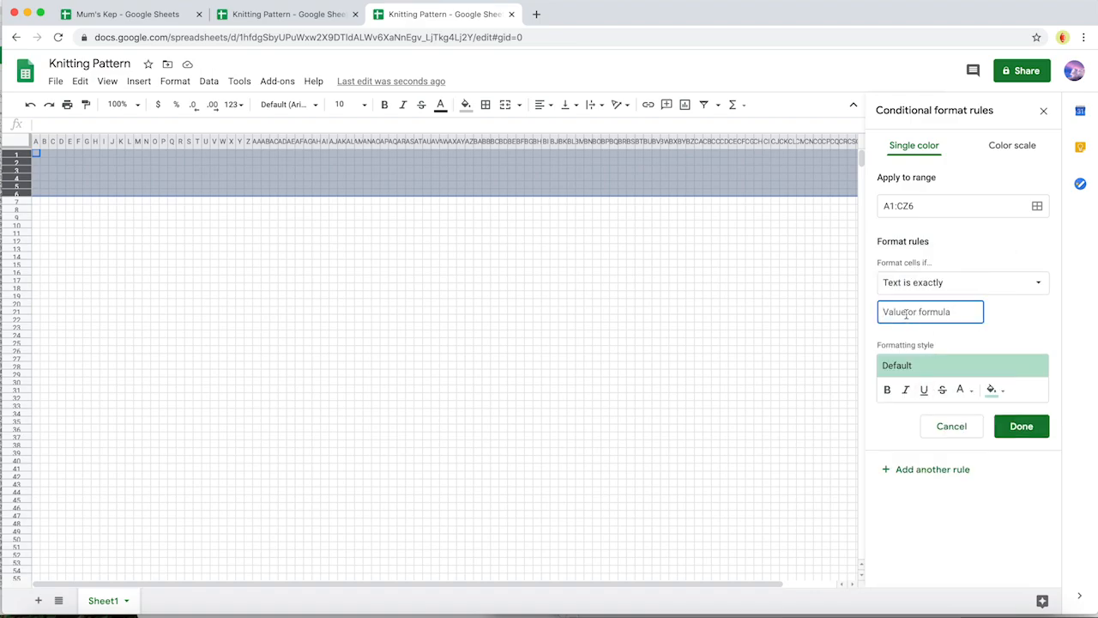
pyautogui.write('c')
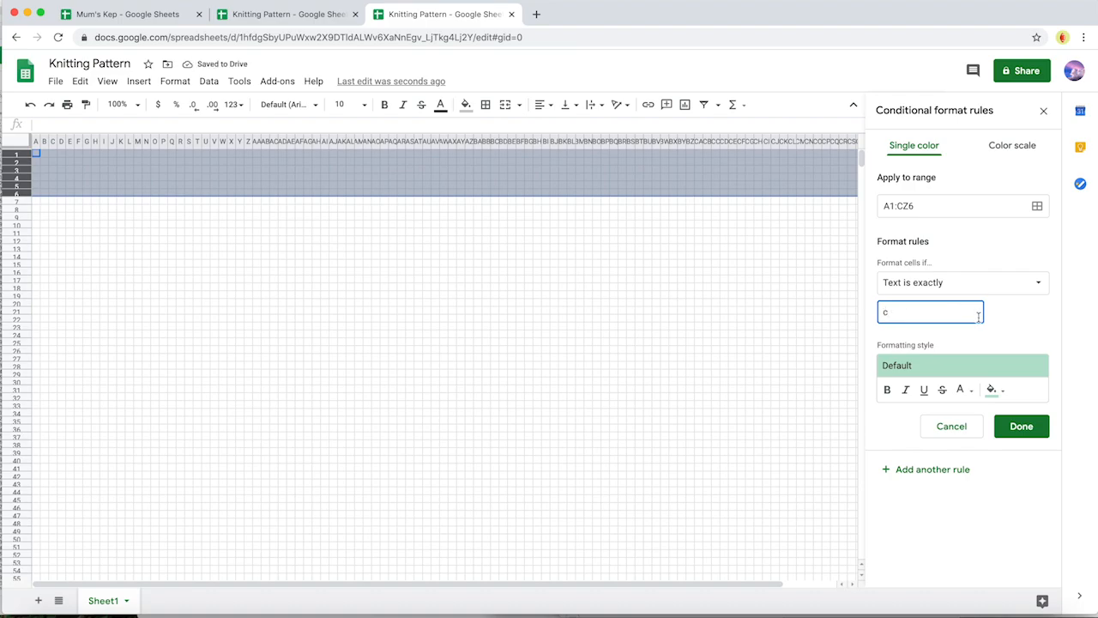
# - Give the c rule a black fill and save it
pyautogui.click(991, 389)
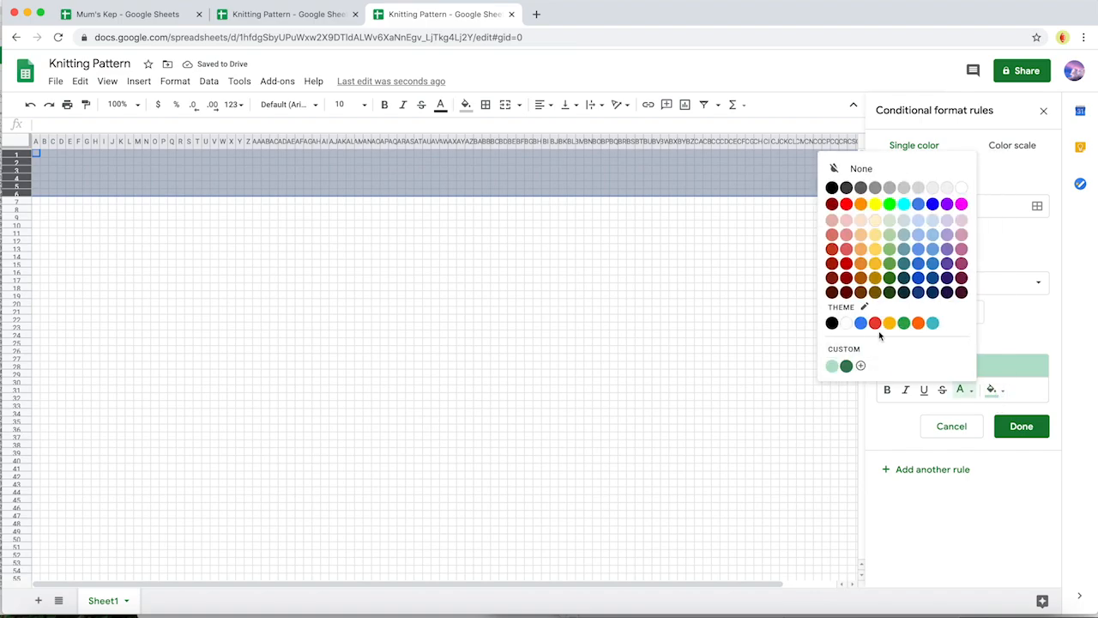
pyautogui.click(830, 365)
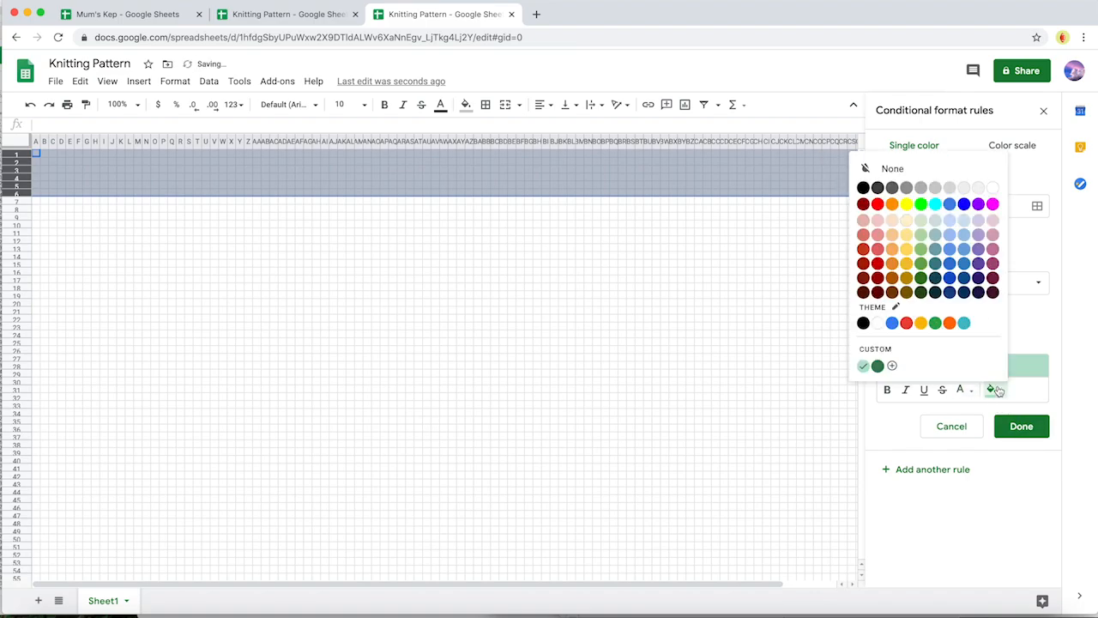
pyautogui.click(1021, 426)
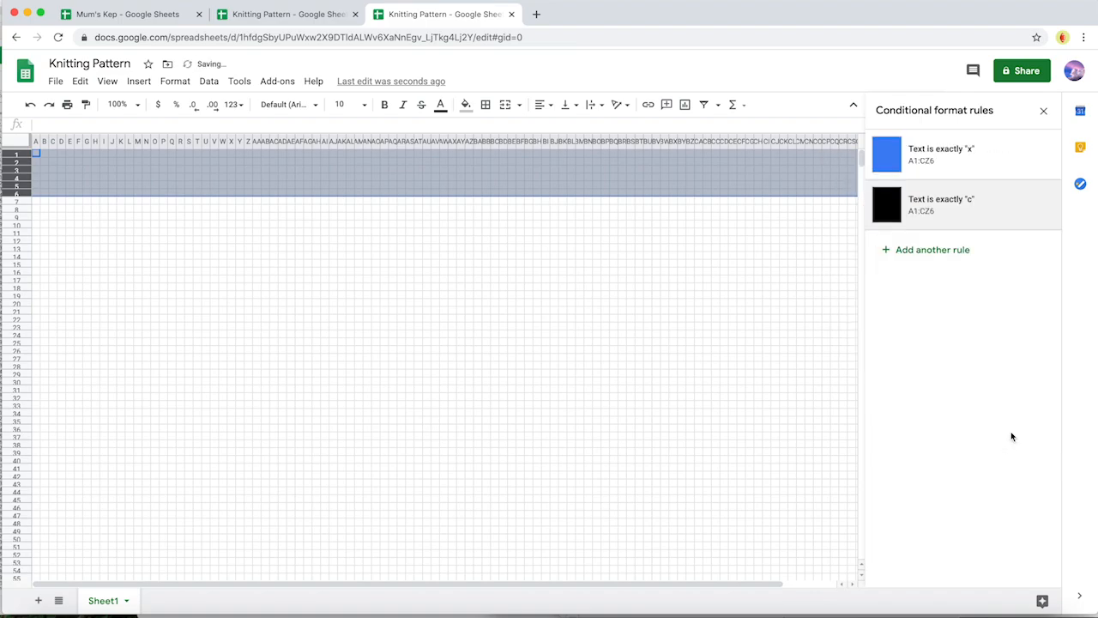
pyautogui.moveTo(53, 170)
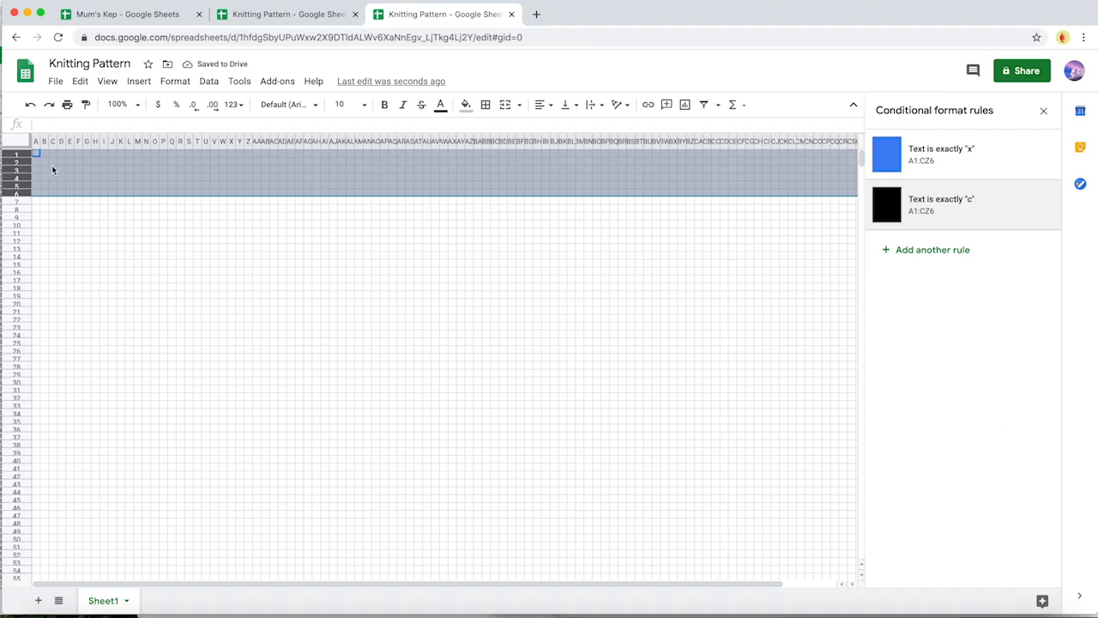
pyautogui.moveTo(128, 165)
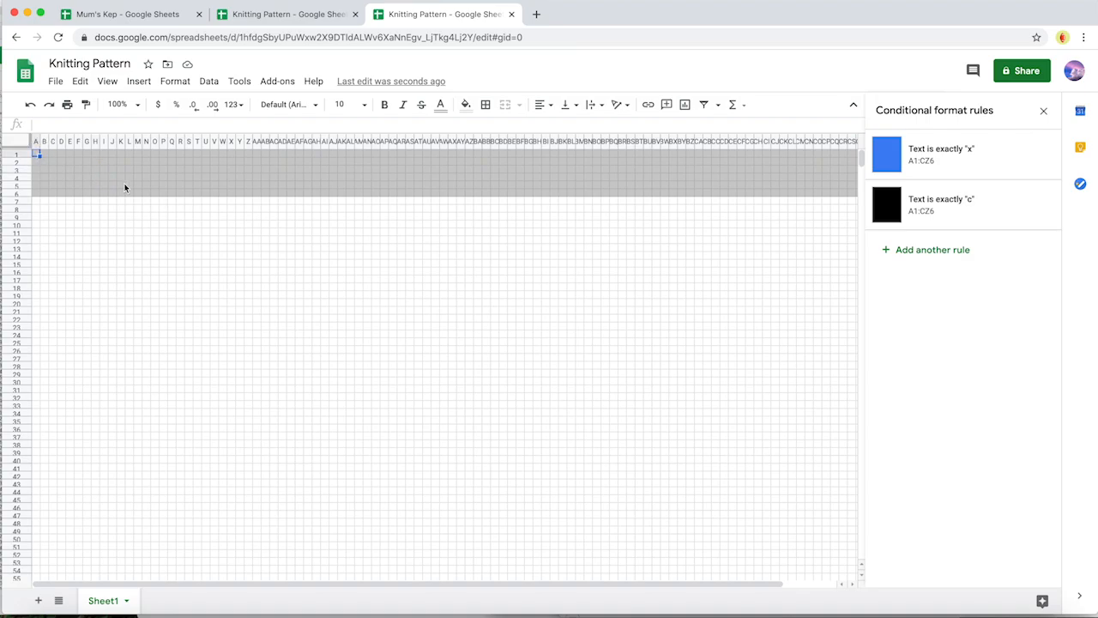
# - Enter x, x, c, x in the first cells of row 1 as blue and black squares
pyautogui.write('x')
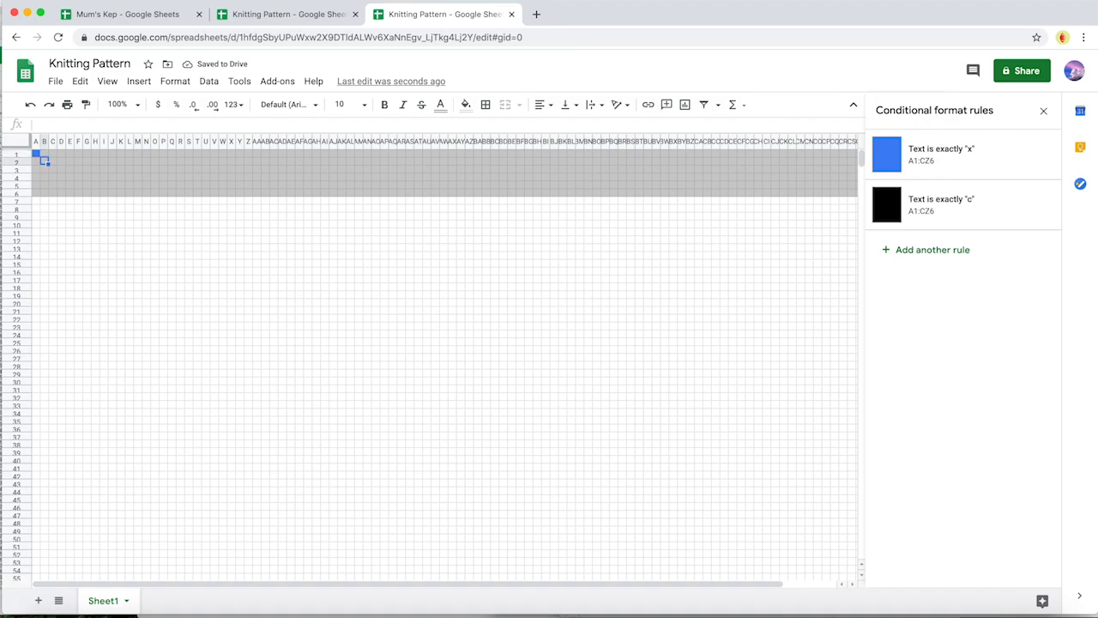
pyautogui.write('x')
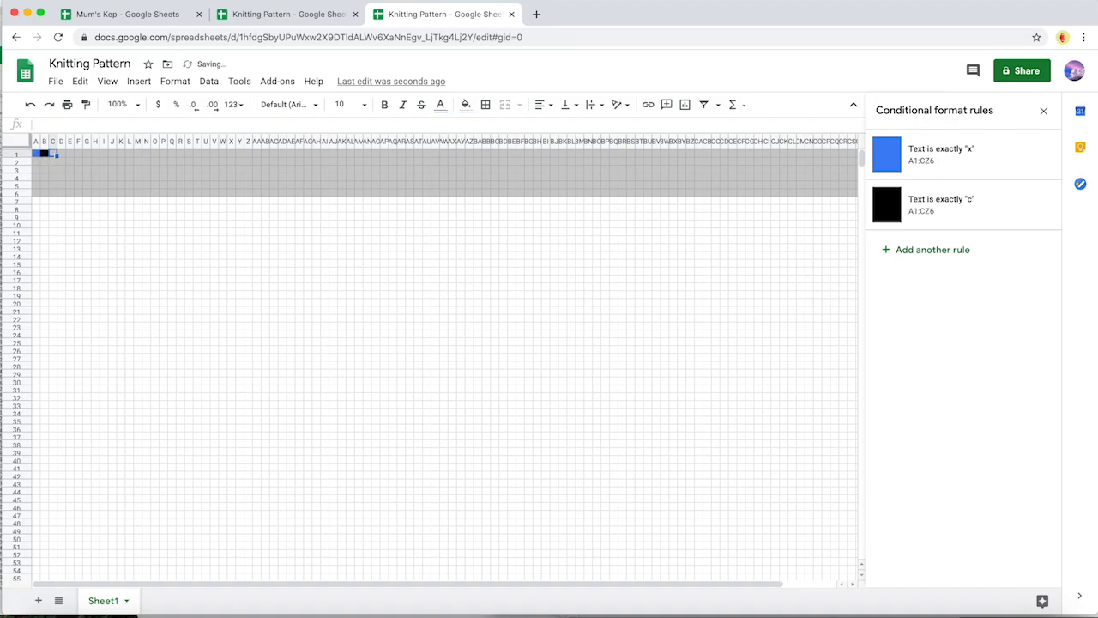
pyautogui.write('c')
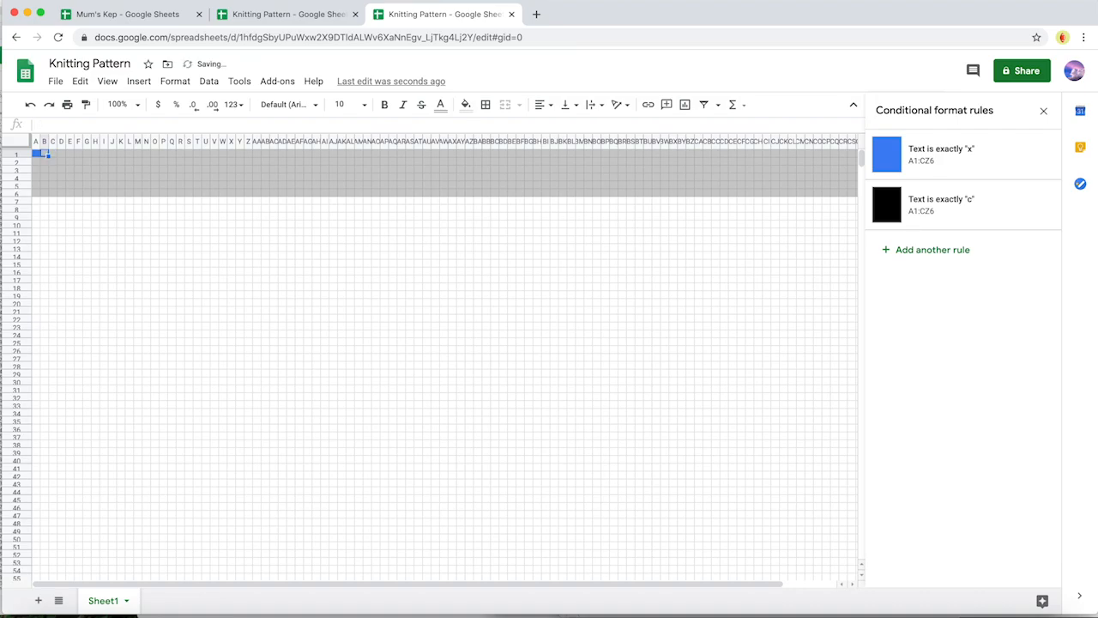
pyautogui.write('x')
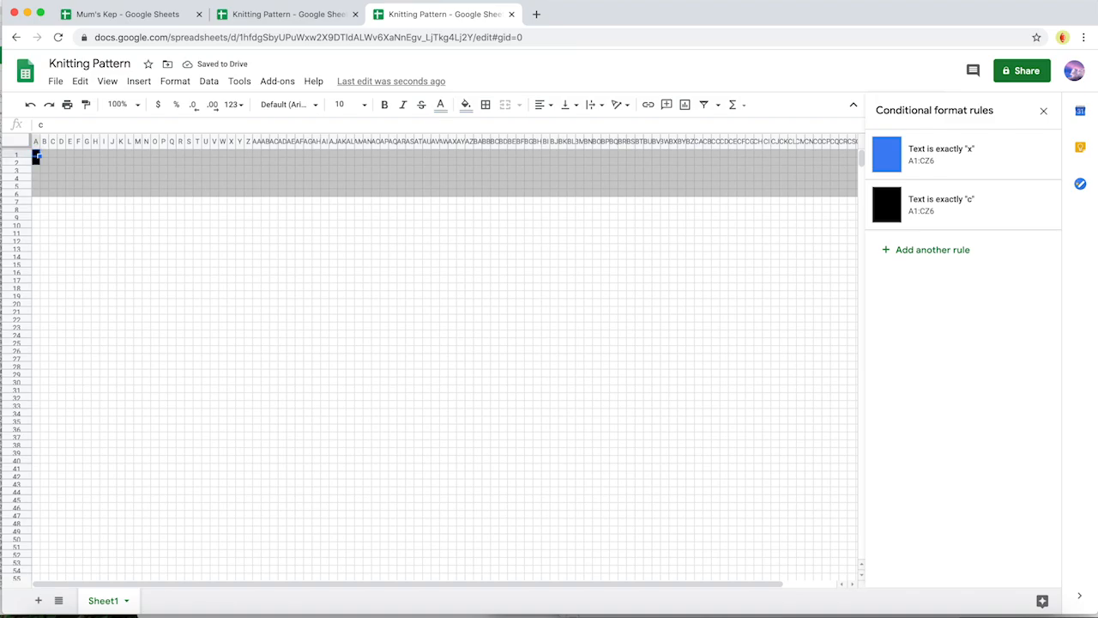
# - Enter c border cells around the x checks to finish the first black-bordered motif block
pyautogui.write('c')
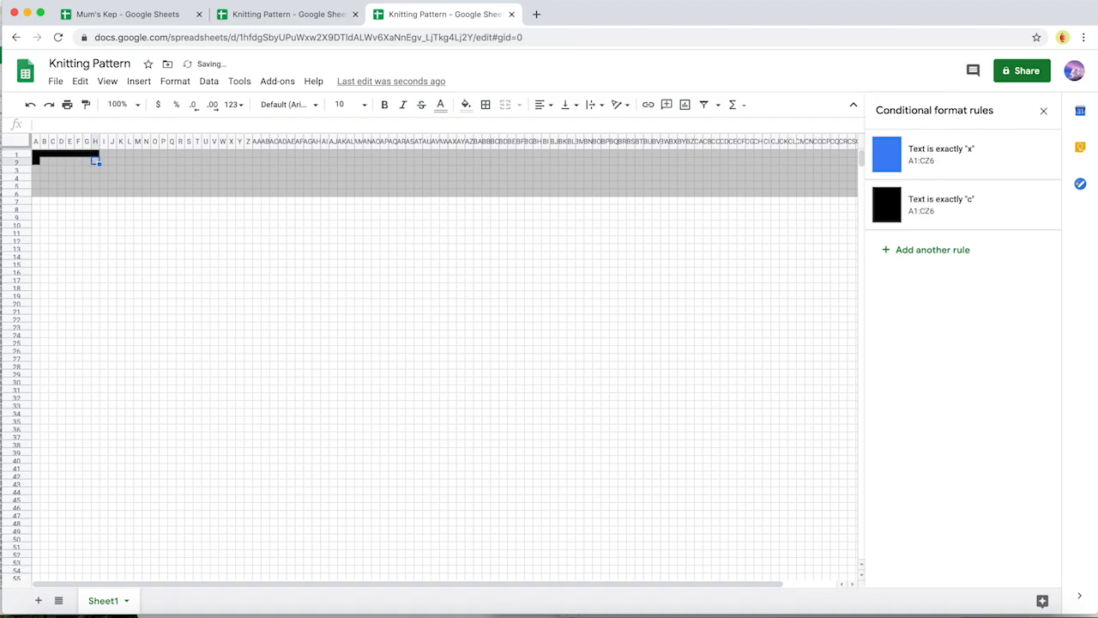
pyautogui.write('cc')
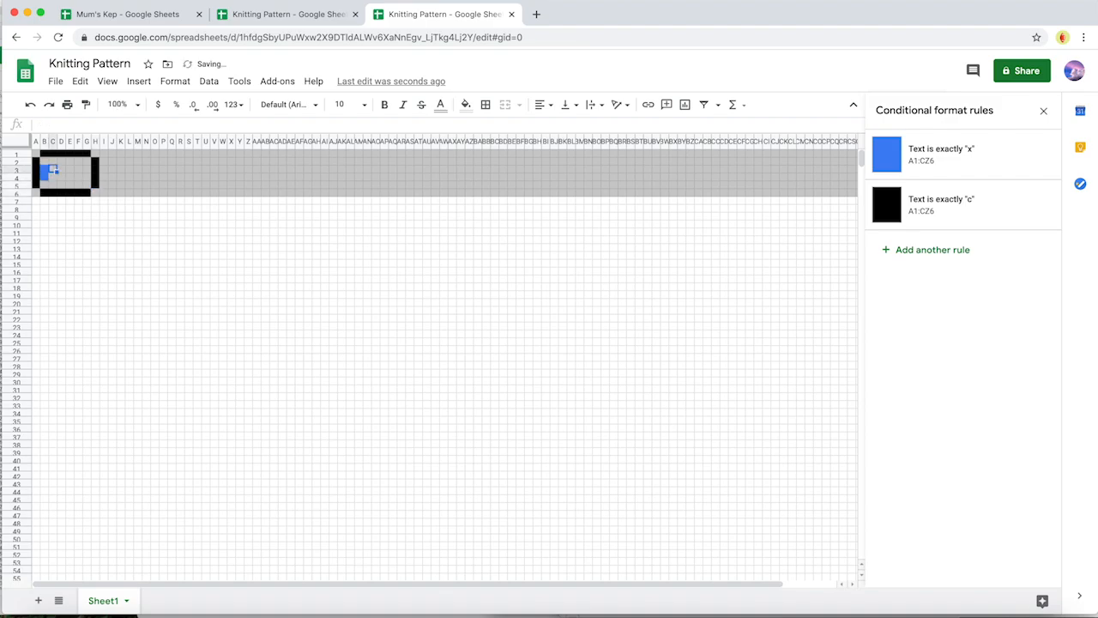
pyautogui.write('c')
pyautogui.click(77, 178)
pyautogui.write('x')
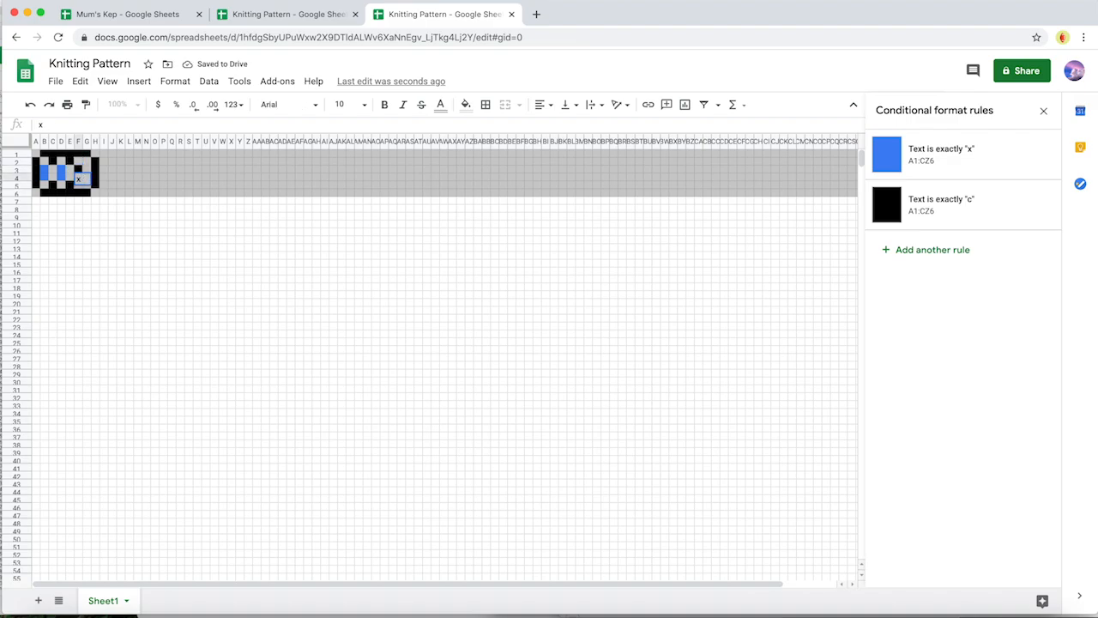
pyautogui.click(82, 171)
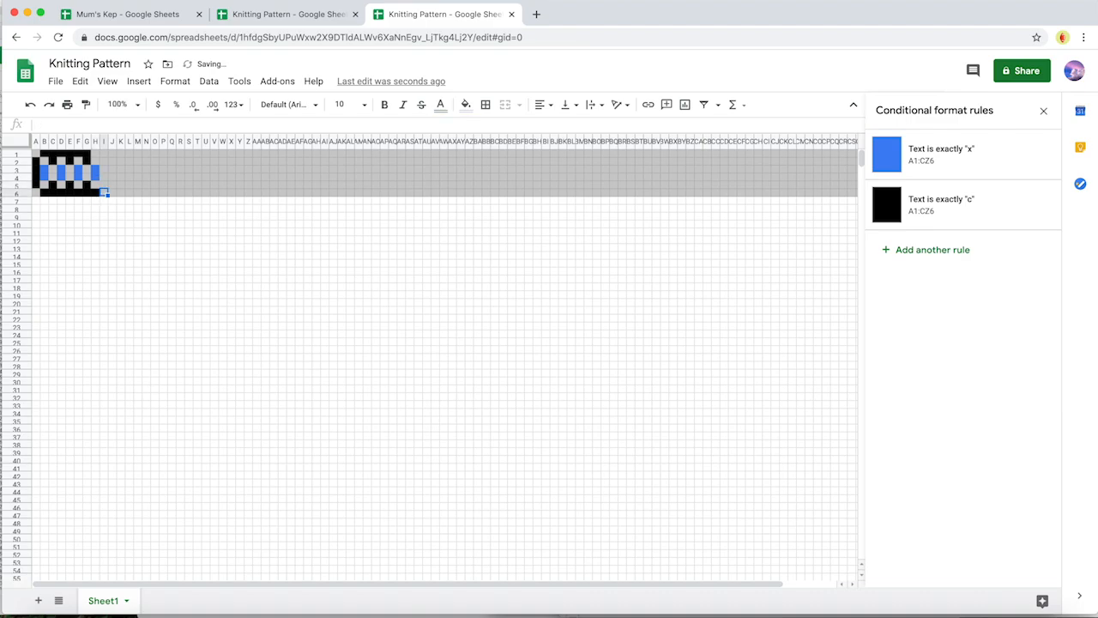
pyautogui.write('cc')
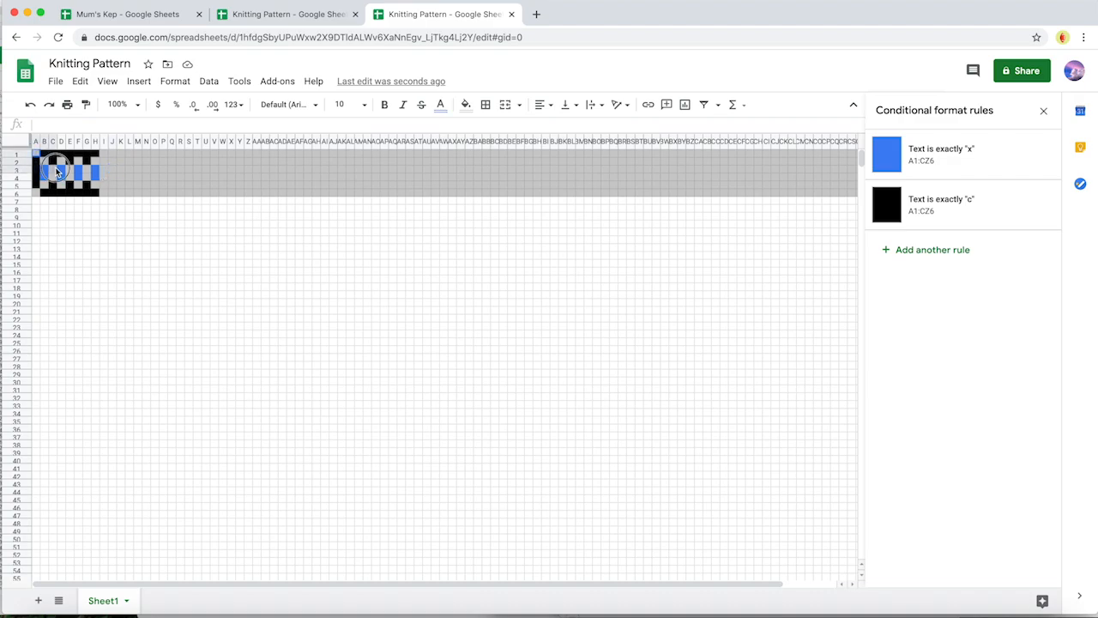
# - Select the finished motif block ready to copy across rows 1–6
pyautogui.moveTo(55, 170); pyautogui.dragTo(96, 196)
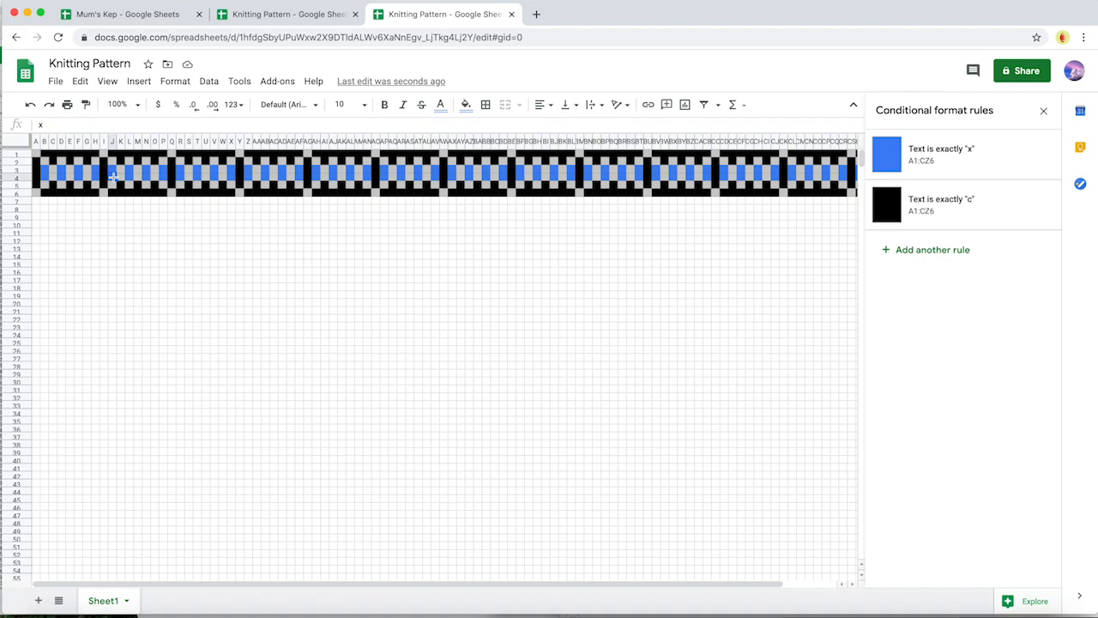
pyautogui.moveTo(151, 158)
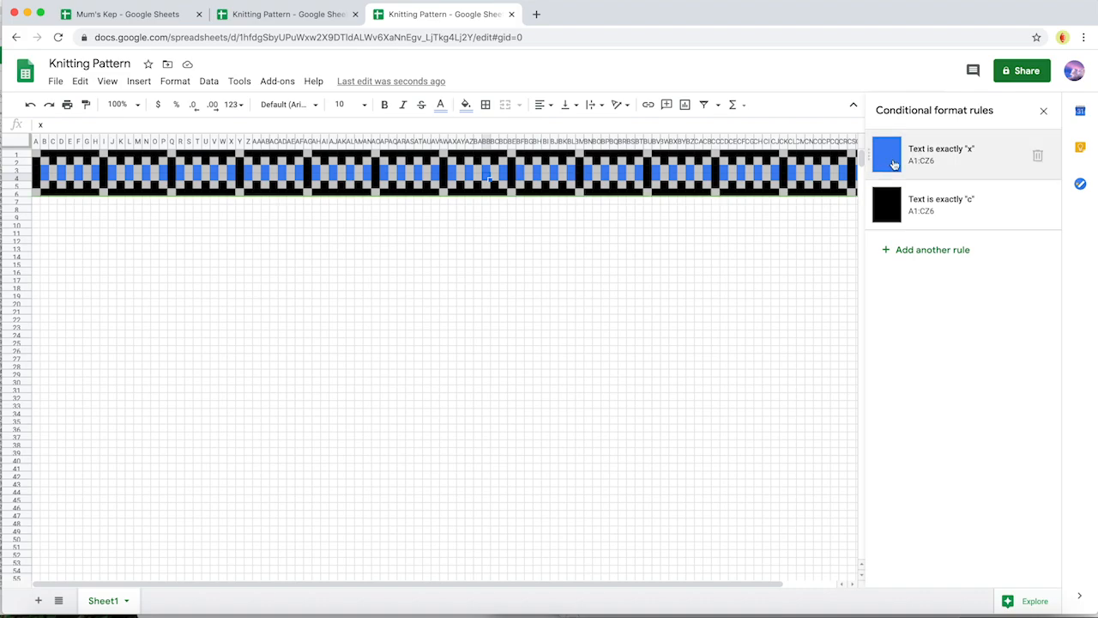
# - Change the x rule's fill to yellow and the c rule's fill to dark navy
pyautogui.click(940, 154)
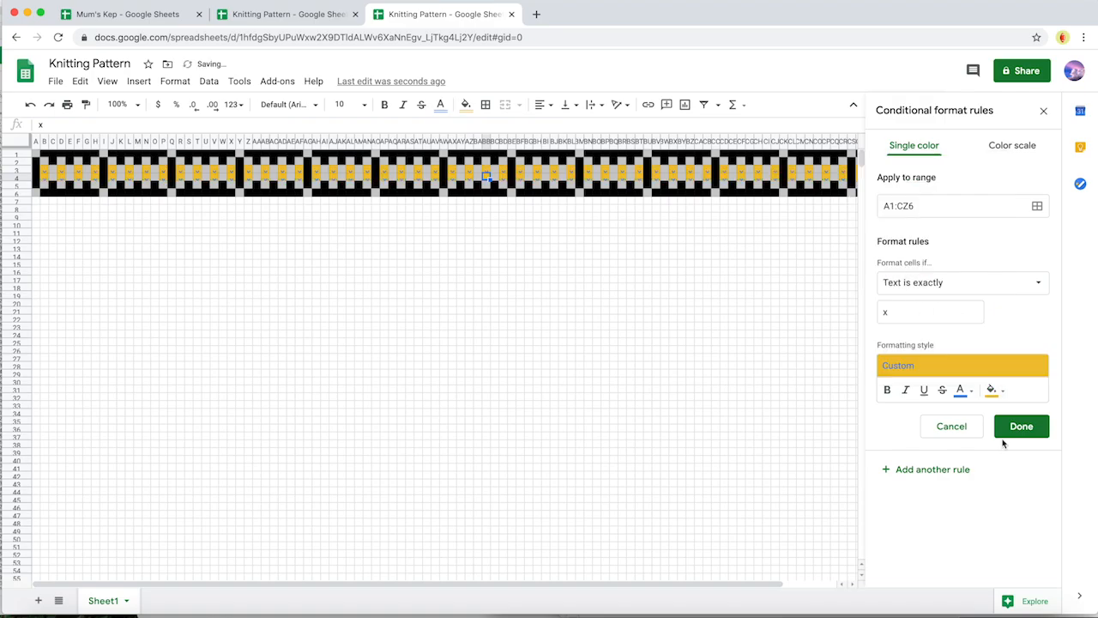
pyautogui.write('c')
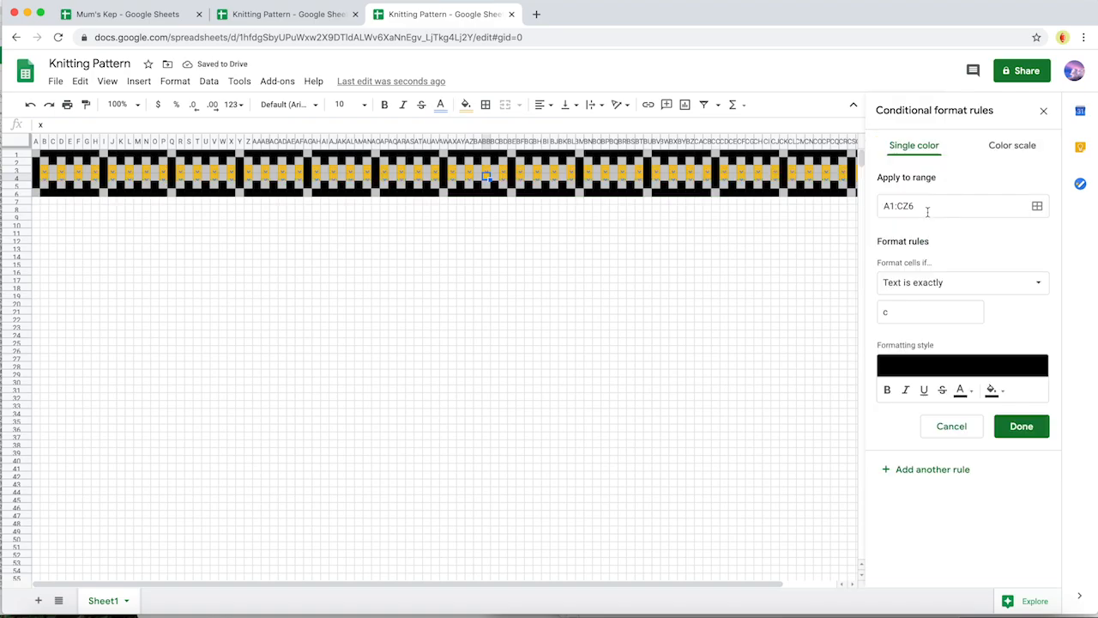
pyautogui.click(992, 391)
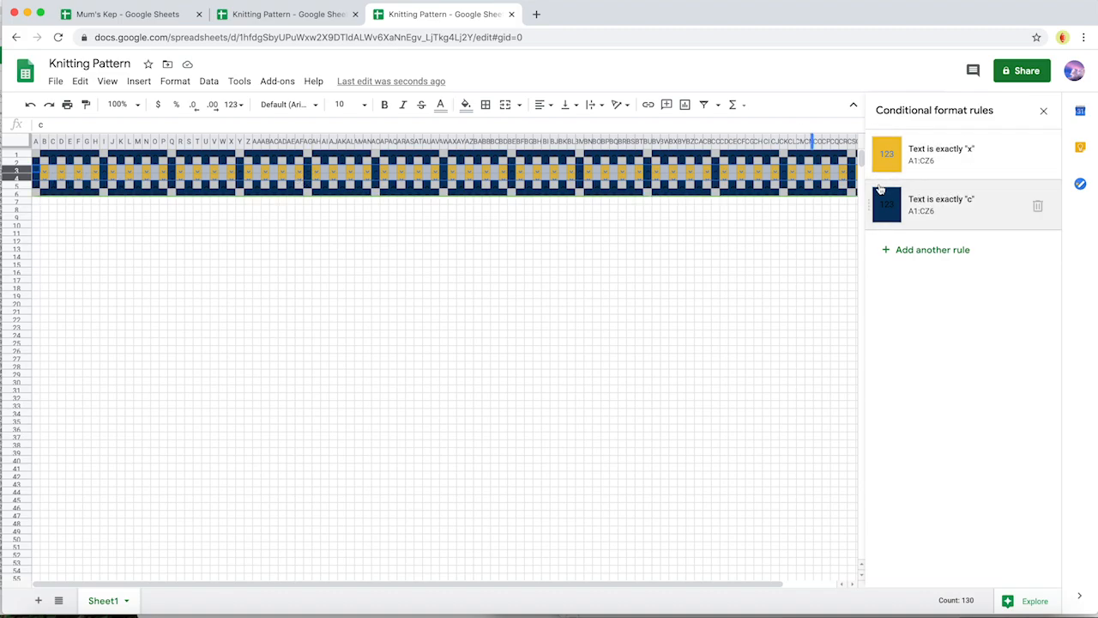
pyautogui.moveTo(466, 105)
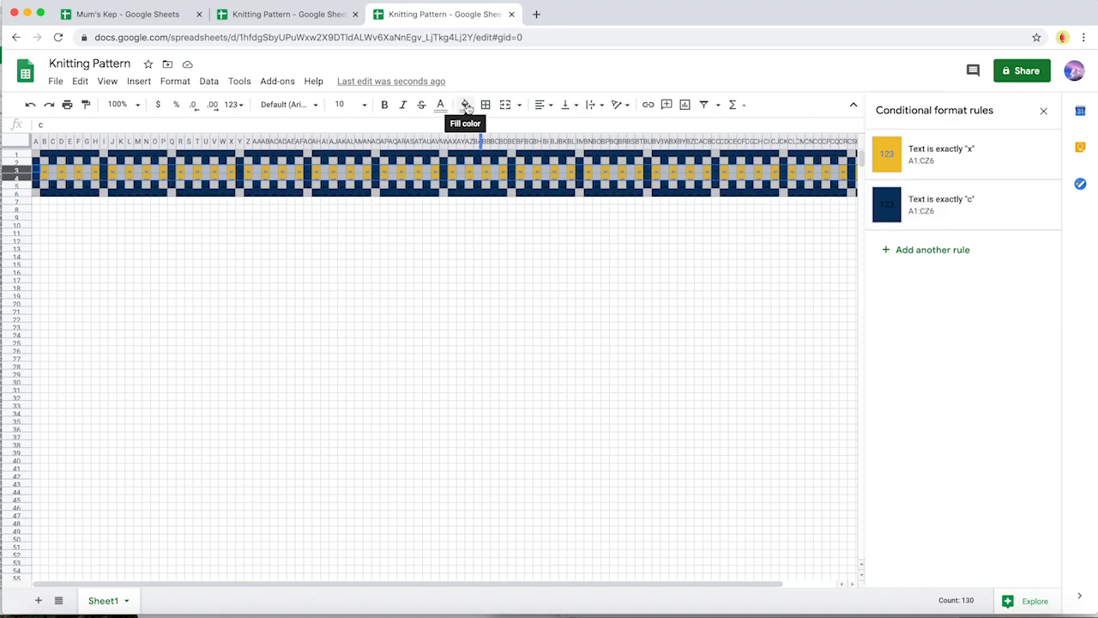
pyautogui.click(467, 105)
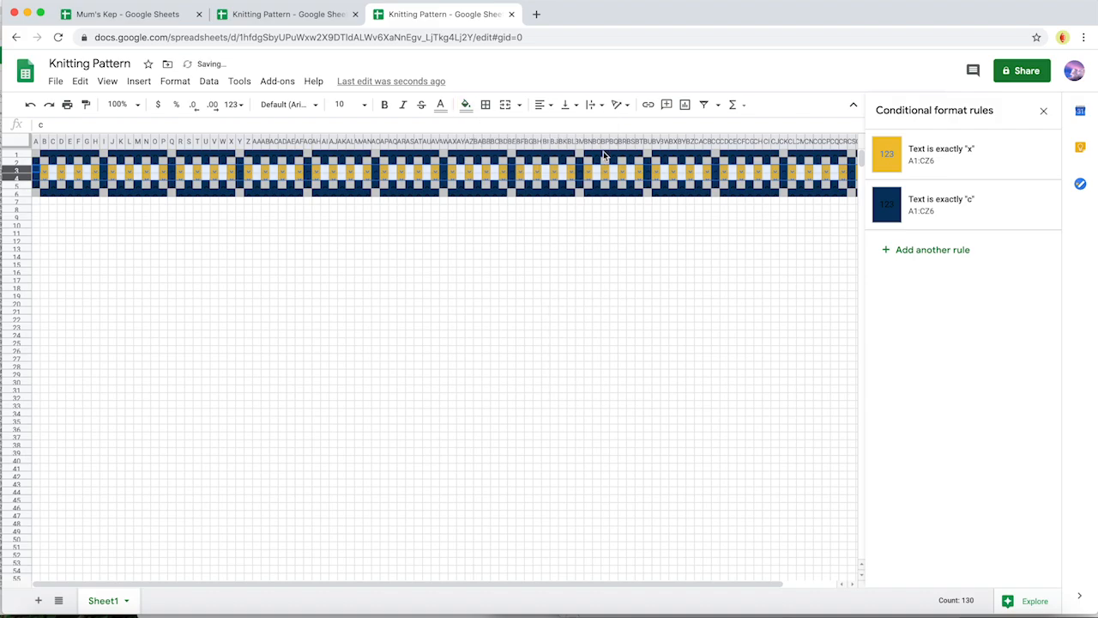
pyautogui.click(466, 104)
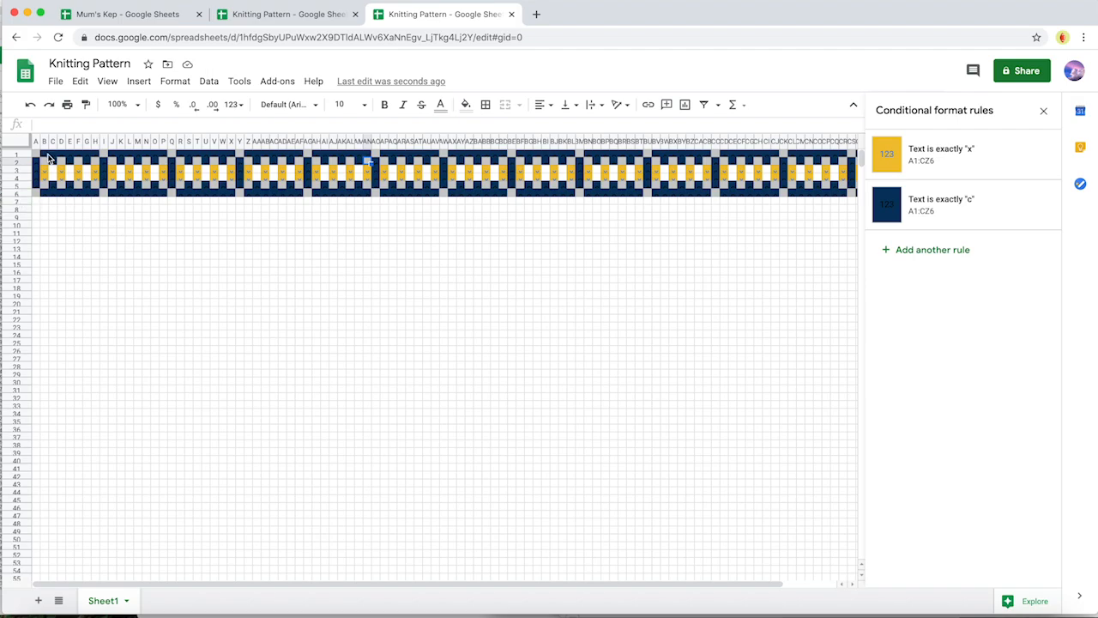
pyautogui.moveTo(16, 153)
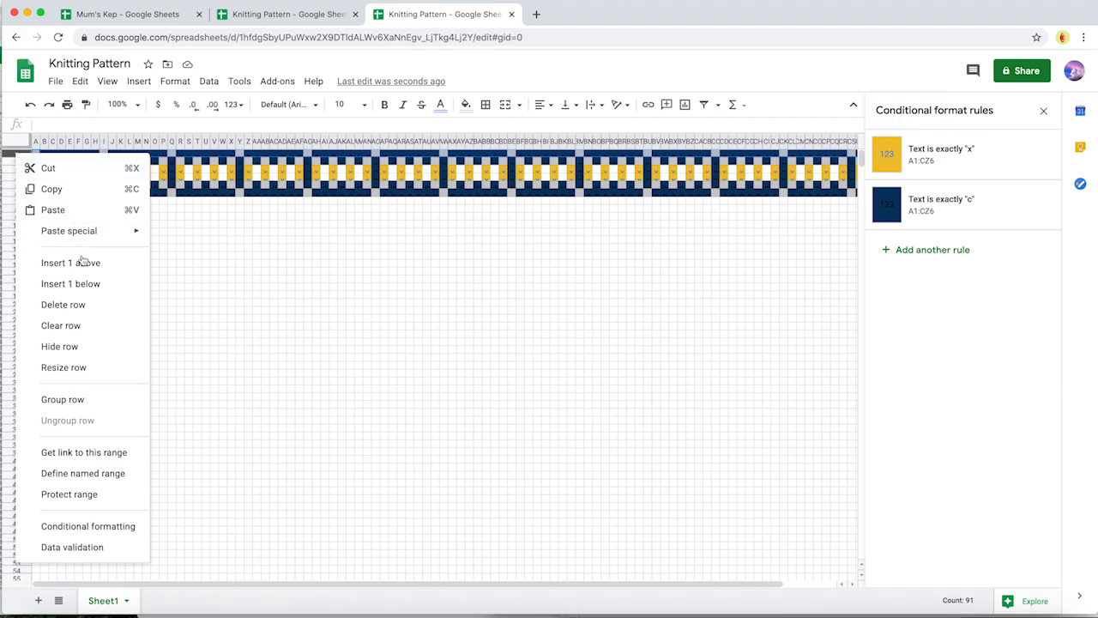
# - Insert a row above the chart and fill the rows above and below the band orange
pyautogui.click(72, 262)
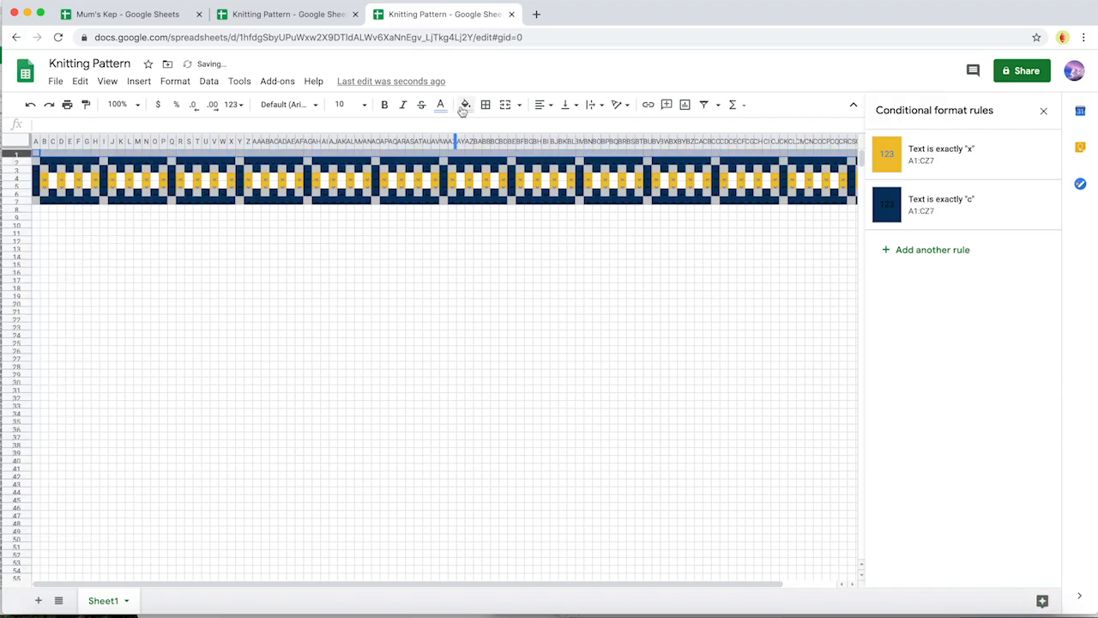
pyautogui.click(465, 105)
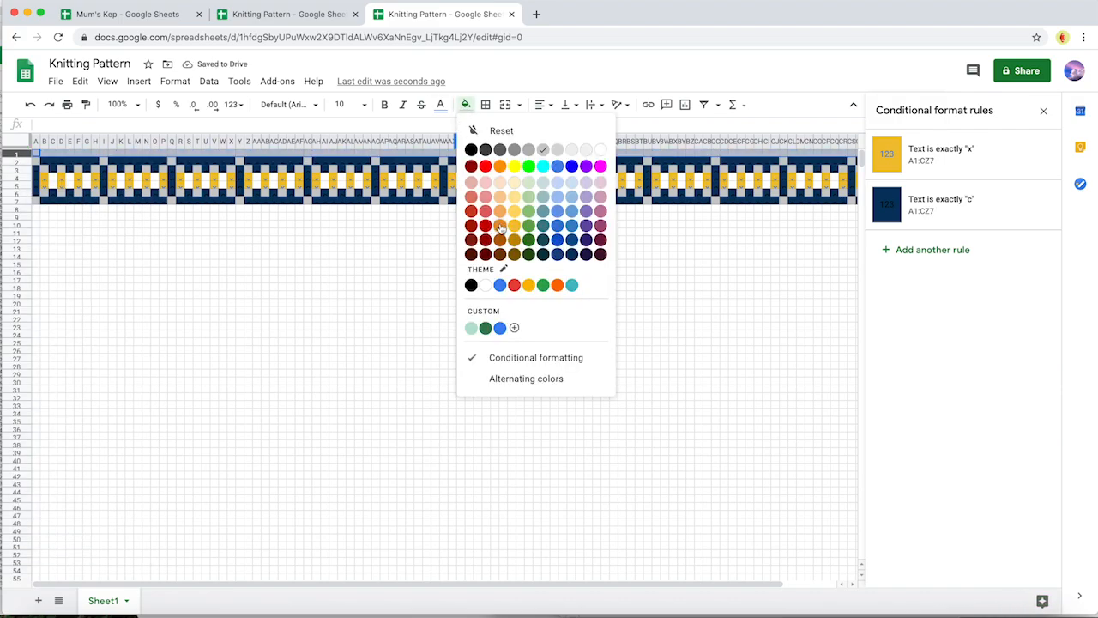
pyautogui.click(500, 226)
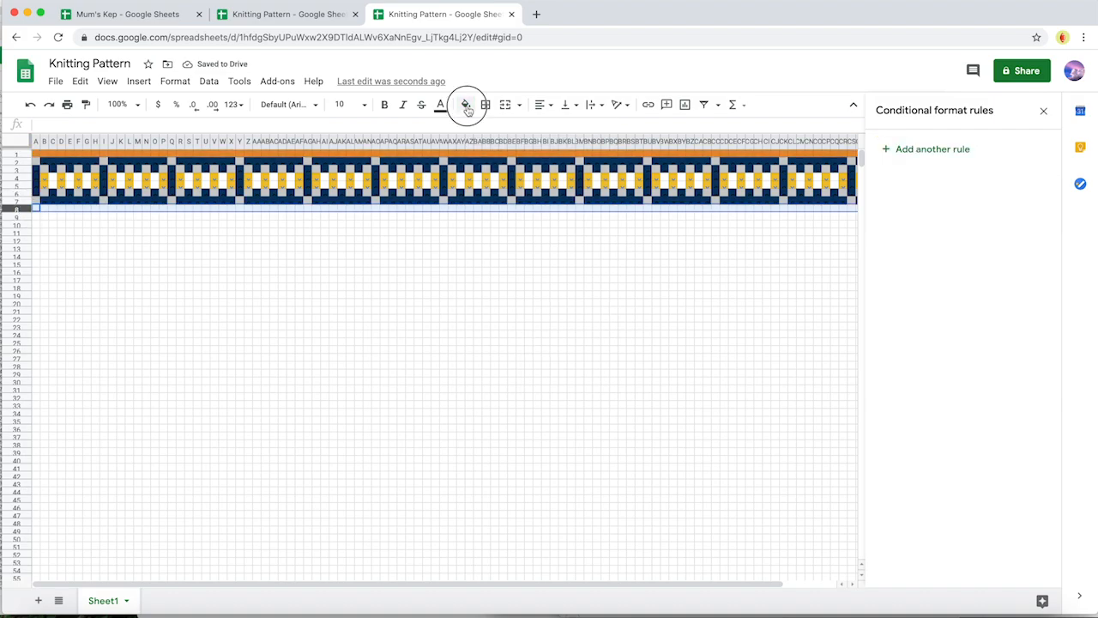
pyautogui.click(467, 104)
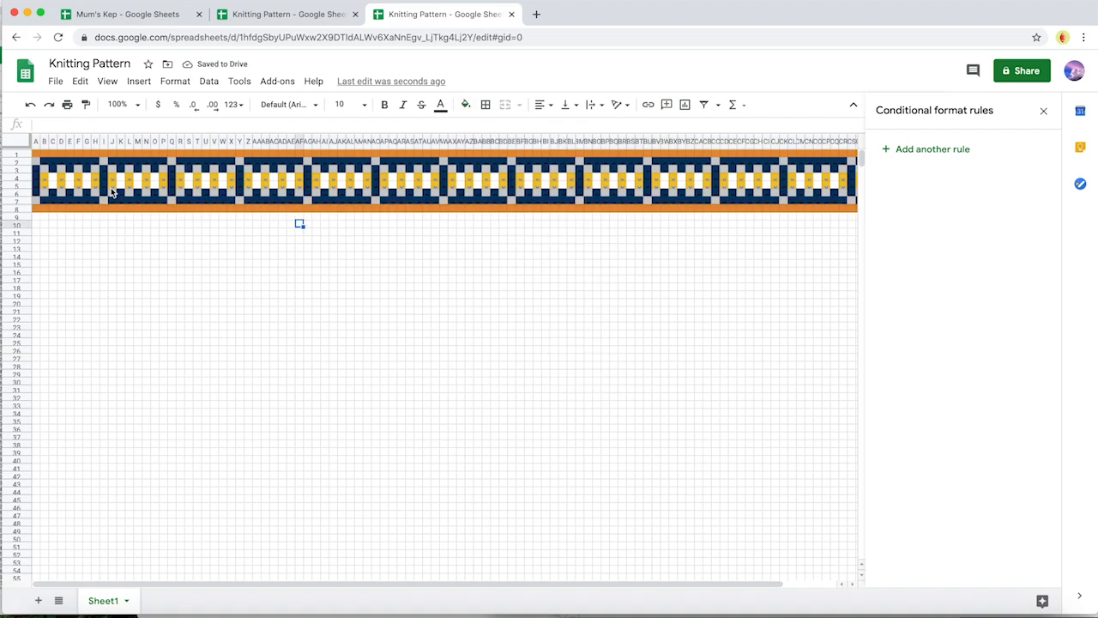
pyautogui.moveTo(55, 226)
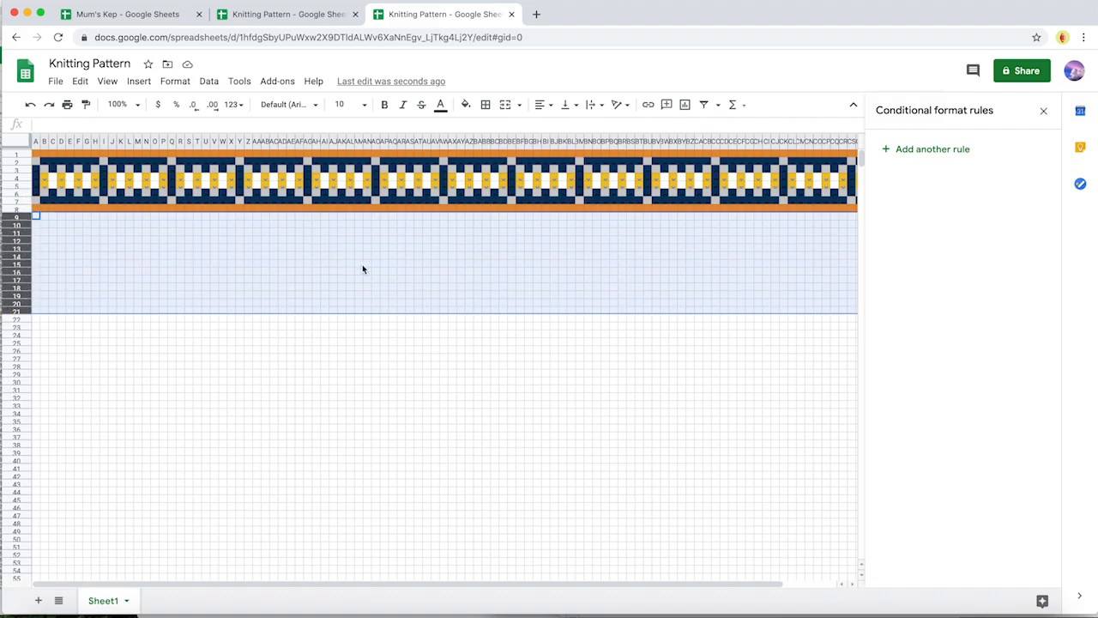
# - Fill rows 9 to 21 beneath the orange-framed band with gold
pyautogui.click(467, 105)
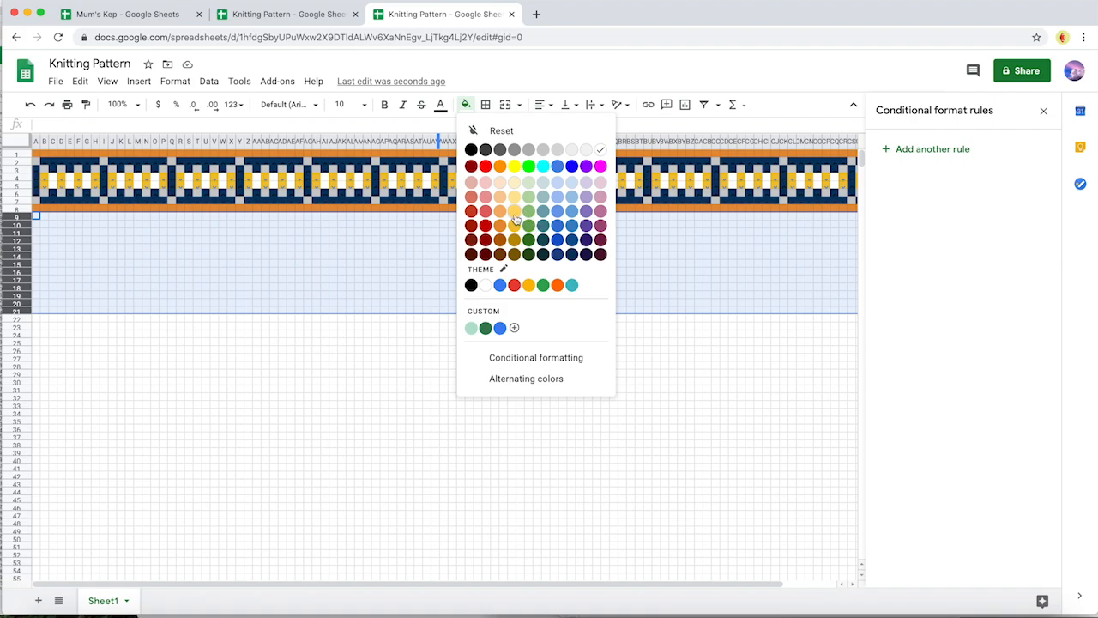
pyautogui.click(515, 211)
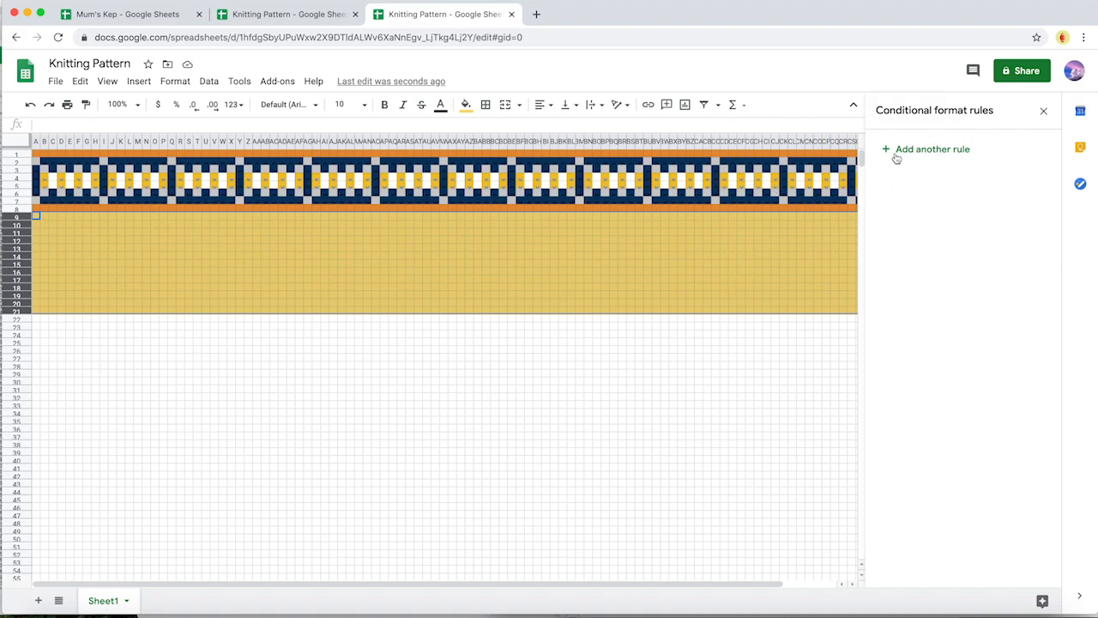
# - Add a rule on A9:CZ21 filling cells whose text is exactly x with red
pyautogui.click(932, 148)
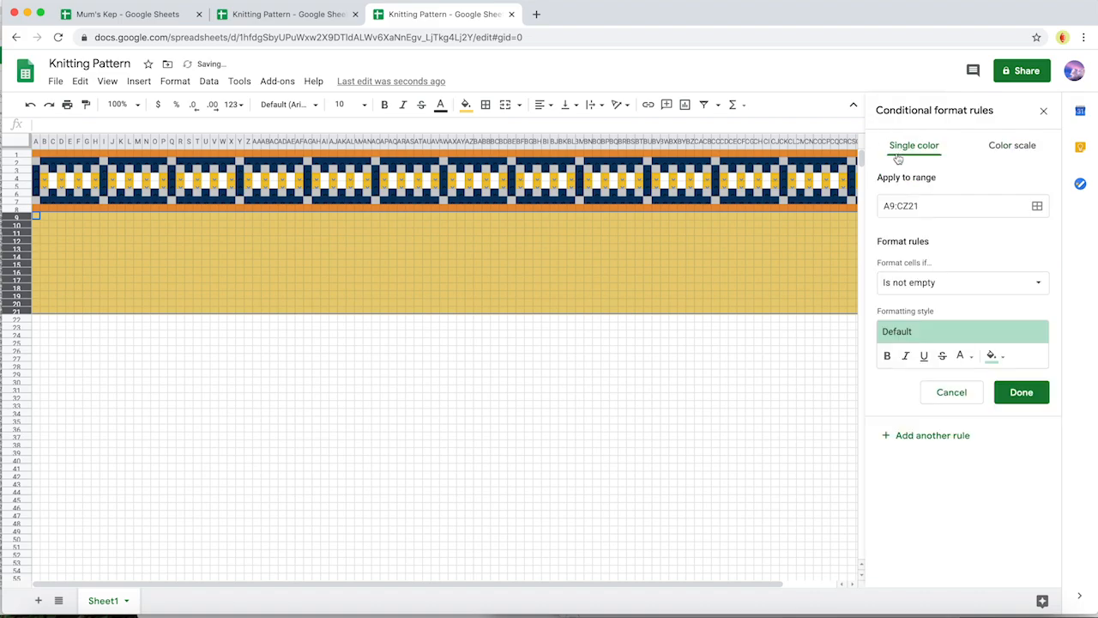
pyautogui.click(961, 281)
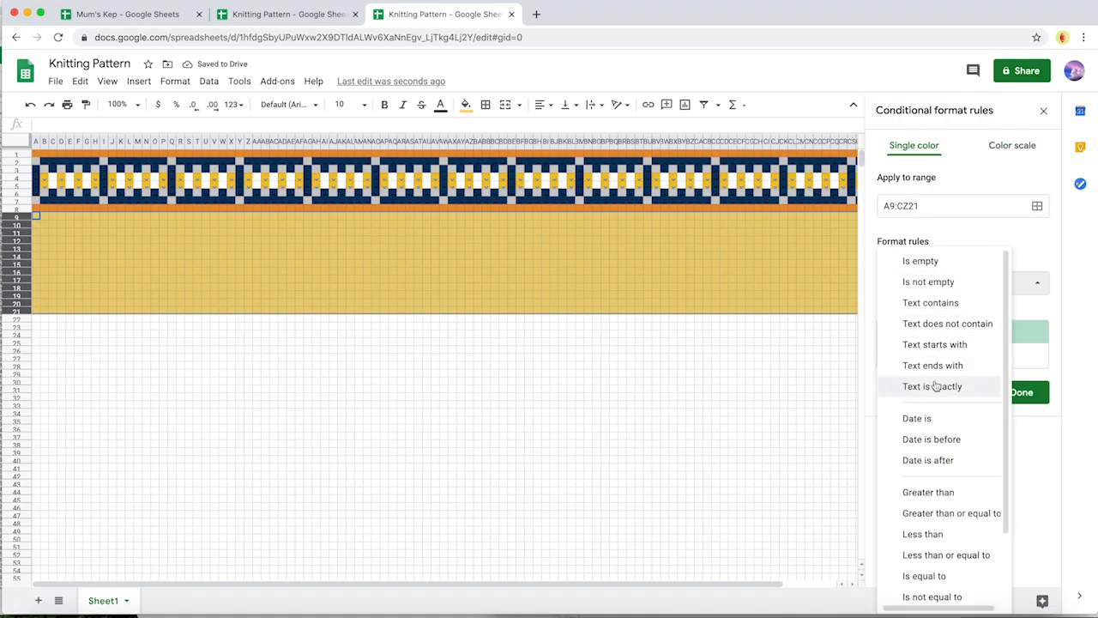
pyautogui.click(934, 386)
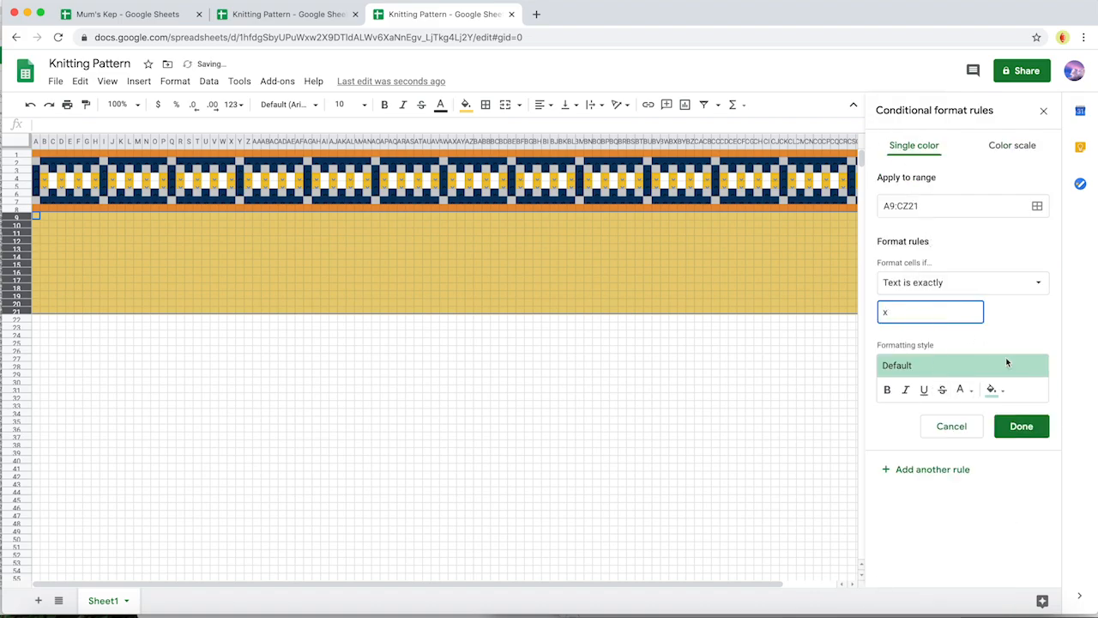
pyautogui.click(991, 389)
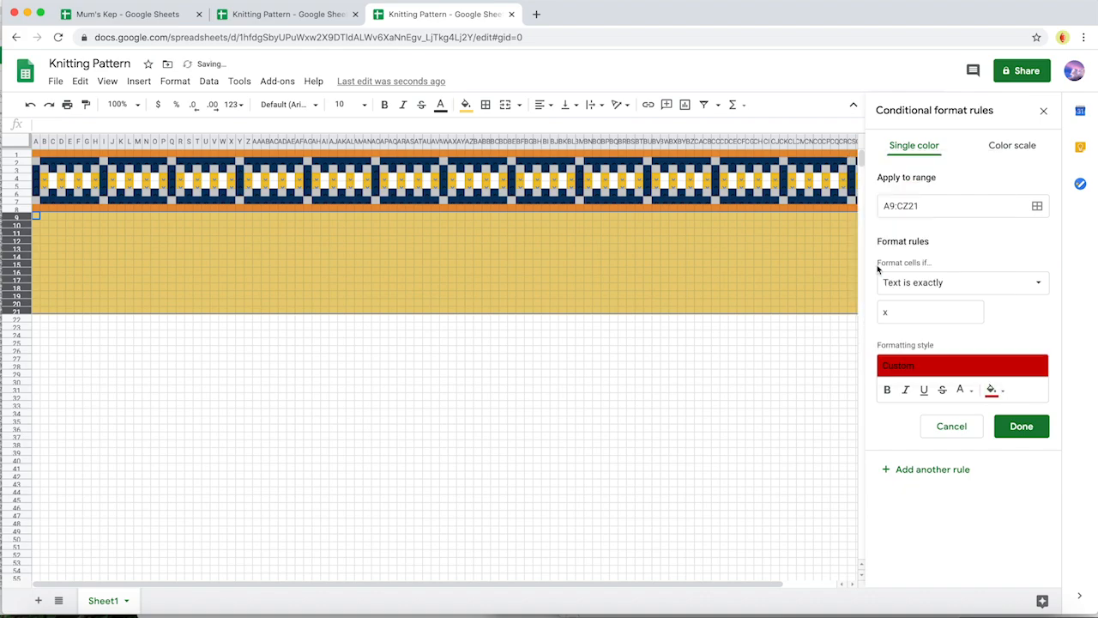
pyautogui.click(1021, 426)
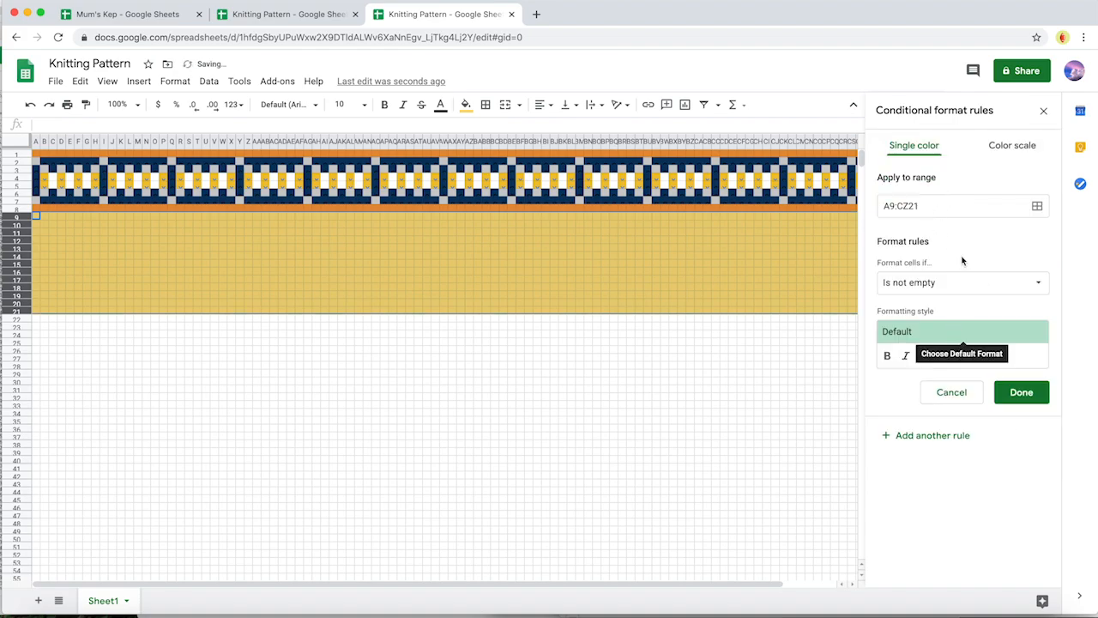
# - Add a second rule filling cells whose text is exactly c with navy
pyautogui.click(961, 281)
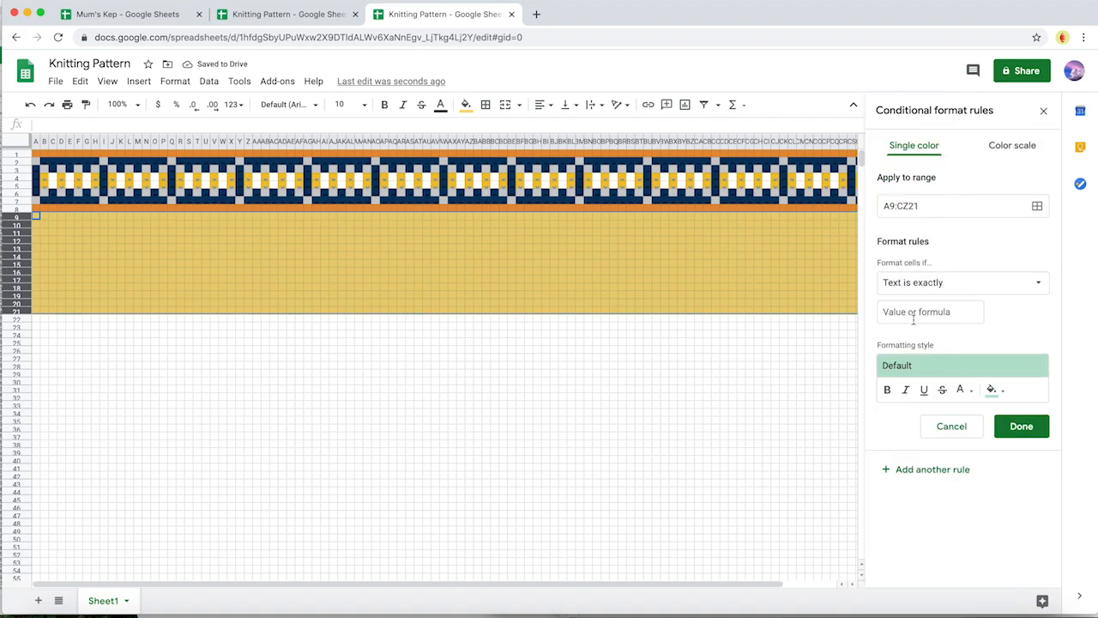
pyautogui.click(991, 390)
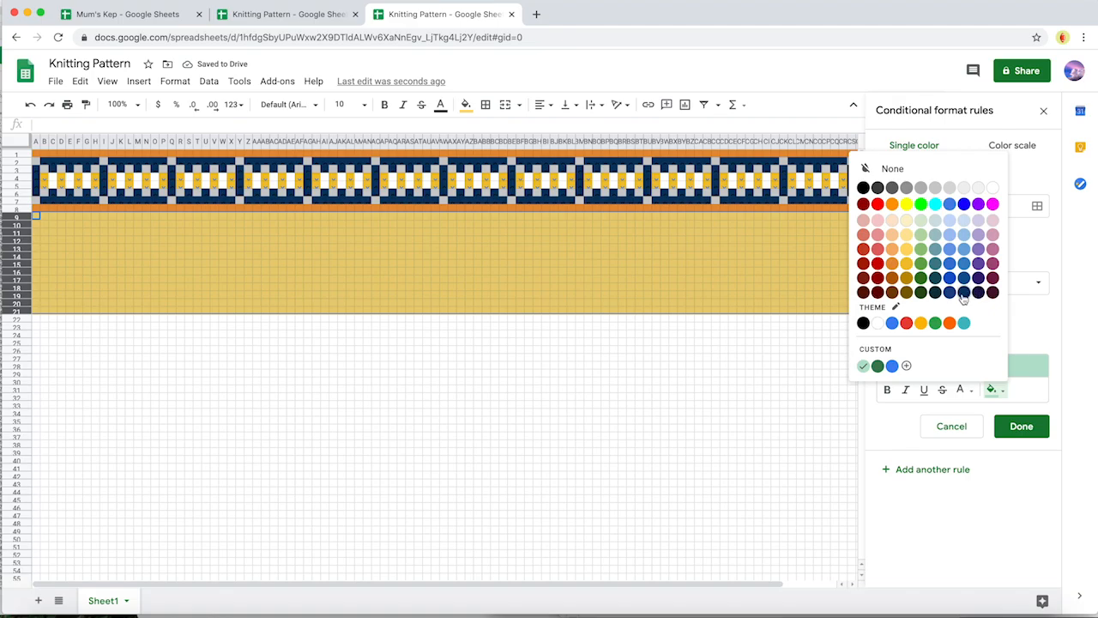
pyautogui.click(1021, 426)
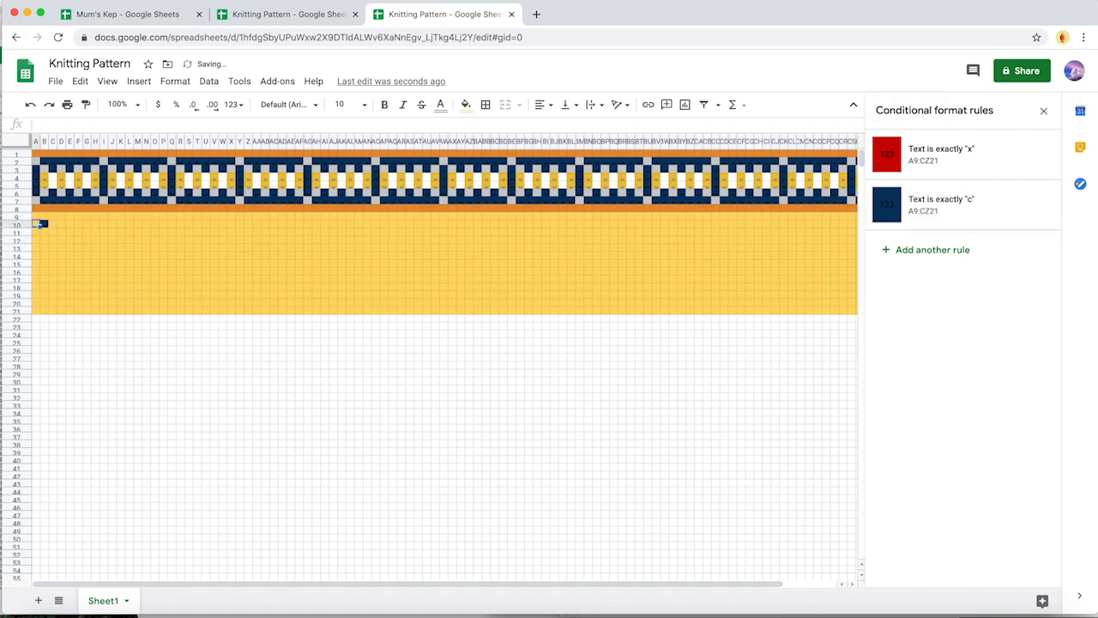
# - Enter c into cells to form the navy medallion outline at the left of the gold block
pyautogui.write('c')
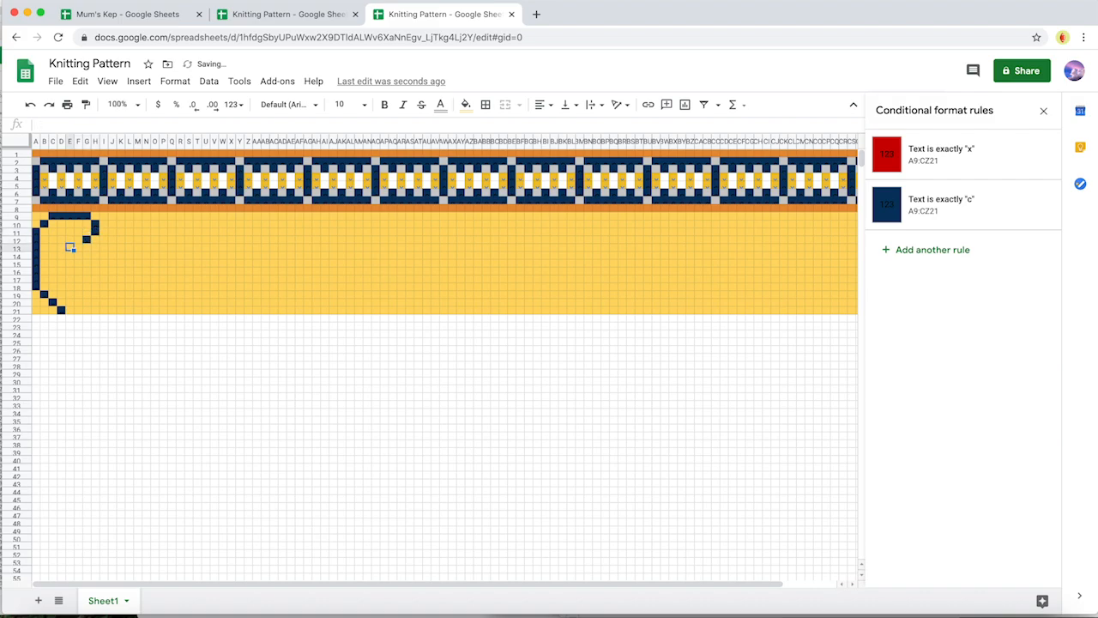
pyautogui.write('c')
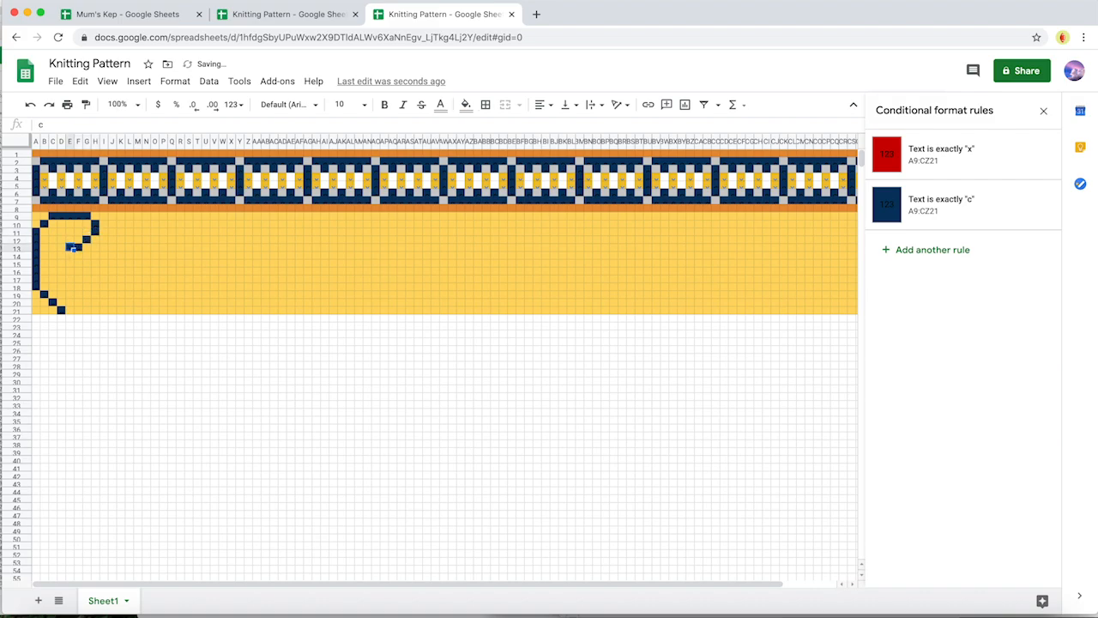
pyautogui.write('x')
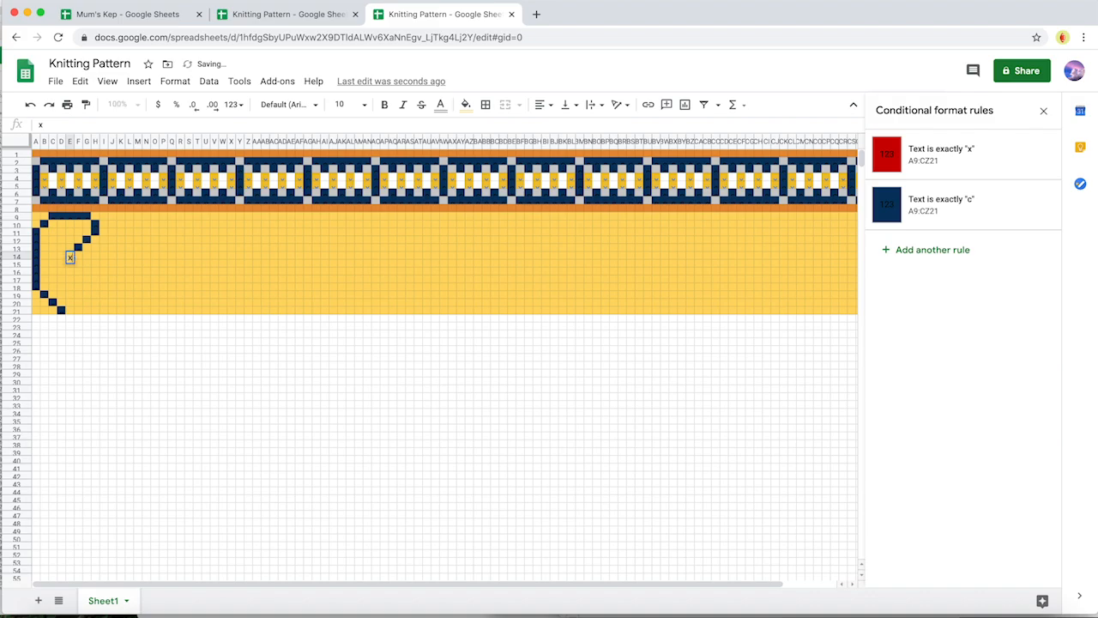
pyautogui.click(62, 263)
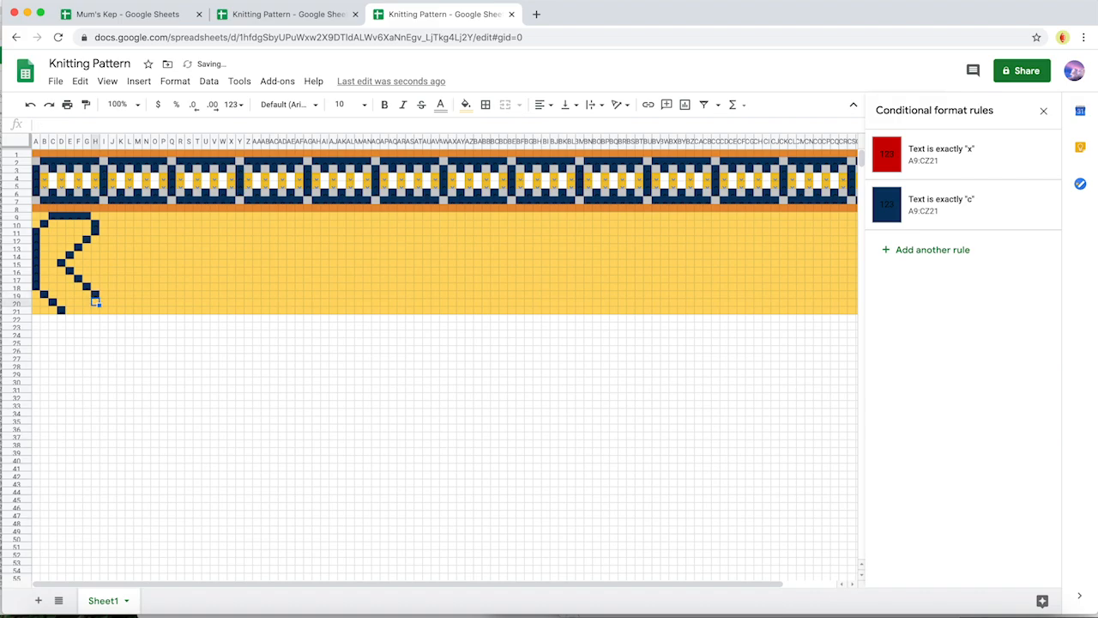
pyautogui.click(89, 309)
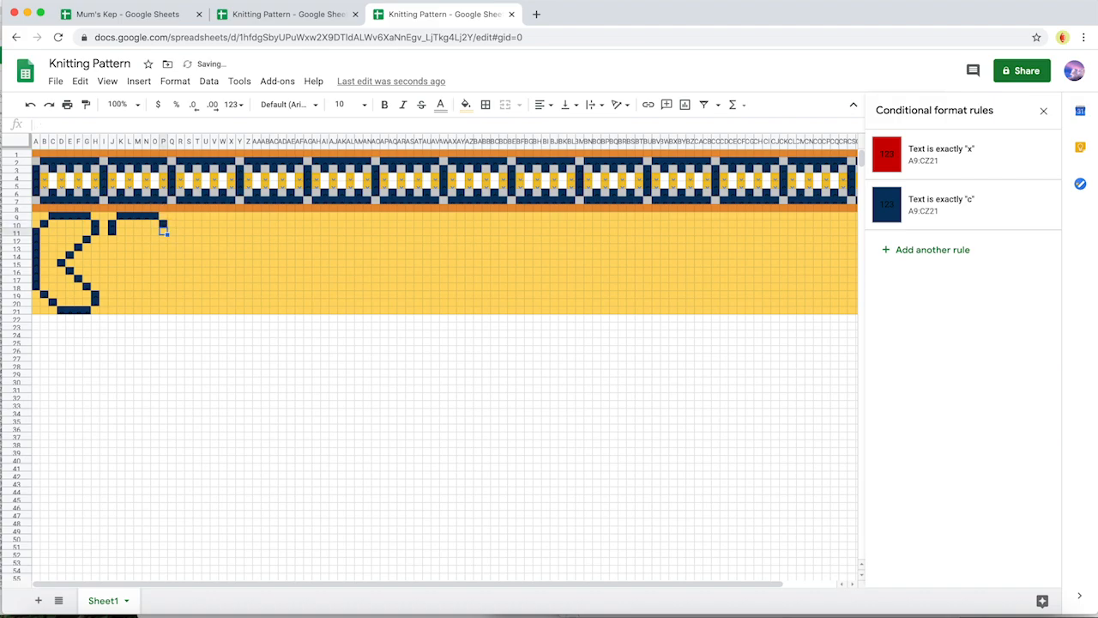
pyautogui.write('c')
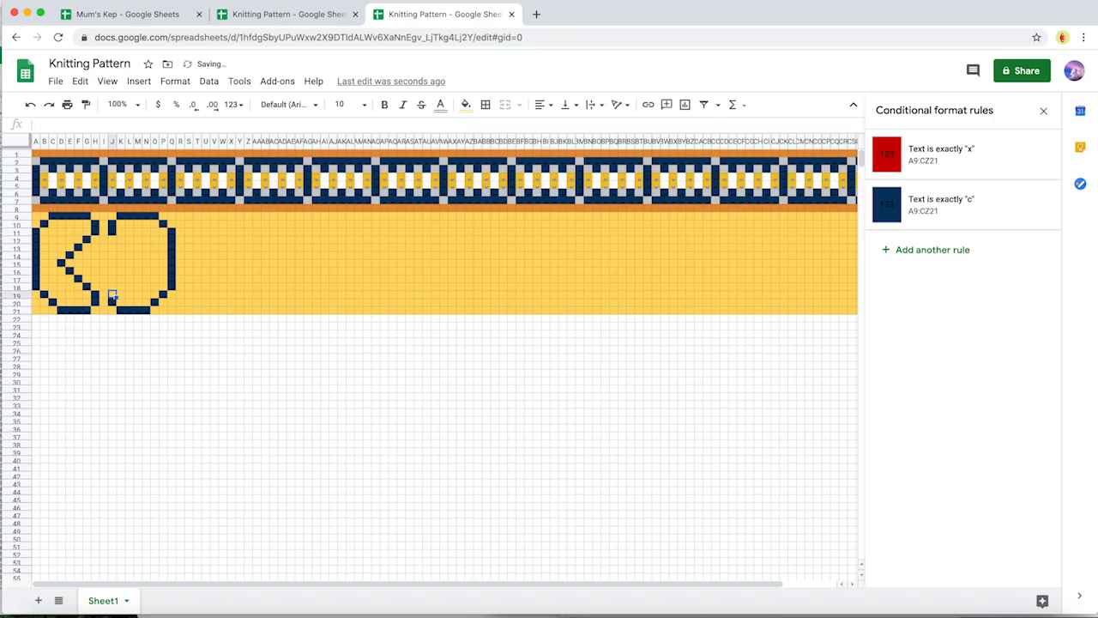
# - Enter x into the centre cells to form the red heart inside the medallion
pyautogui.click(128, 284)
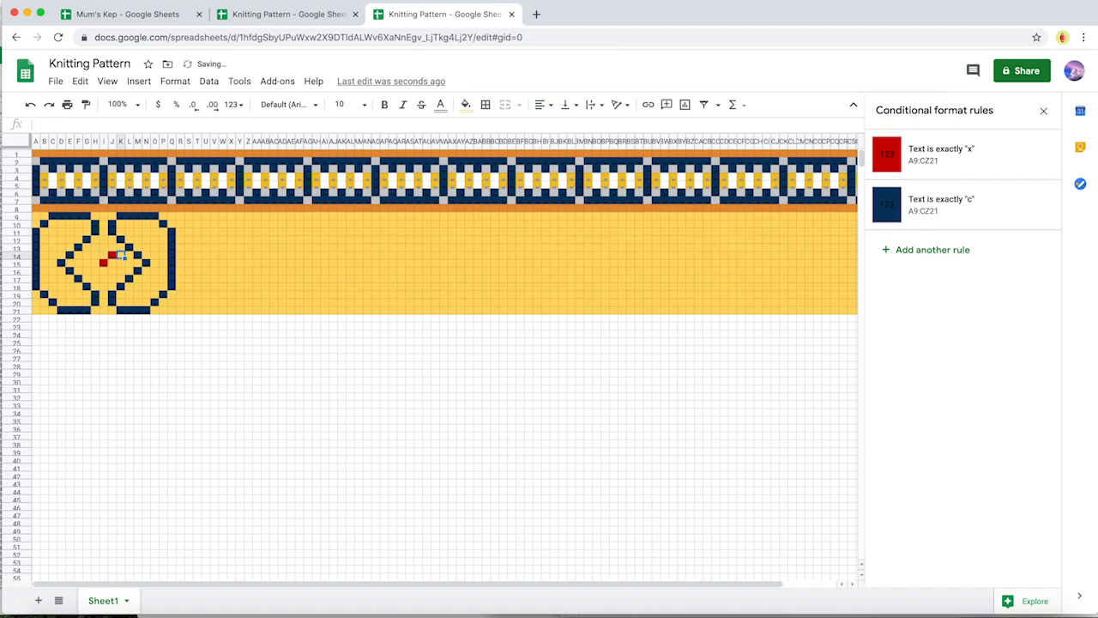
pyautogui.write('x')
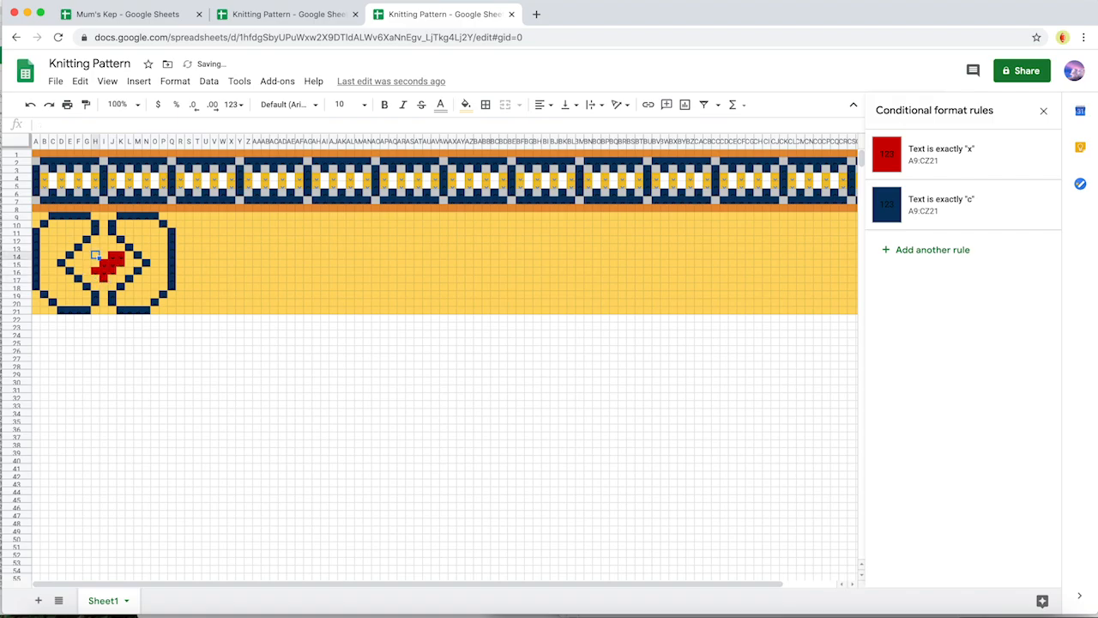
pyautogui.write('x')
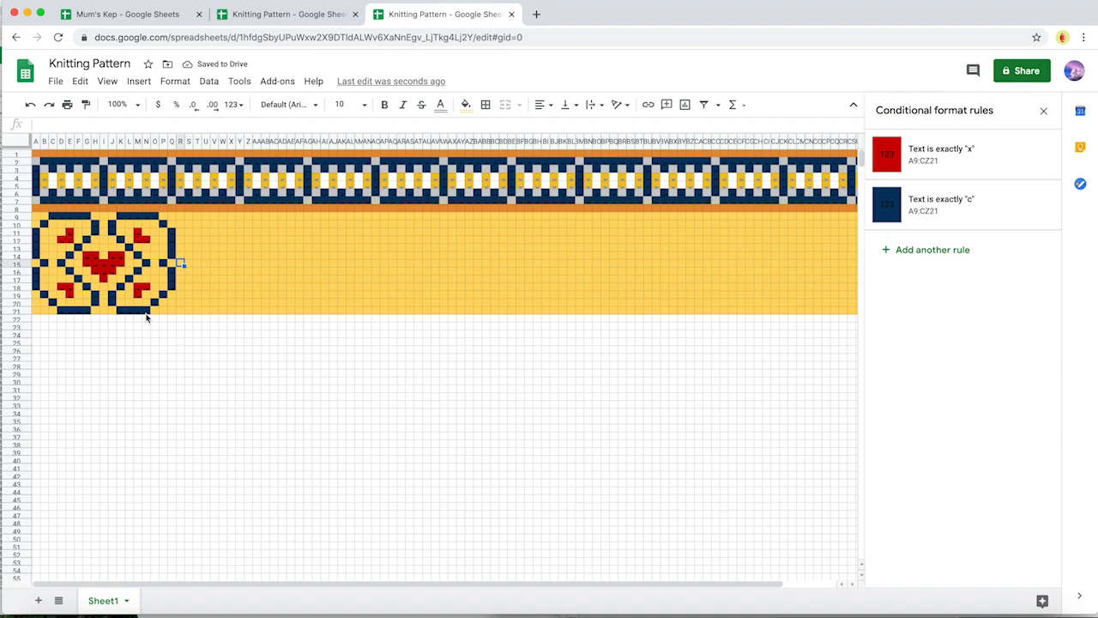
# - Select the heart medallion block for copying across the gold band
pyautogui.click(105, 258)
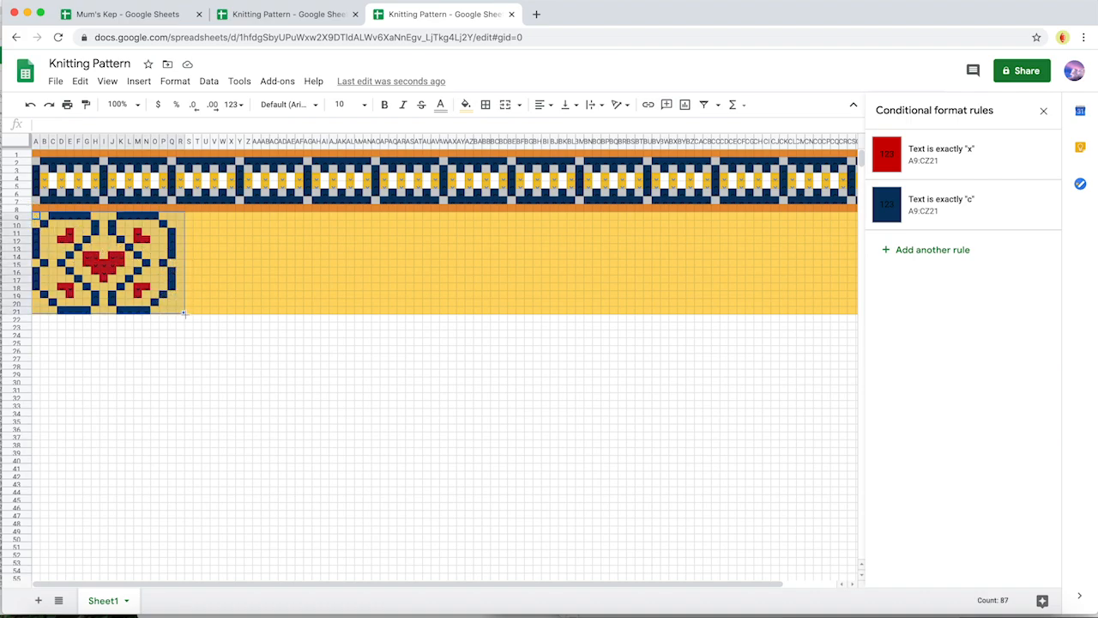
pyautogui.moveTo(184, 312); pyautogui.dragTo(734, 312)
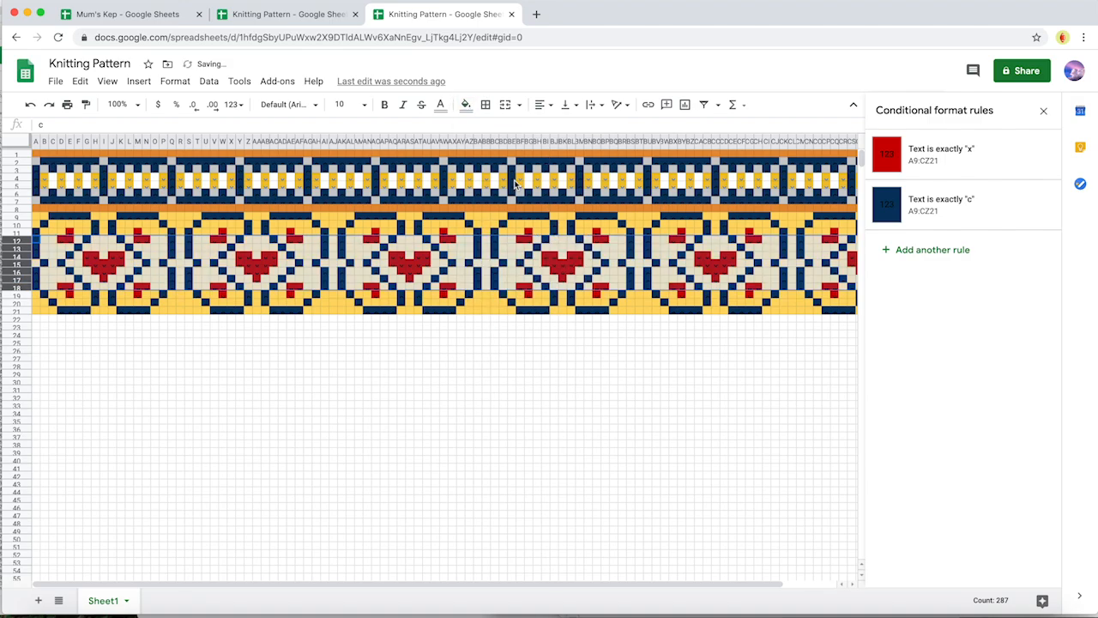
pyautogui.click(467, 105)
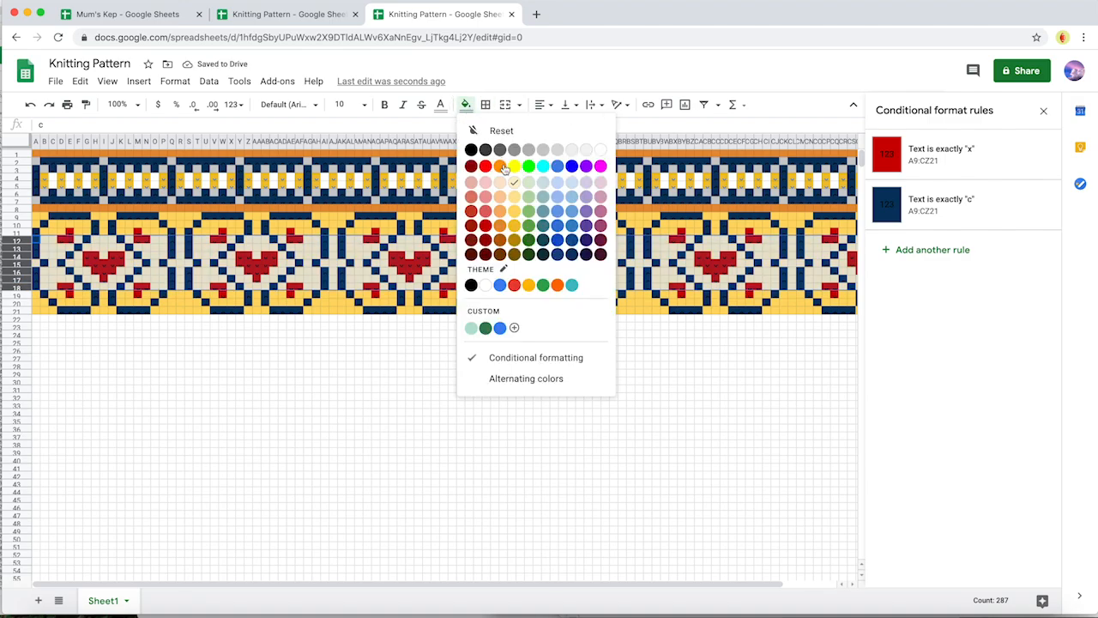
pyautogui.click(501, 164)
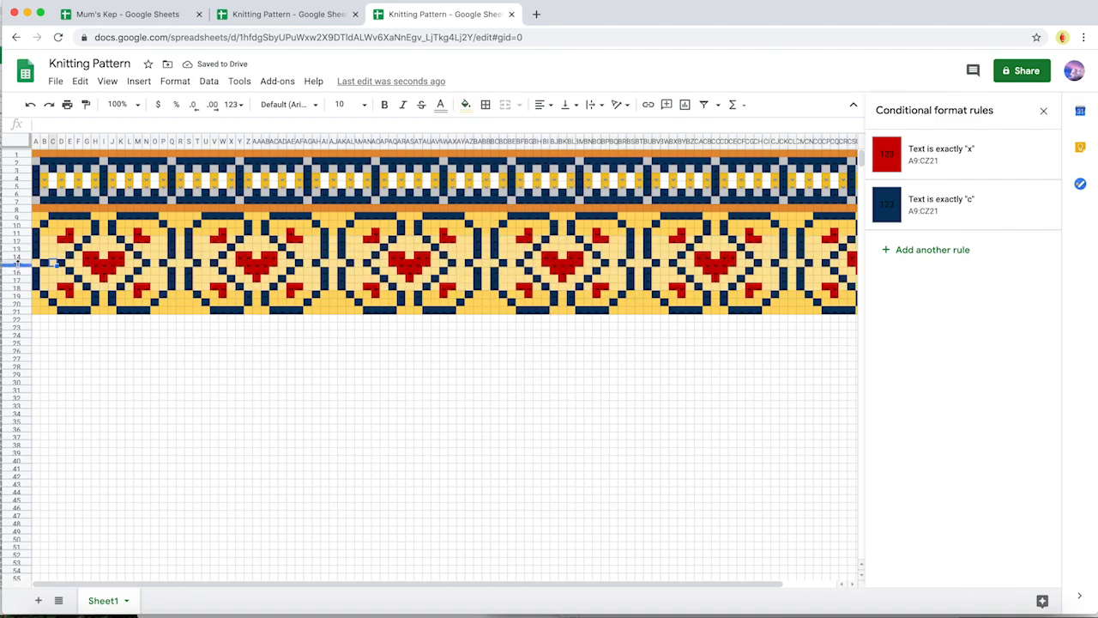
pyautogui.click(467, 105)
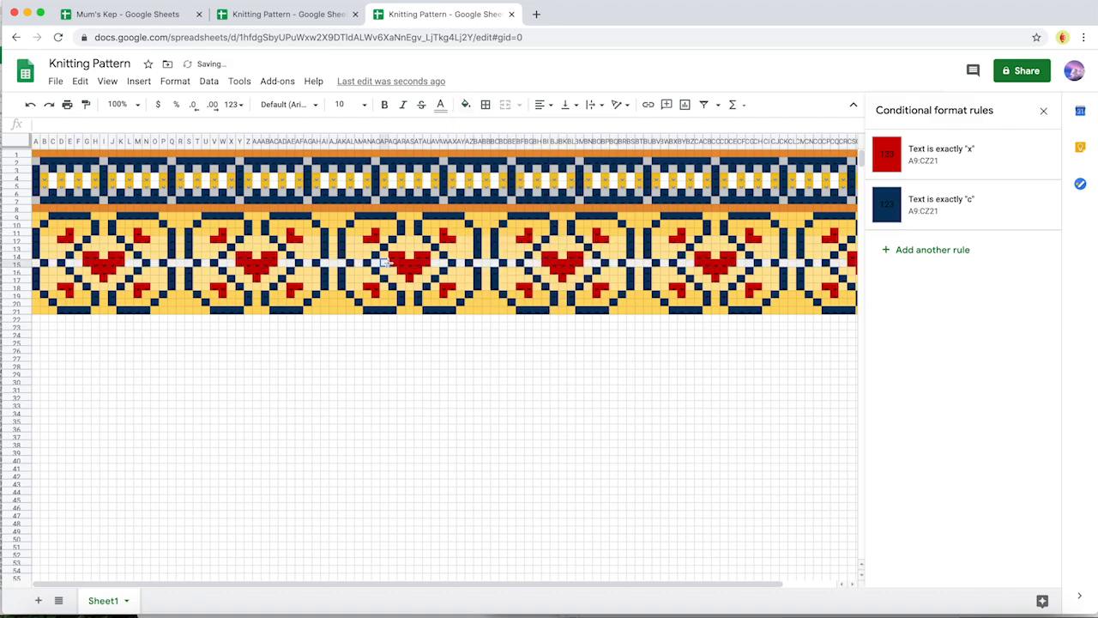
pyautogui.moveTo(89, 260)
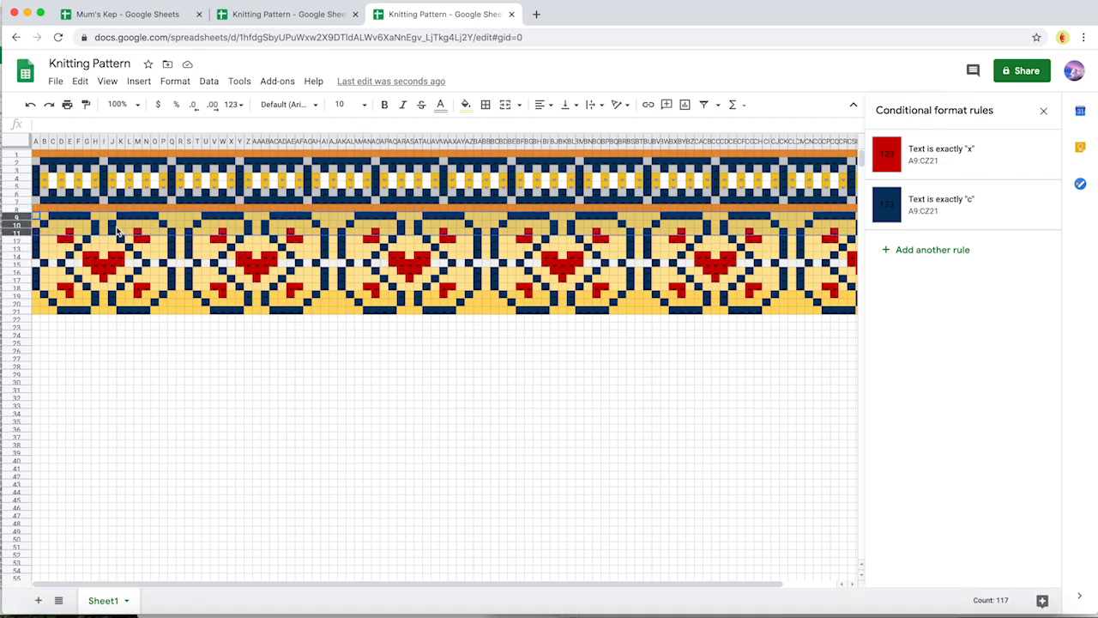
pyautogui.moveTo(170, 237)
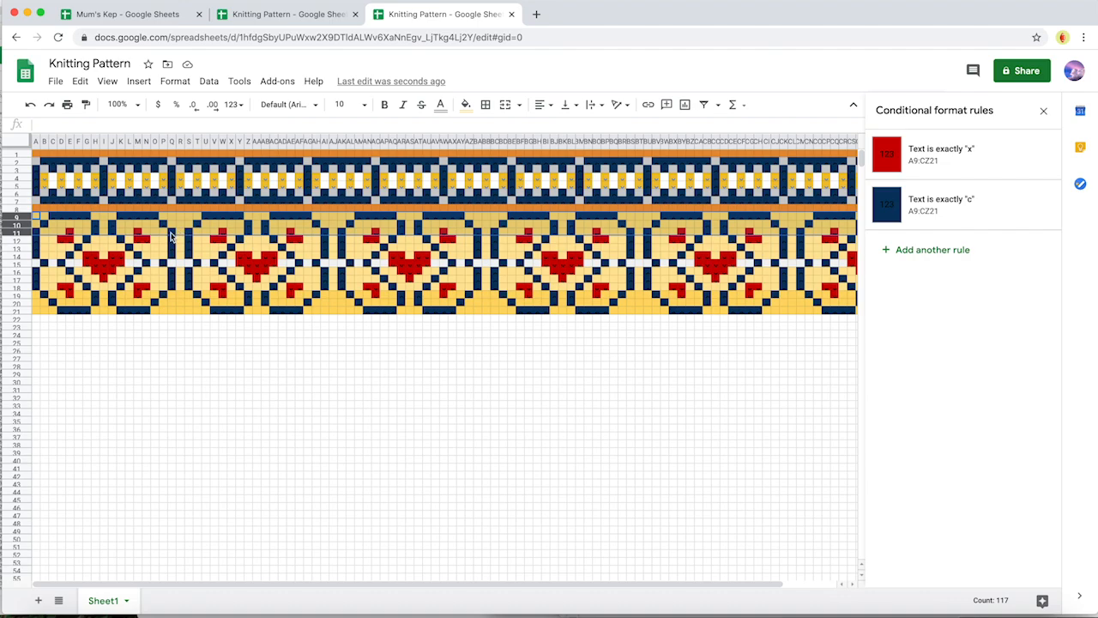
pyautogui.moveTo(580, 257)
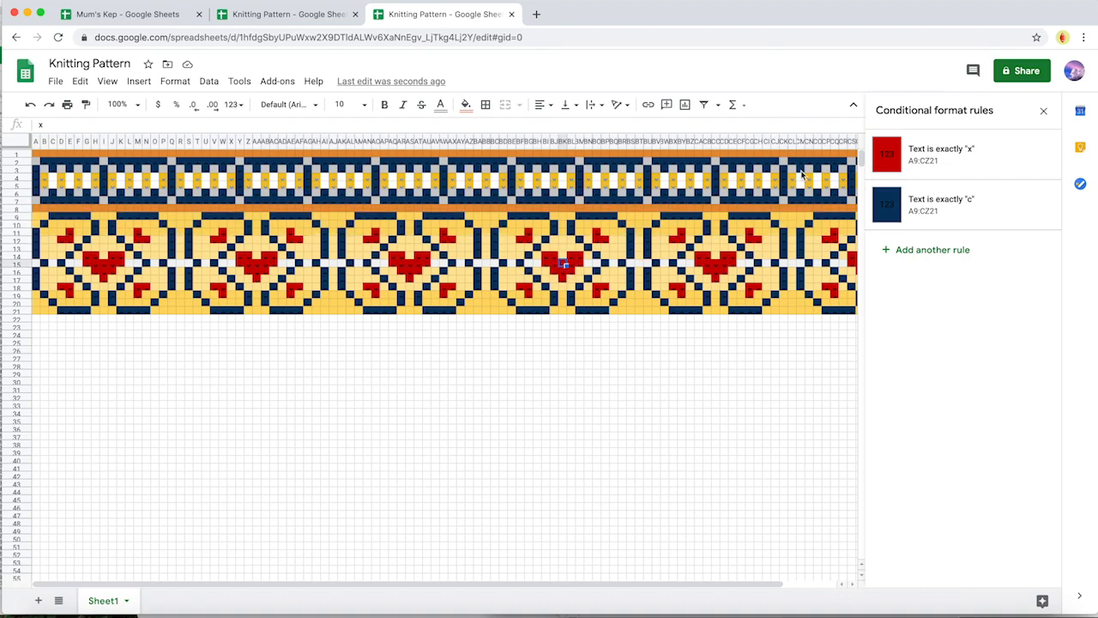
pyautogui.moveTo(42, 223)
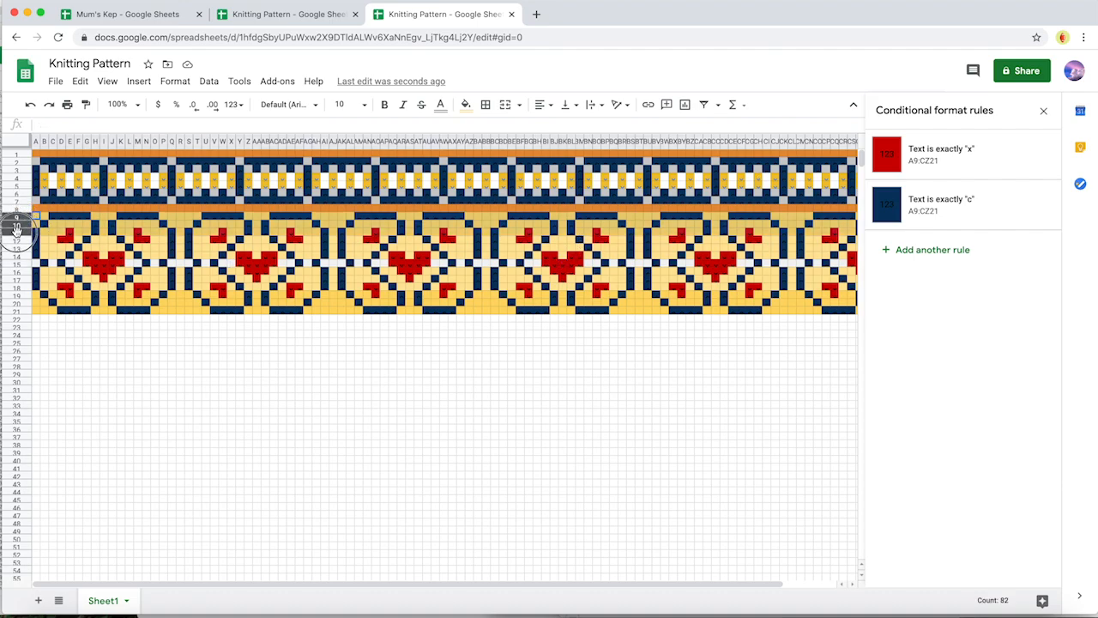
# - Try a brighter blue fill on the c rule, then cancel without keeping it
pyautogui.click(940, 204)
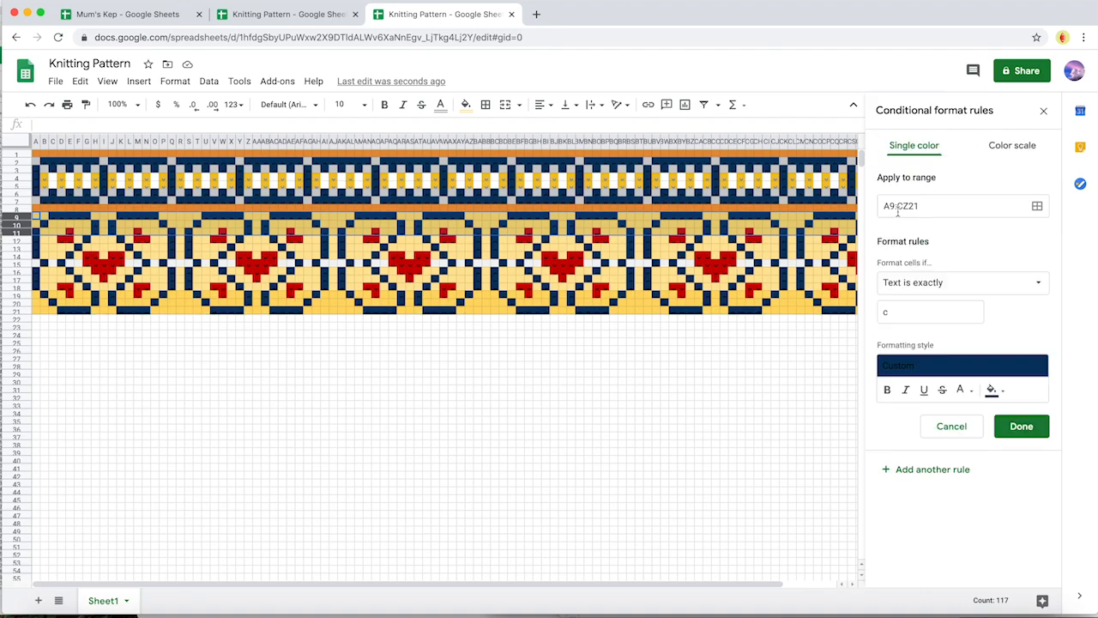
pyautogui.click(992, 390)
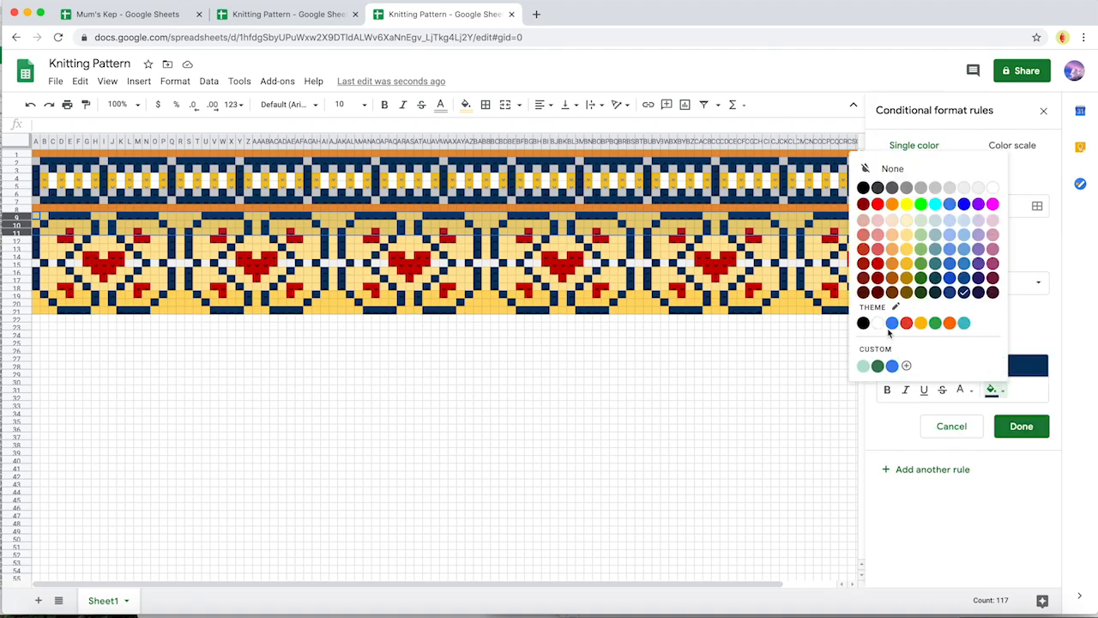
pyautogui.click(892, 322)
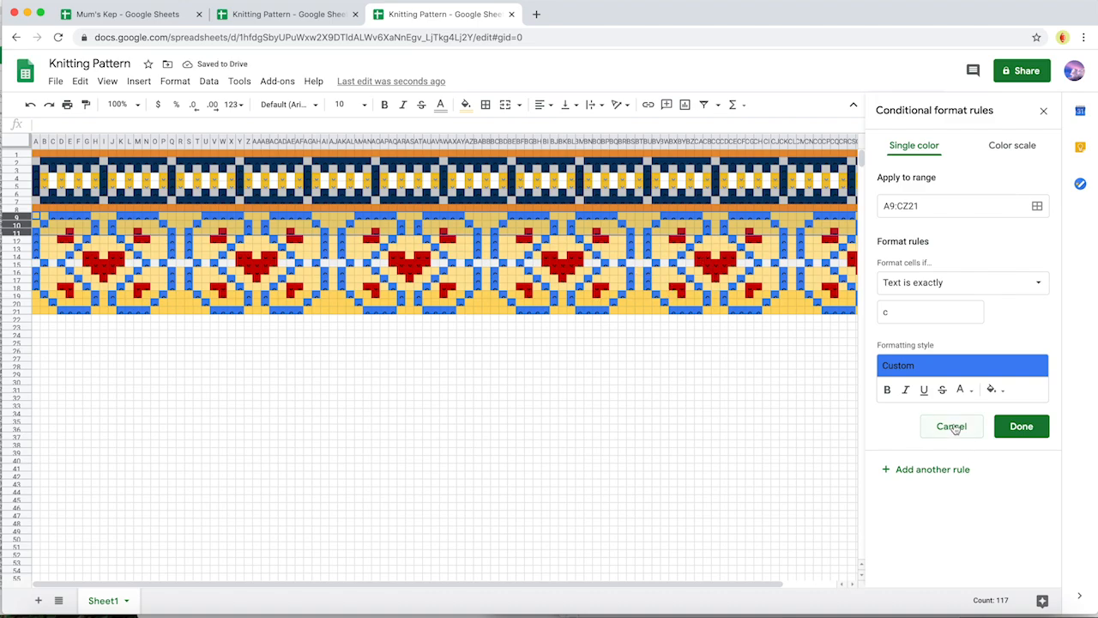
pyautogui.click(1021, 425)
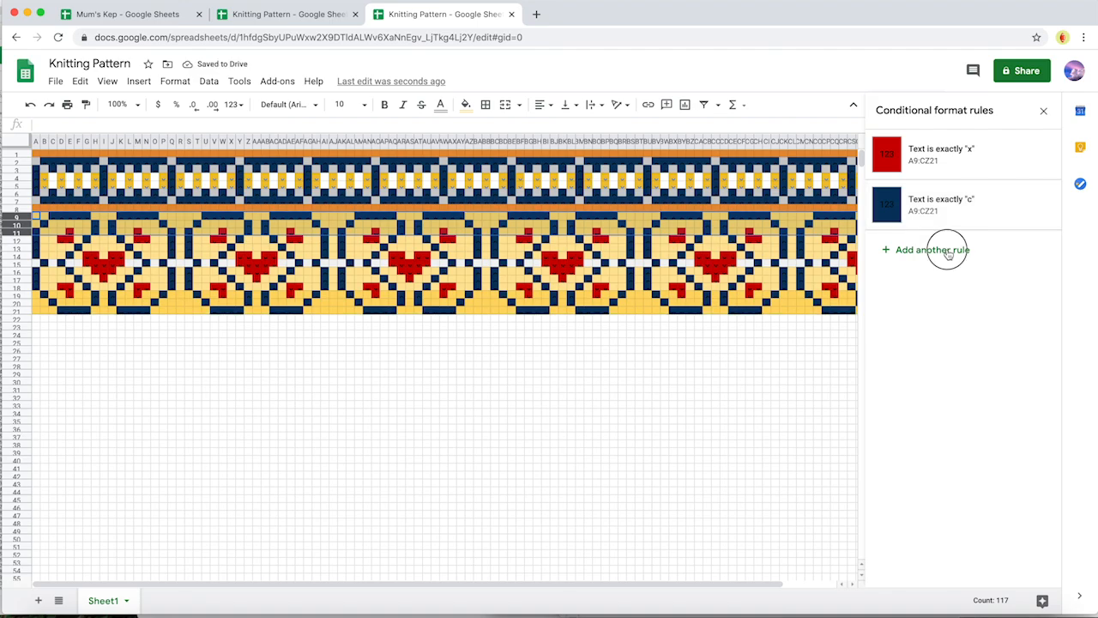
# - Add a rule on A9:CZ11 filling cells whose text is exactly v with black
pyautogui.click(923, 250)
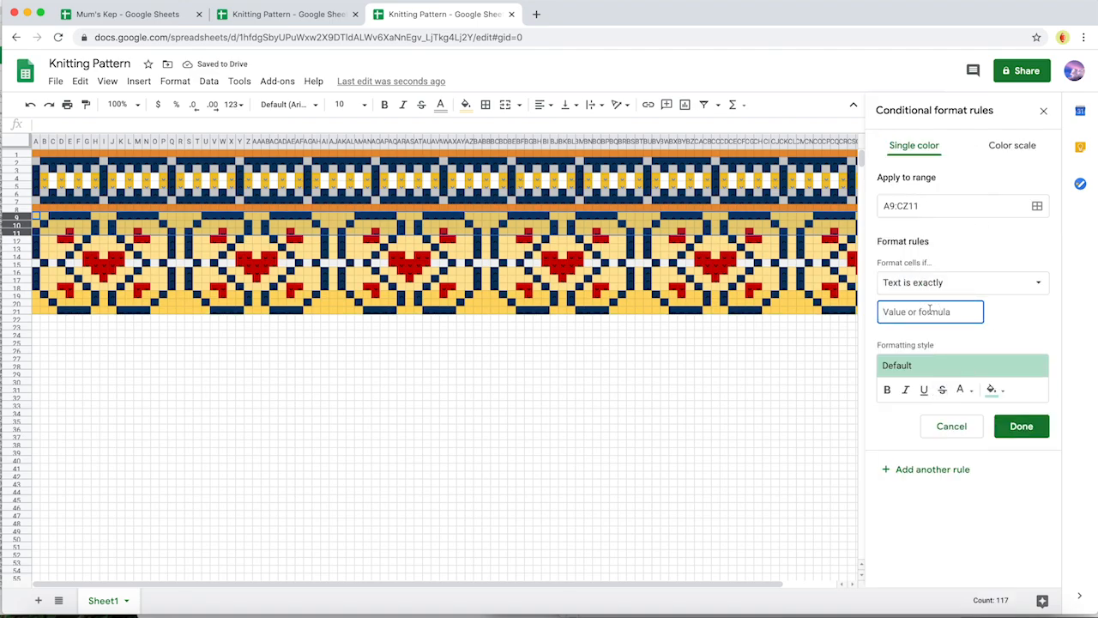
pyautogui.click(992, 388)
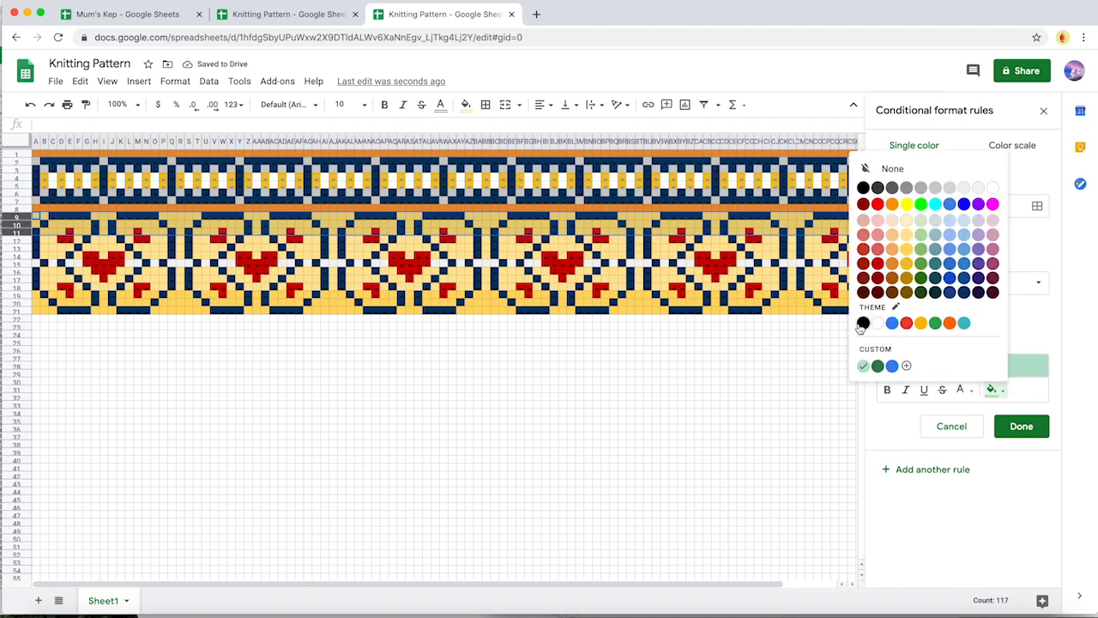
pyautogui.click(1021, 425)
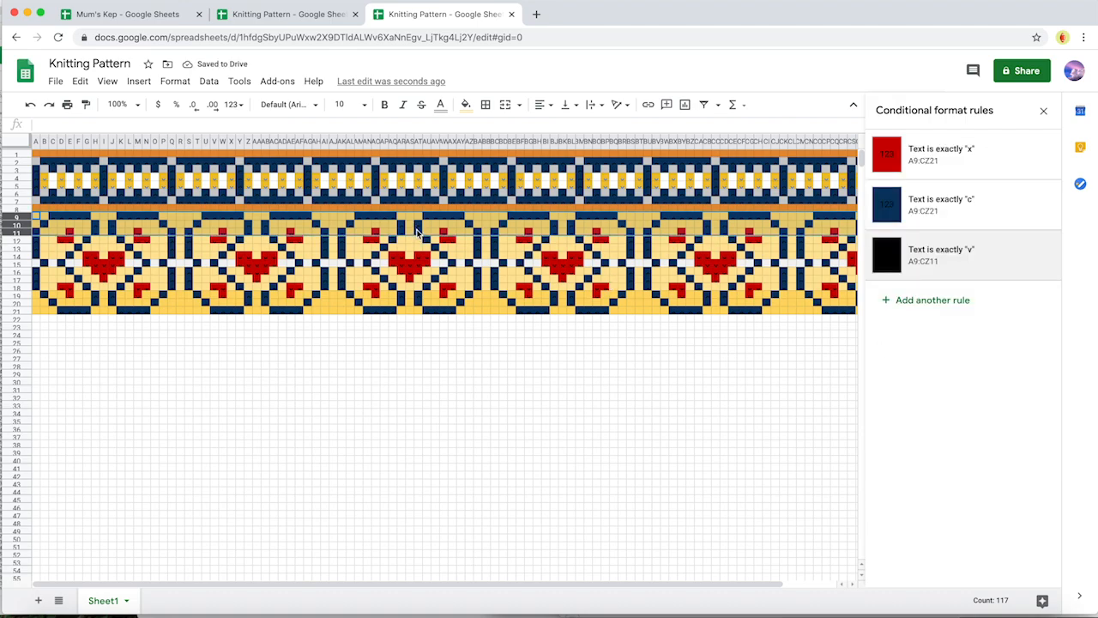
pyautogui.moveTo(418, 233)
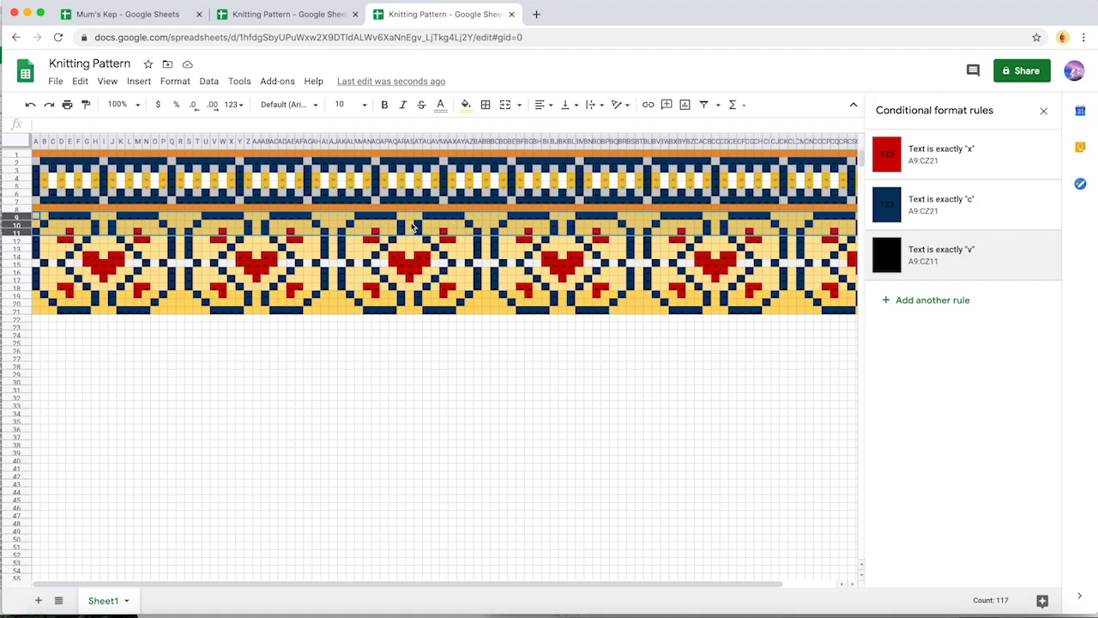
pyautogui.moveTo(60, 199)
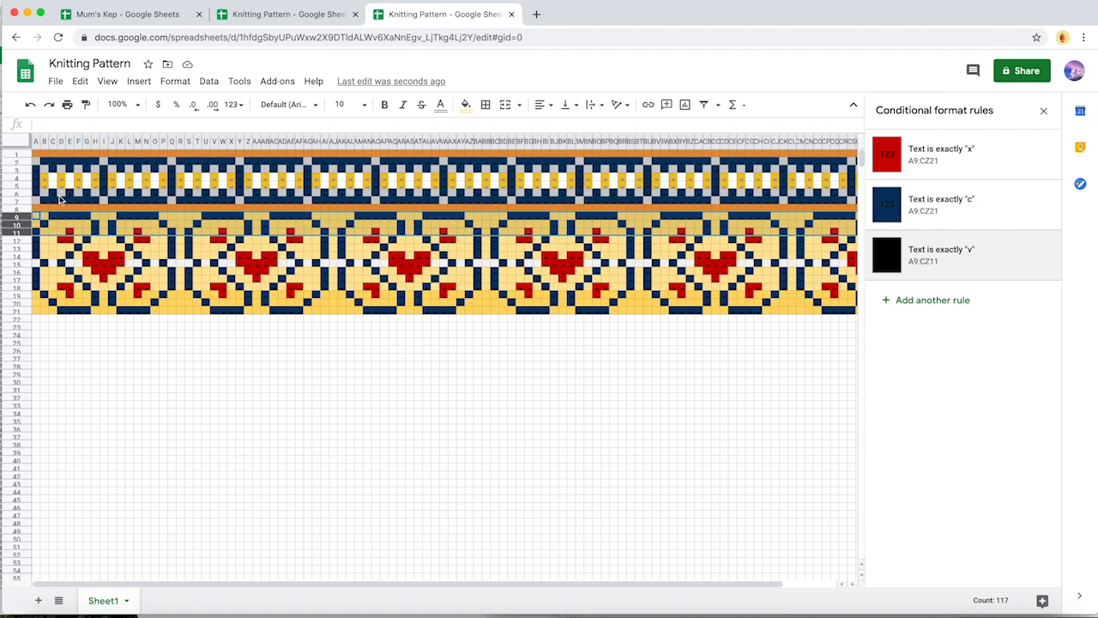
# - Set up Find and replace to find c and replace with v
pyautogui.click(79, 81)
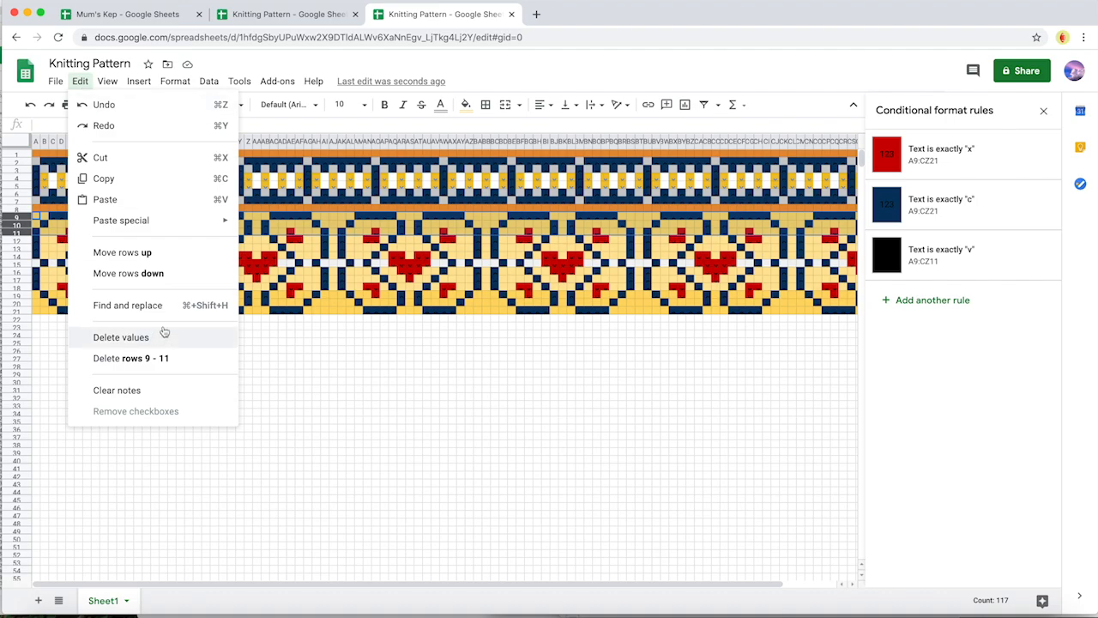
pyautogui.click(127, 305)
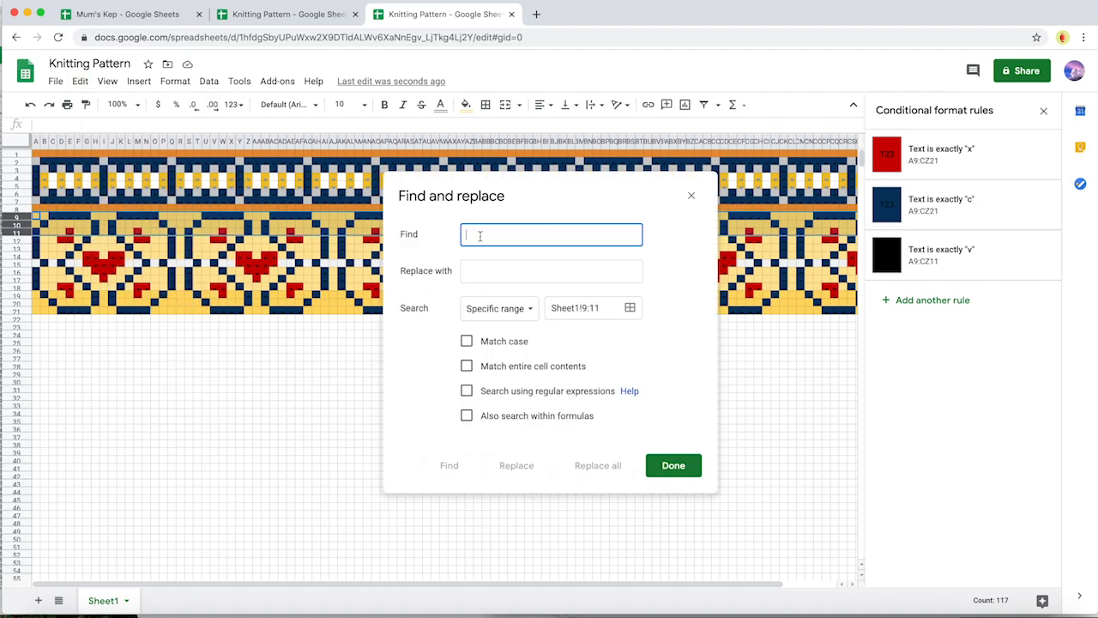
pyautogui.write('c')
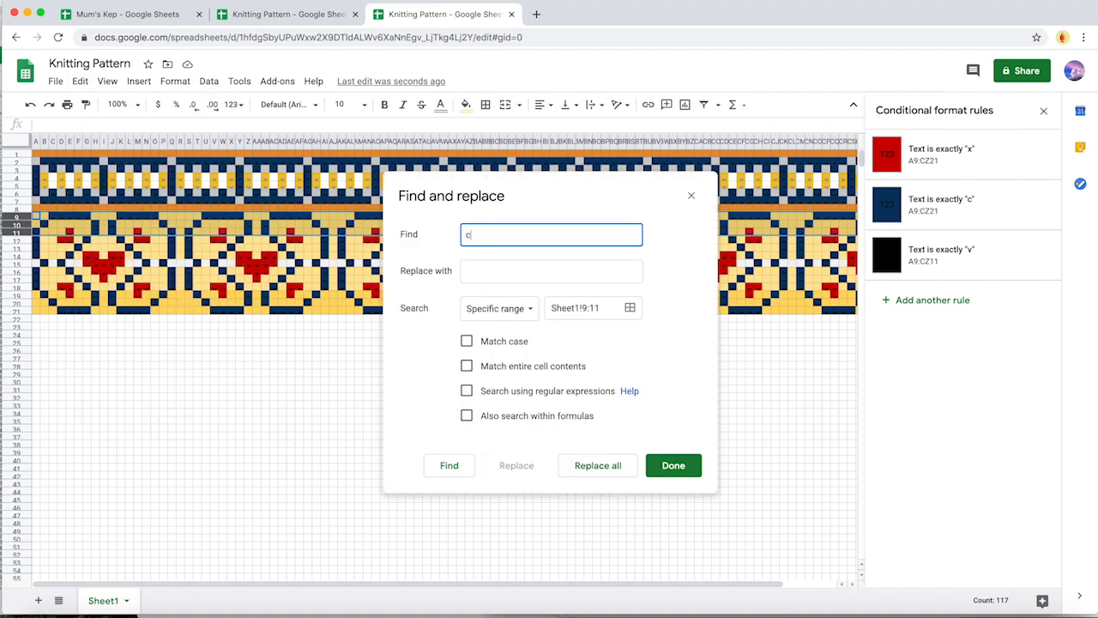
pyautogui.write('v')
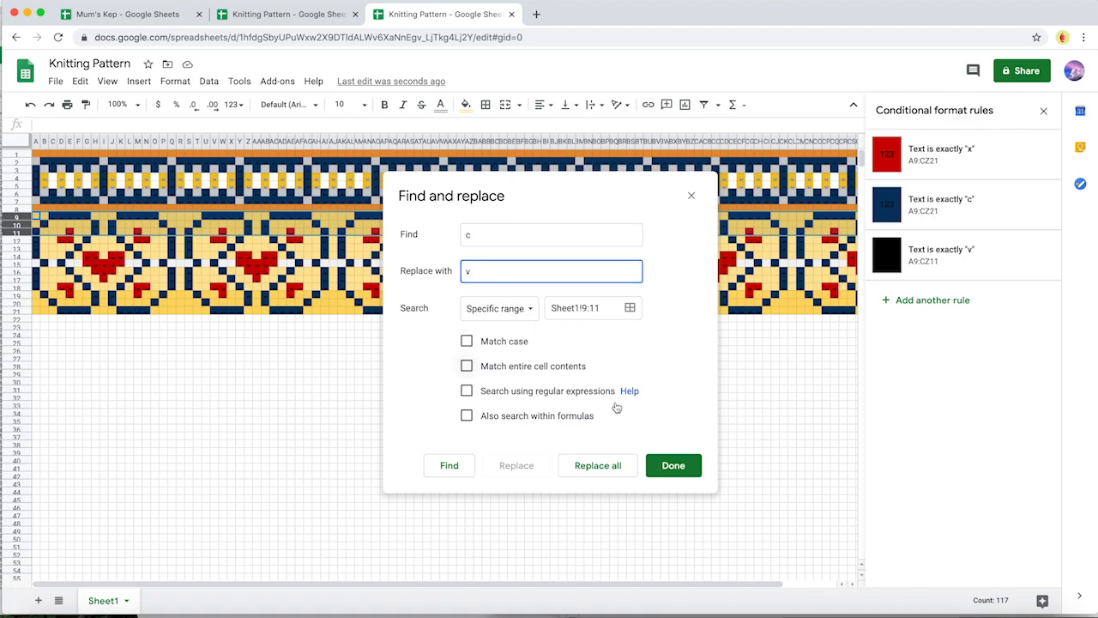
pyautogui.click(597, 465)
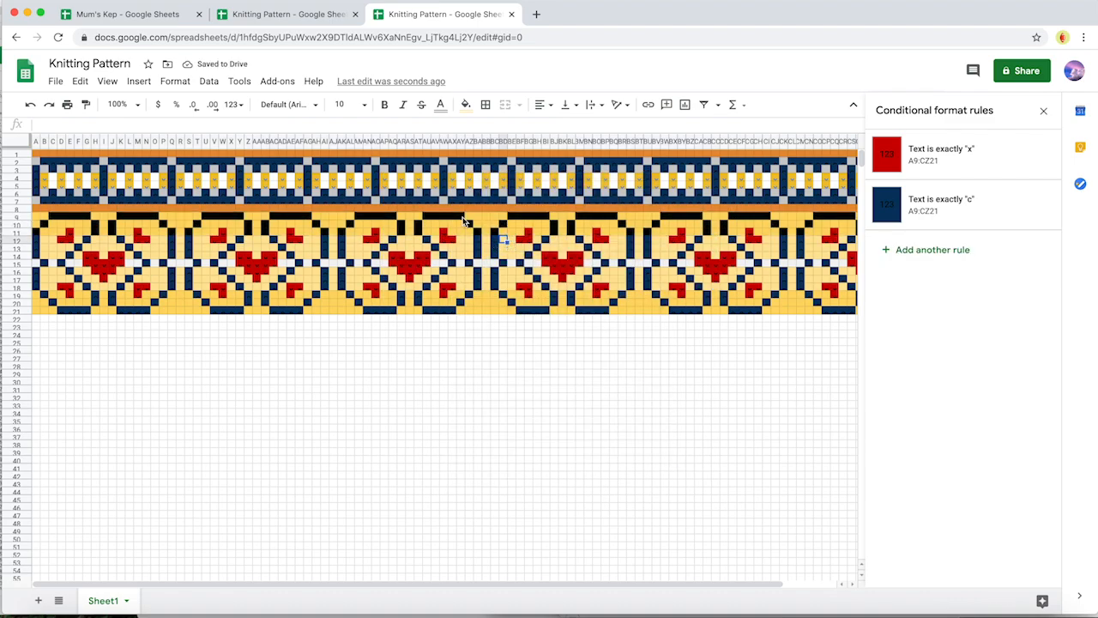
pyautogui.moveTo(38, 302)
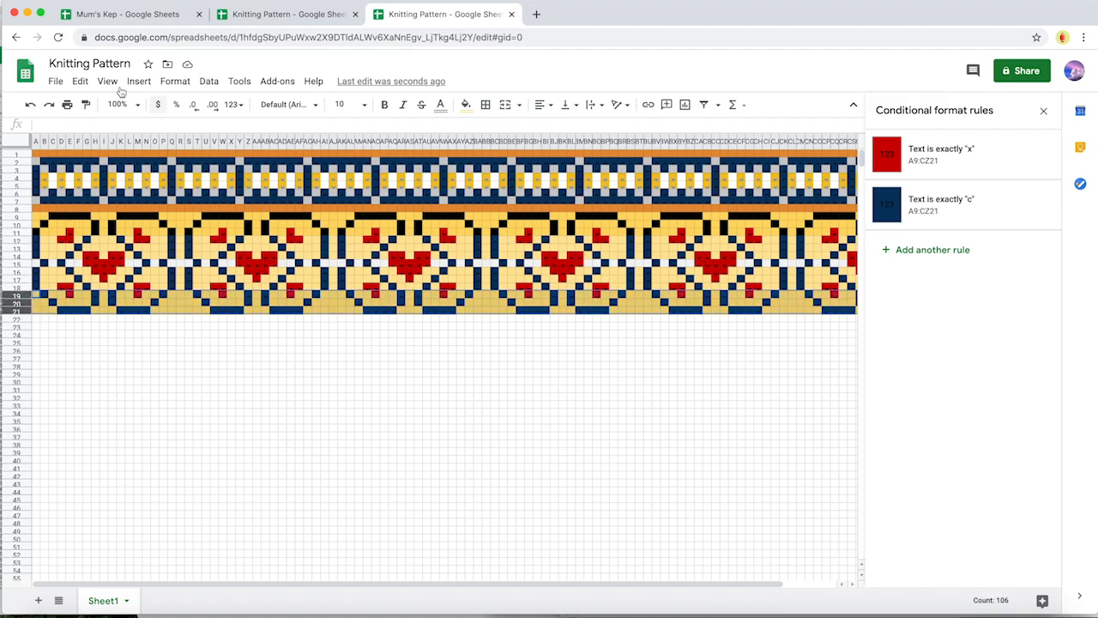
# - Replace every c with v in rows 19 to 21 and close the dialog
pyautogui.click(55, 81)
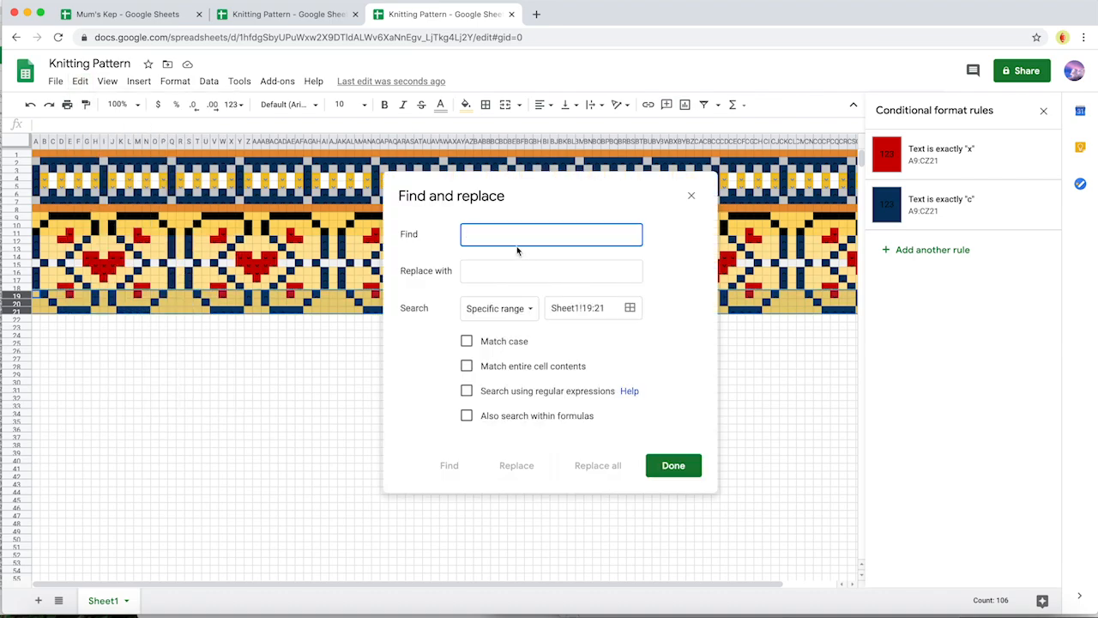
pyautogui.write('v')
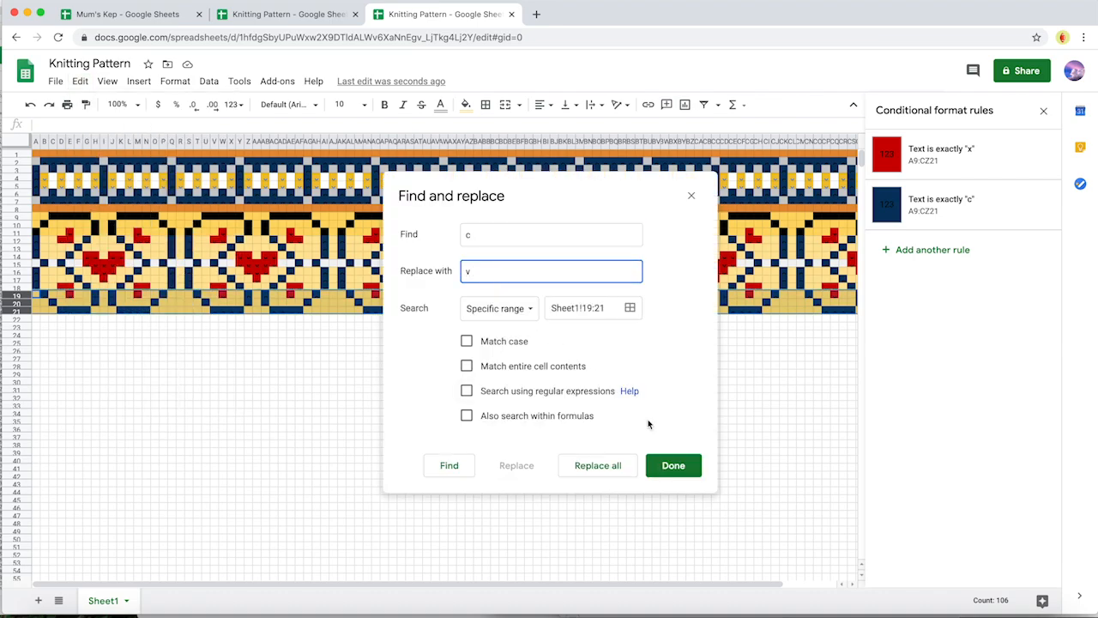
pyautogui.click(597, 465)
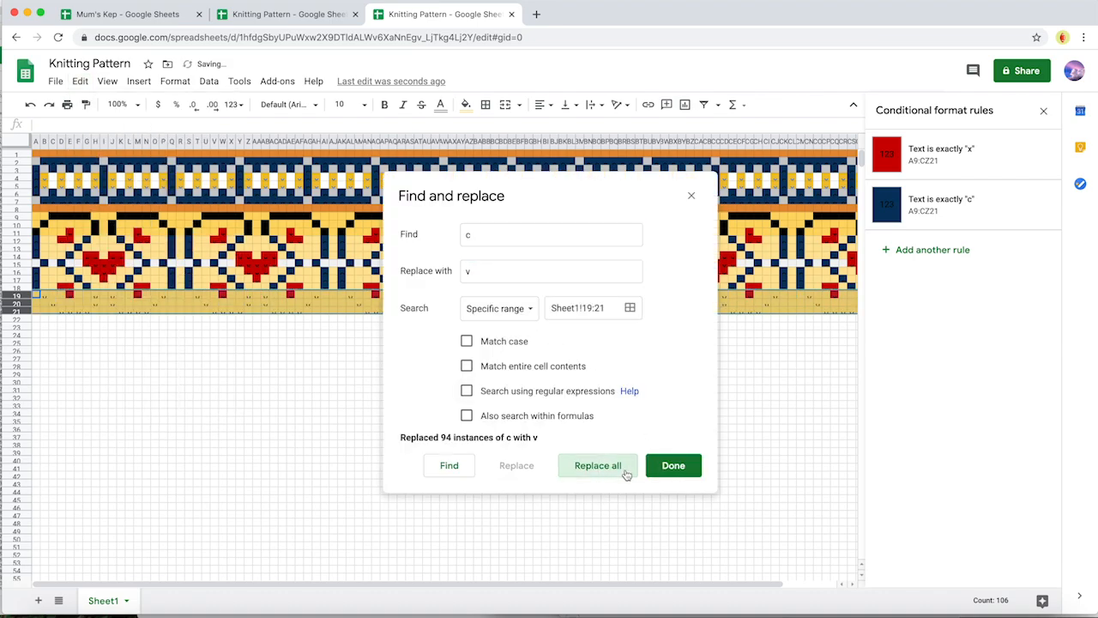
pyautogui.click(673, 465)
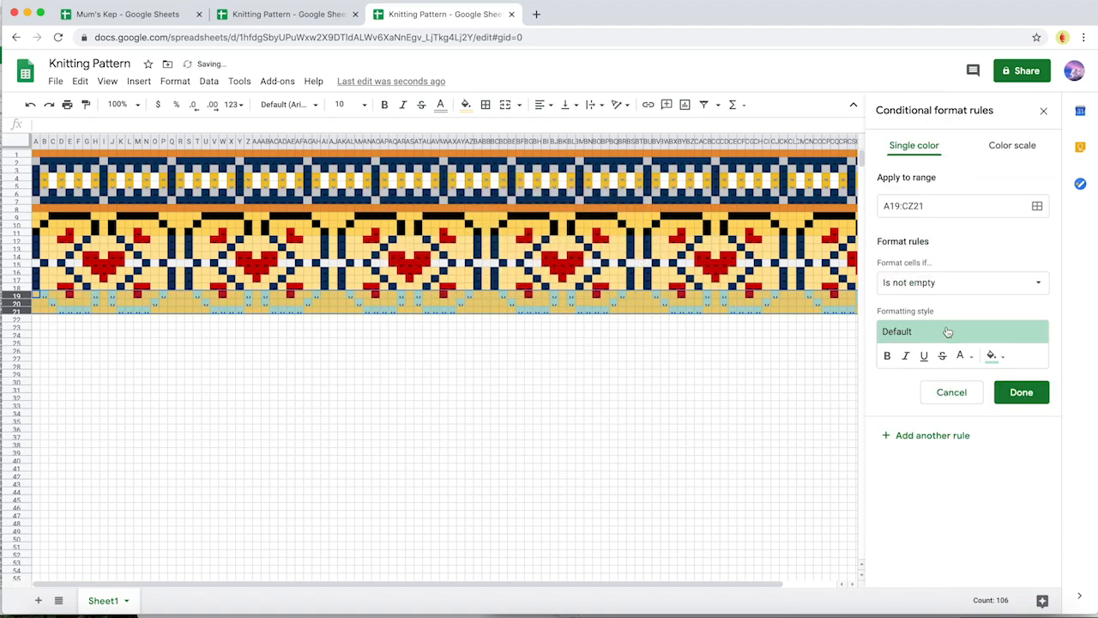
# - Make the A19:CZ21 rule match text exactly v and give it a black fill
pyautogui.click(960, 281)
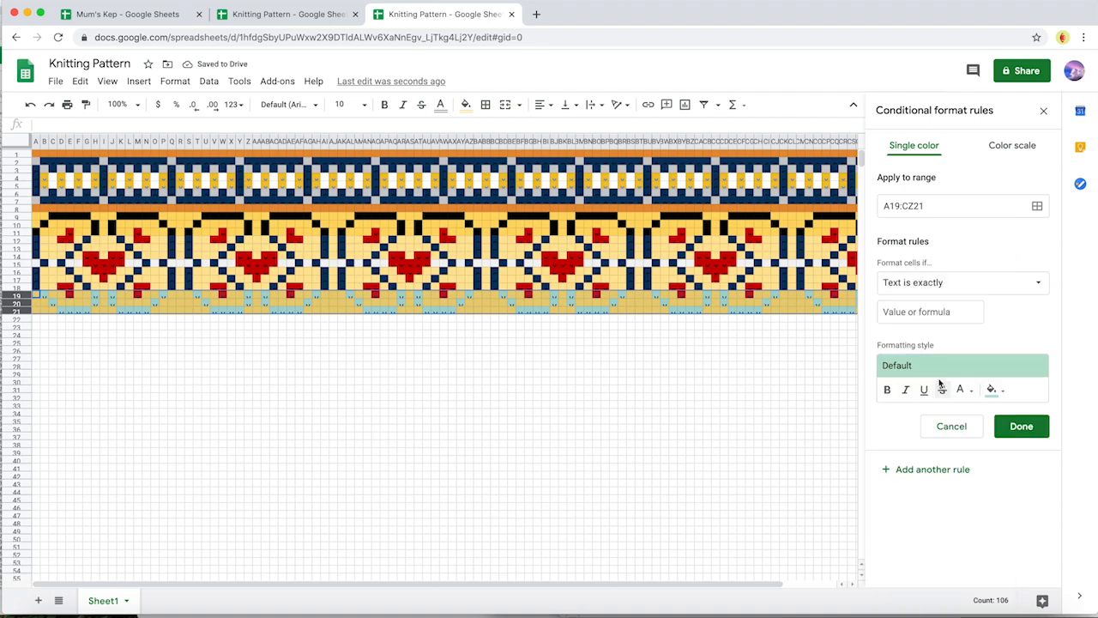
pyautogui.write('v')
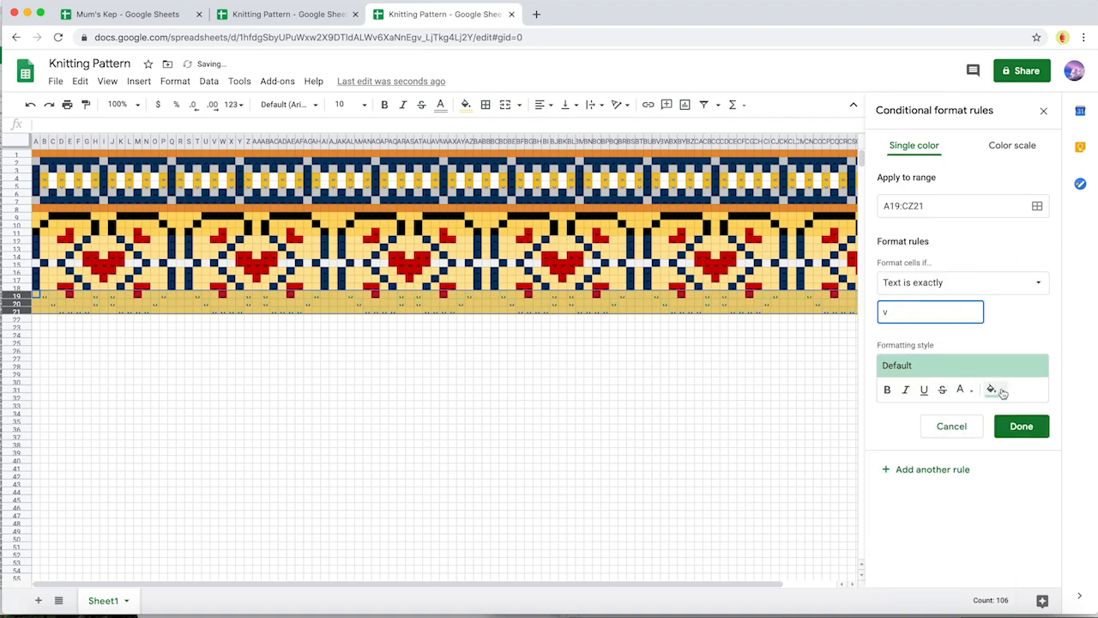
pyautogui.click(992, 387)
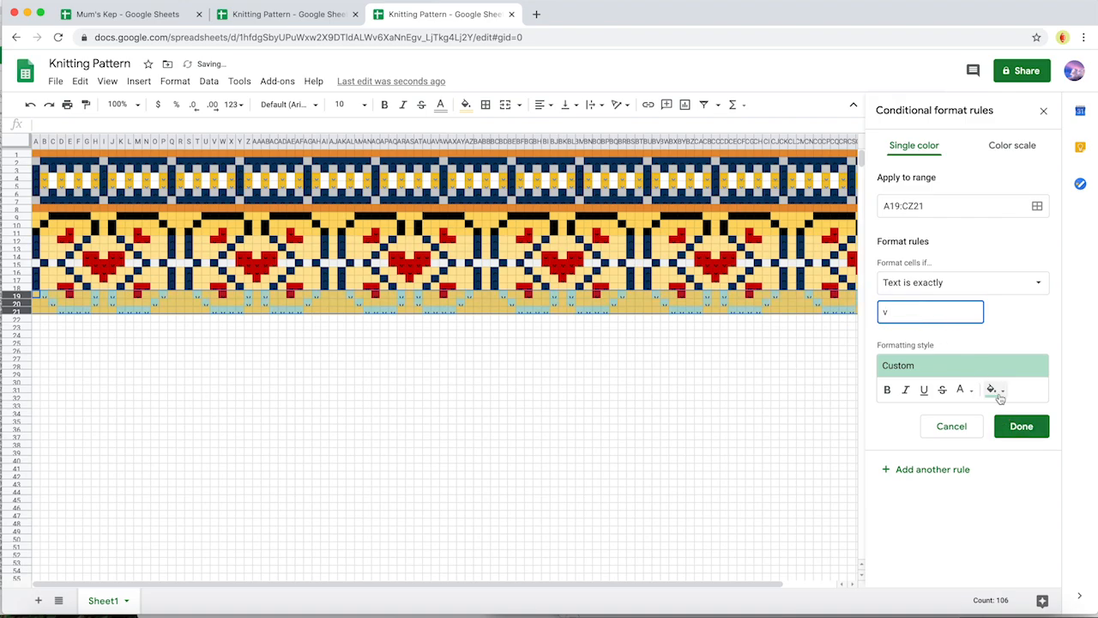
pyautogui.click(961, 389)
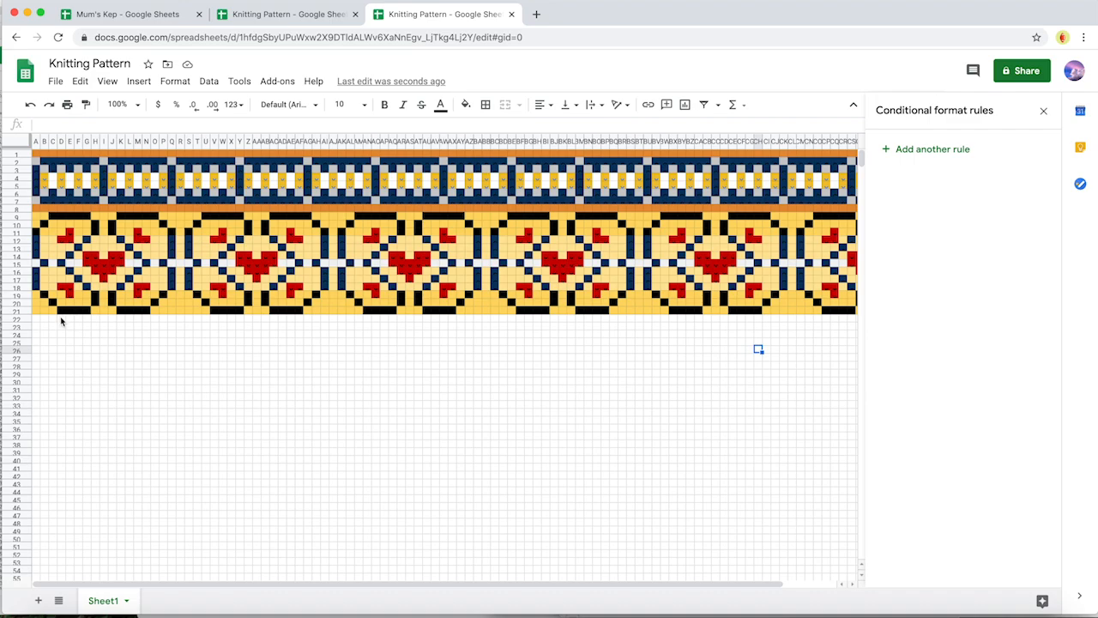
pyautogui.moveTo(86, 312)
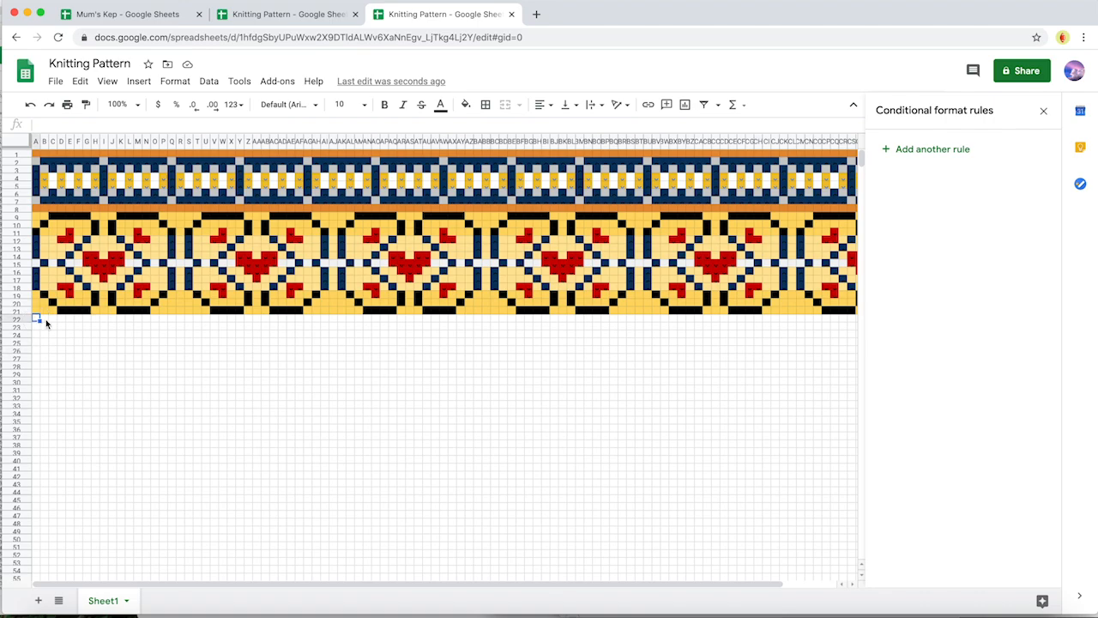
pyautogui.moveTo(94, 322)
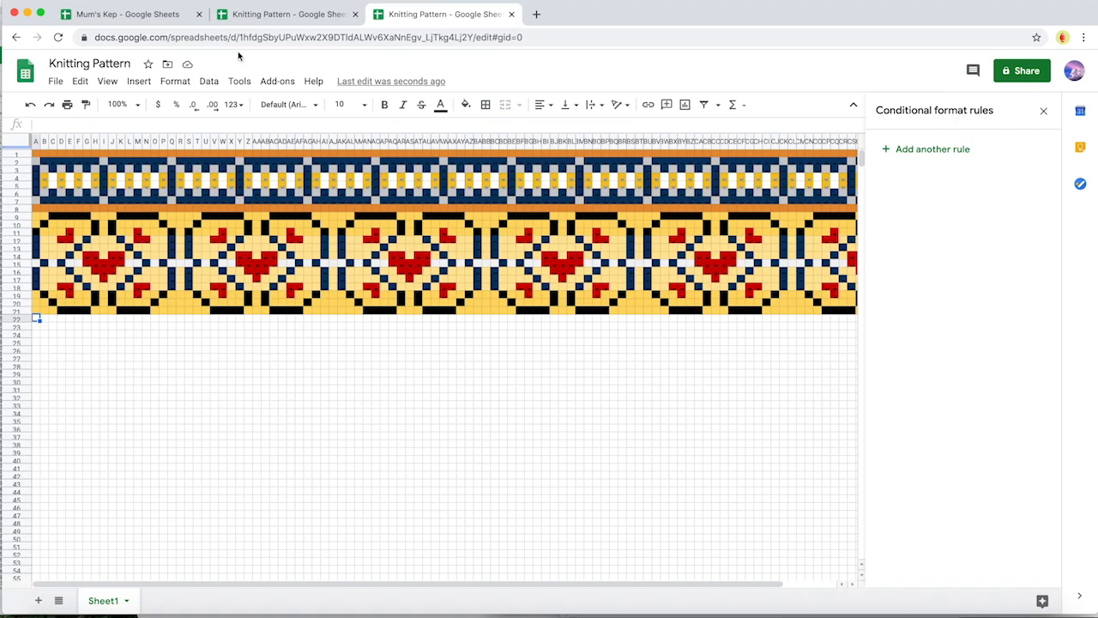
# - Switch to the Mum's Kep spreadsheet and look through its chart and format options
pyautogui.click(120, 14)
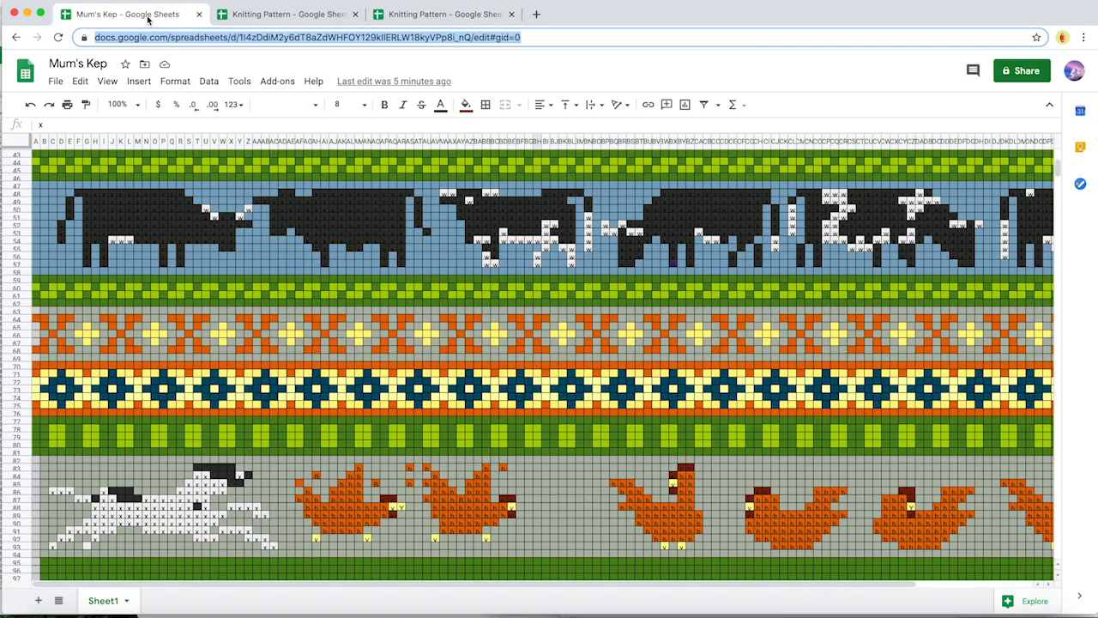
pyautogui.scroll(-3)
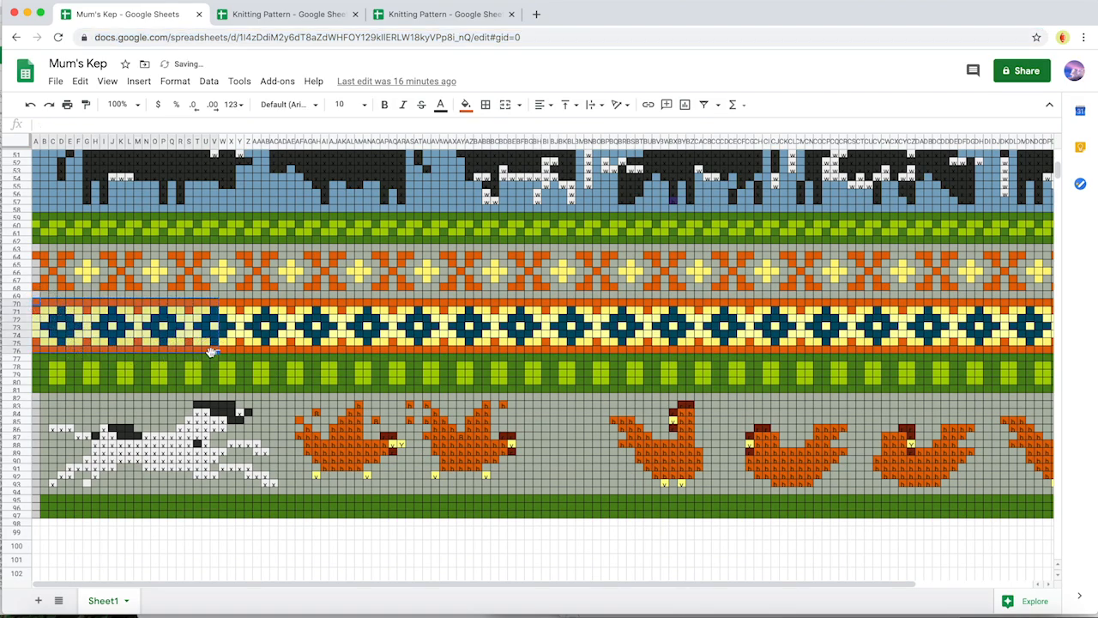
pyautogui.click(175, 81)
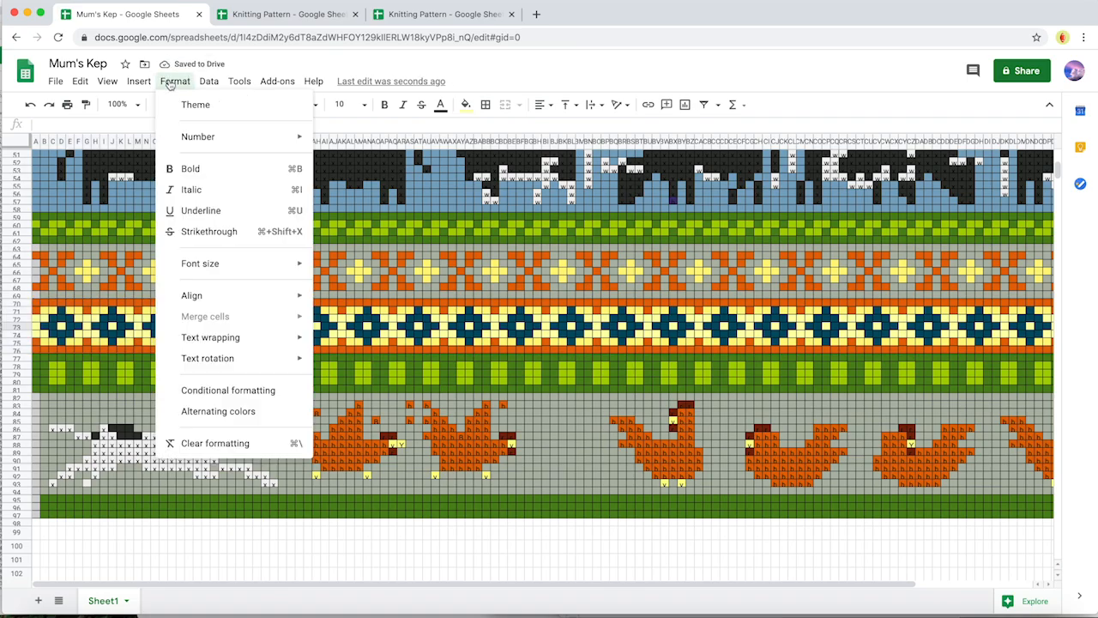
pyautogui.click(228, 389)
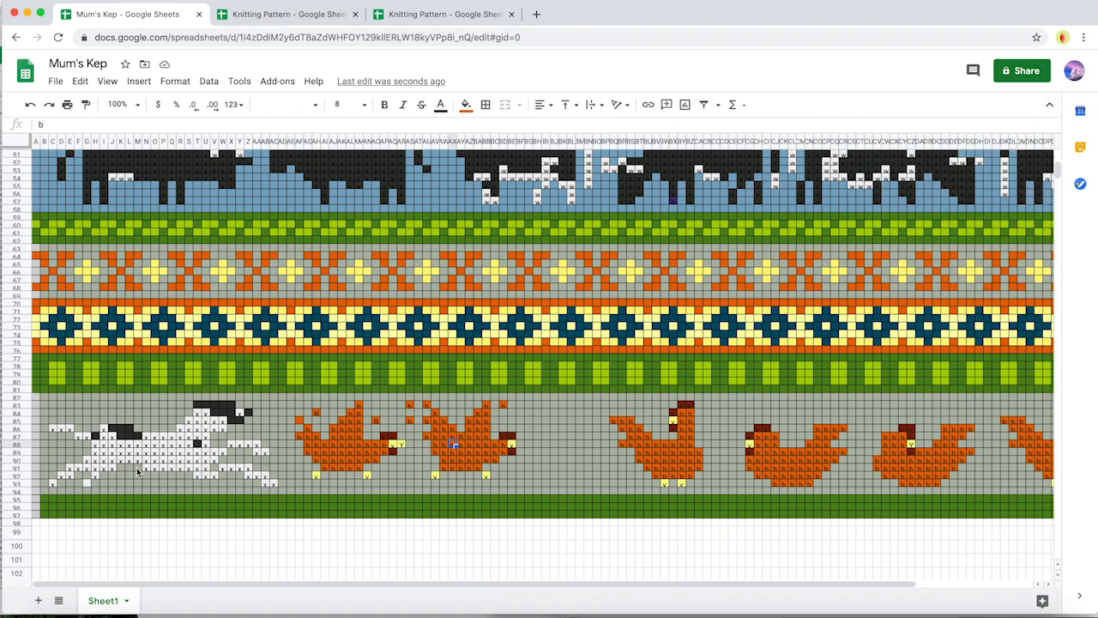
pyautogui.moveTo(69, 438)
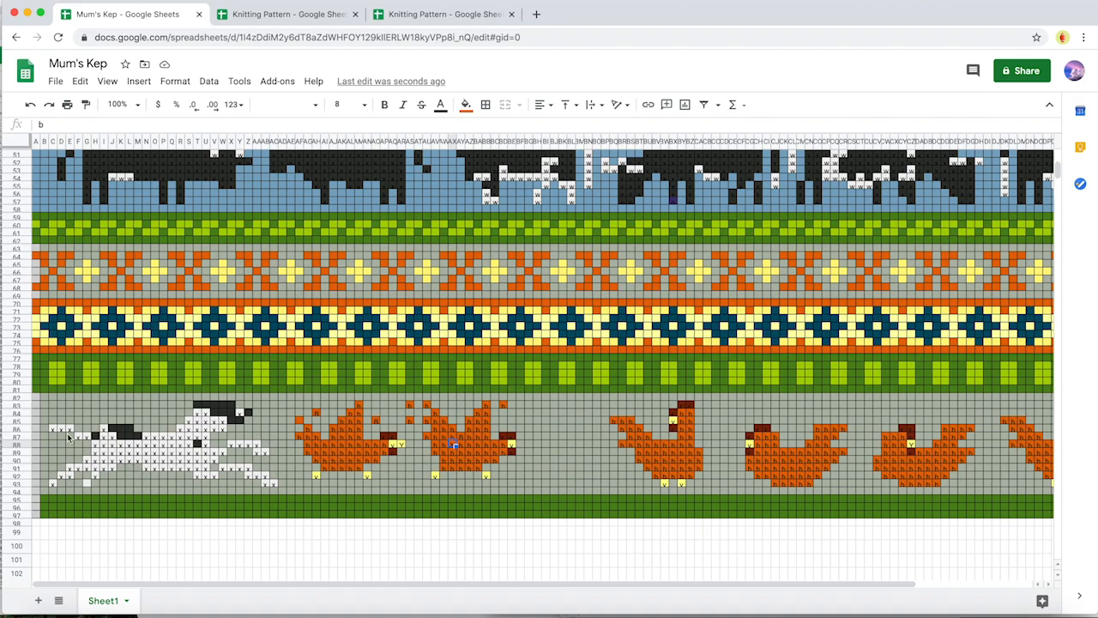
pyautogui.moveTo(168, 435)
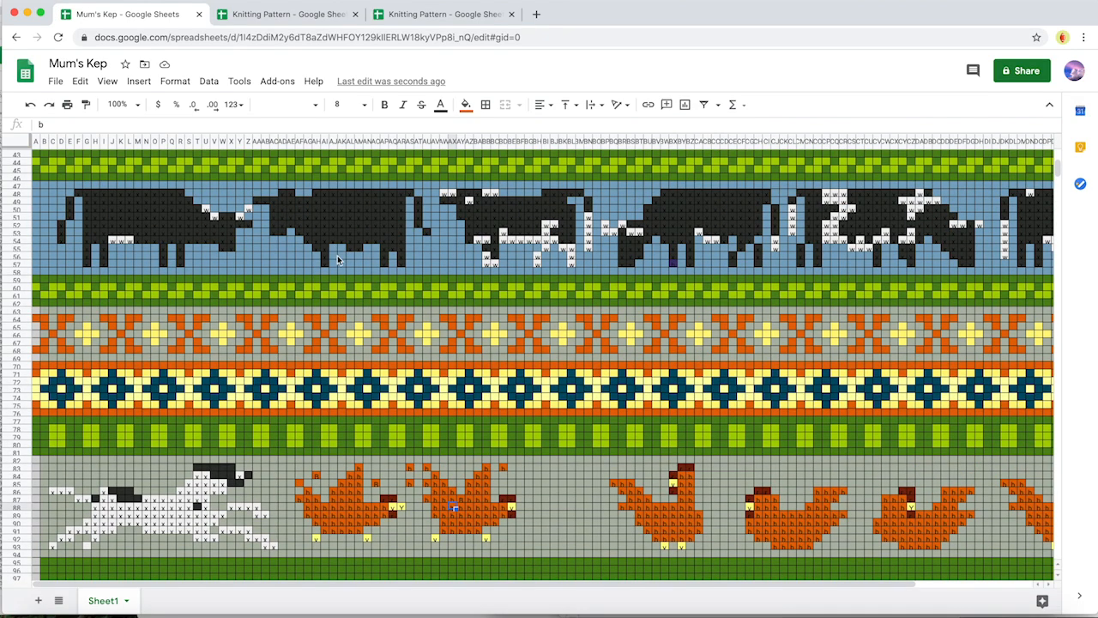
pyautogui.moveTo(587, 247)
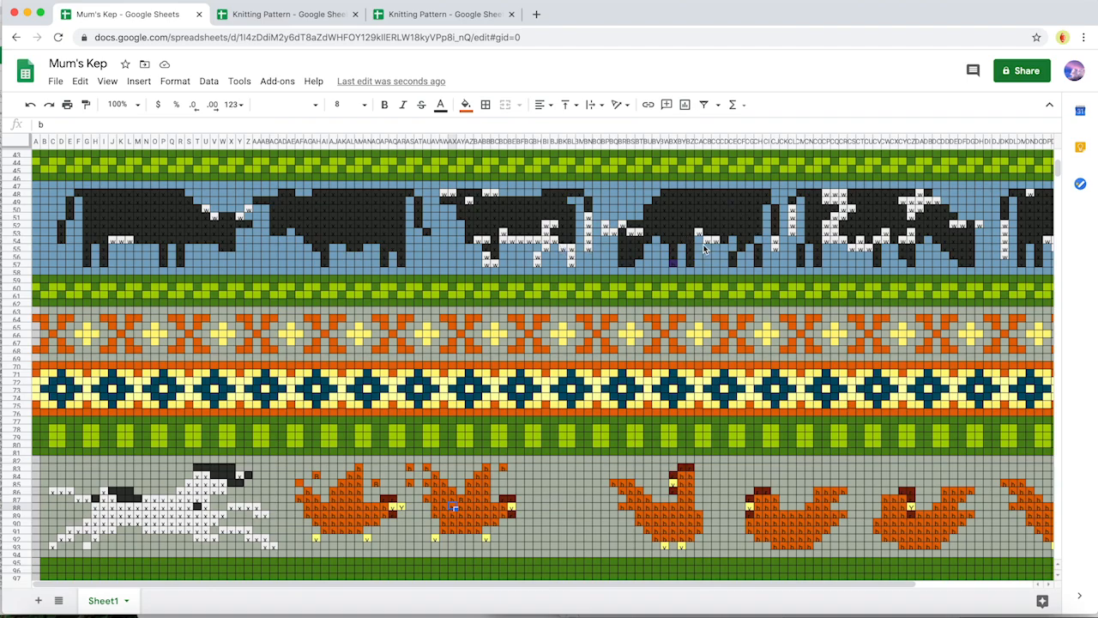
pyautogui.moveTo(213, 234)
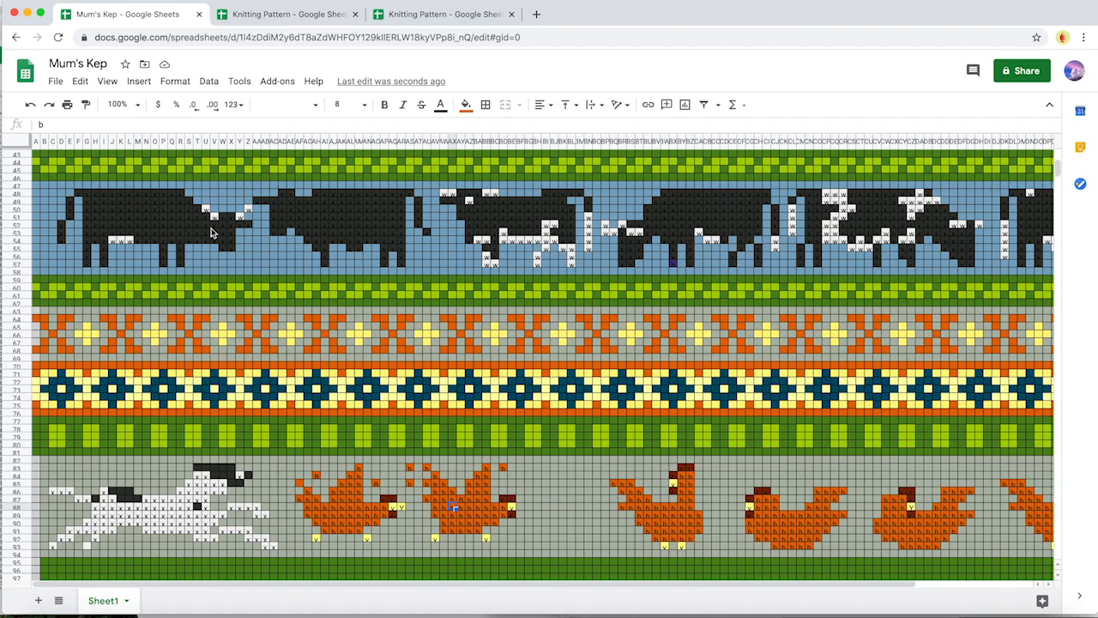
pyautogui.moveTo(347, 202)
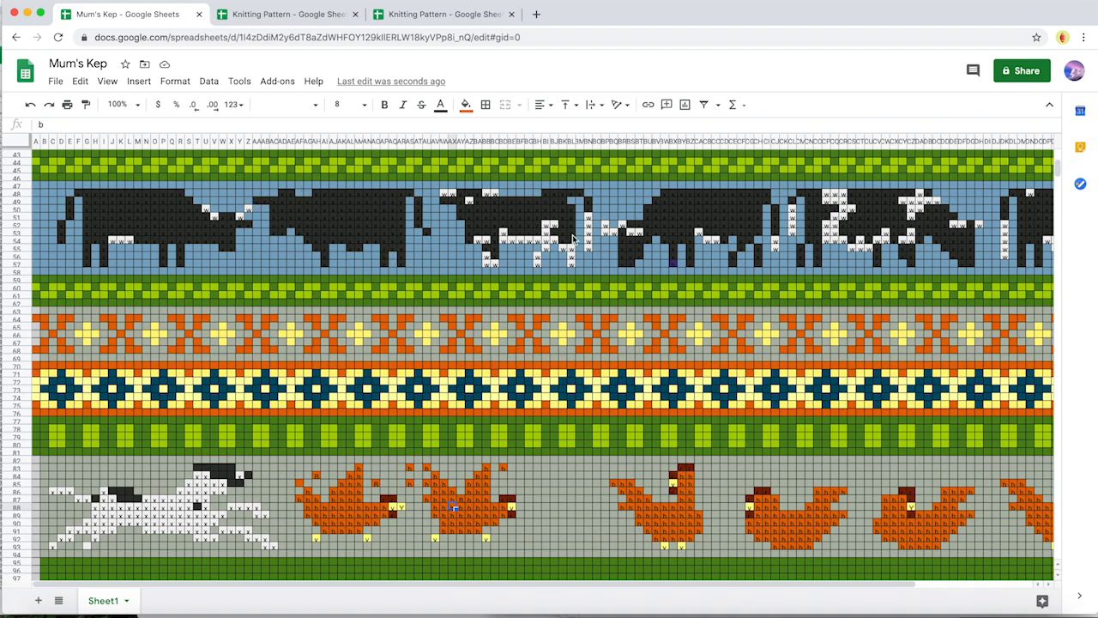
pyautogui.scroll(3)
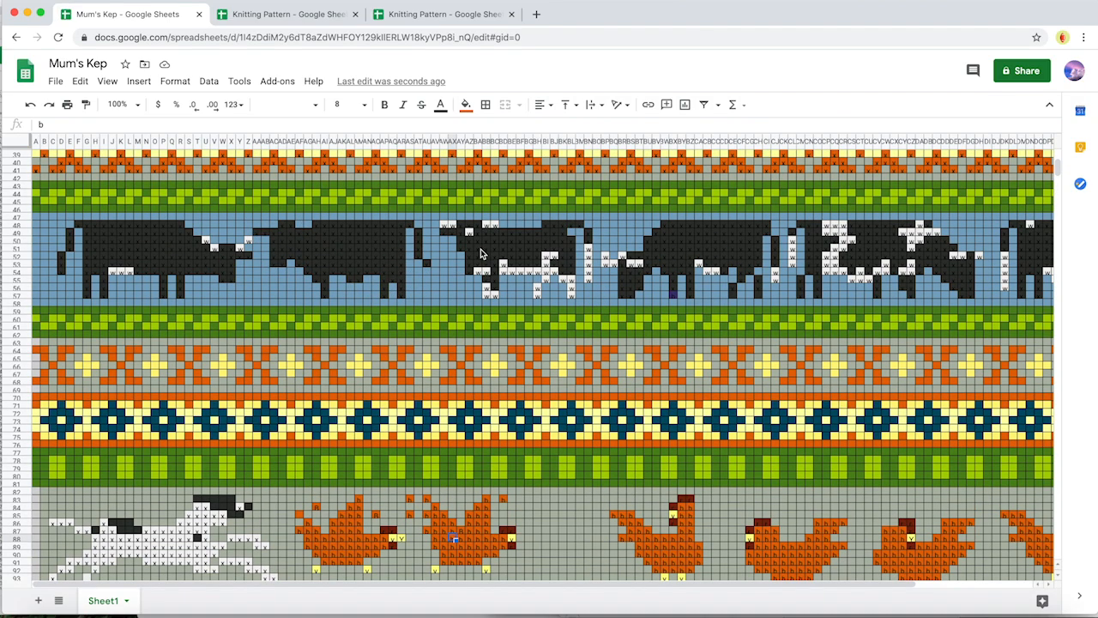
pyautogui.moveTo(562, 260)
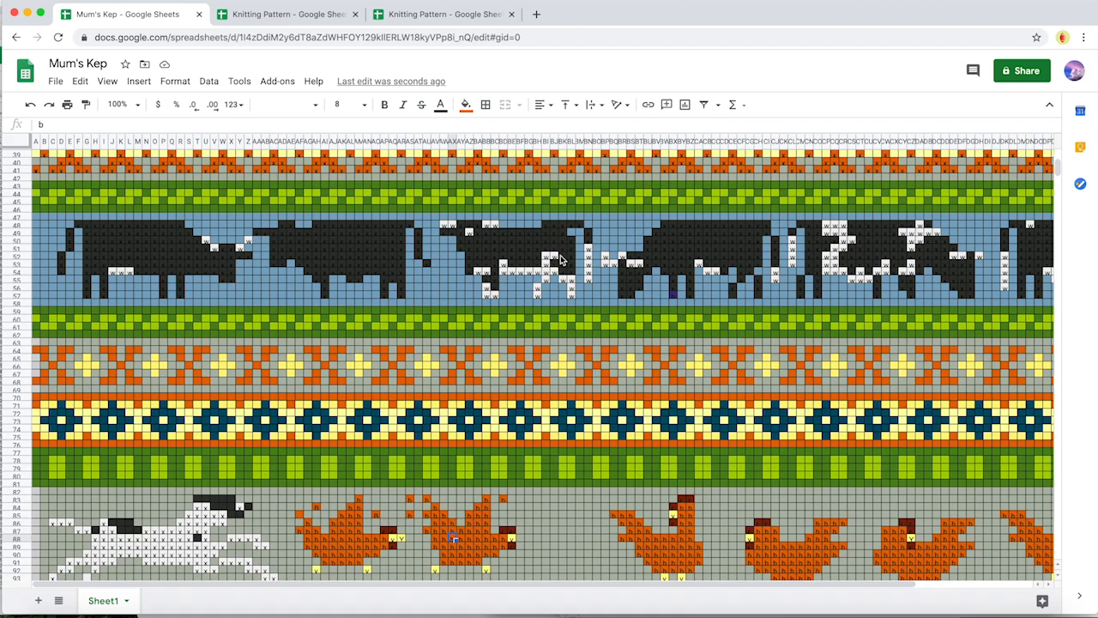
# - Scroll through the cow band rows, then return to the Knitting Pattern spreadsheet
pyautogui.click(16, 210)
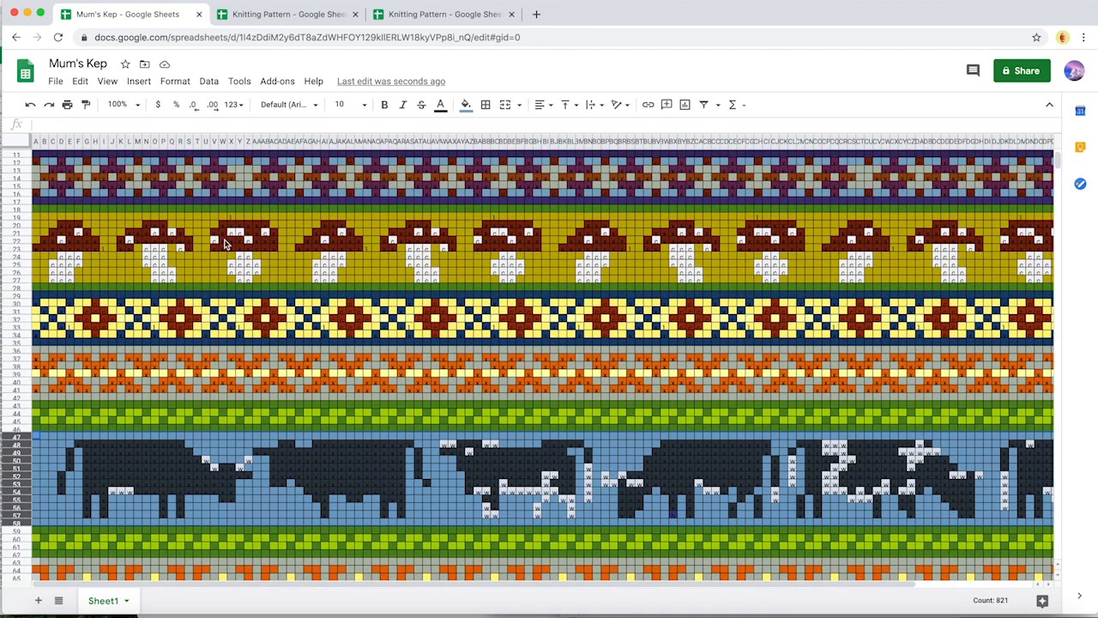
pyautogui.scroll(-3)
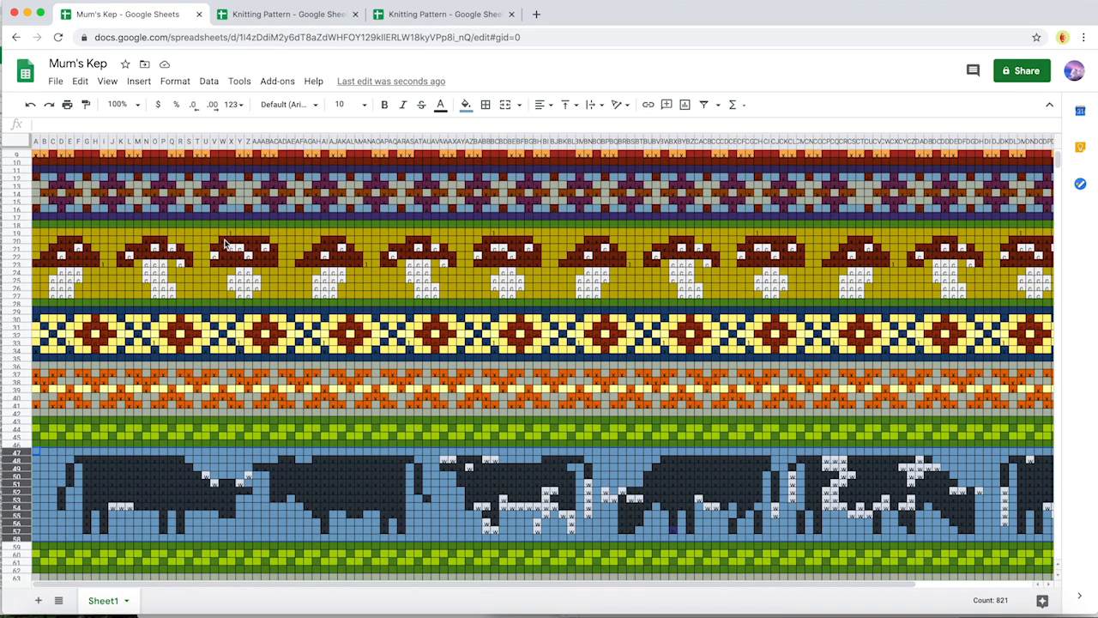
pyautogui.scroll(-3)
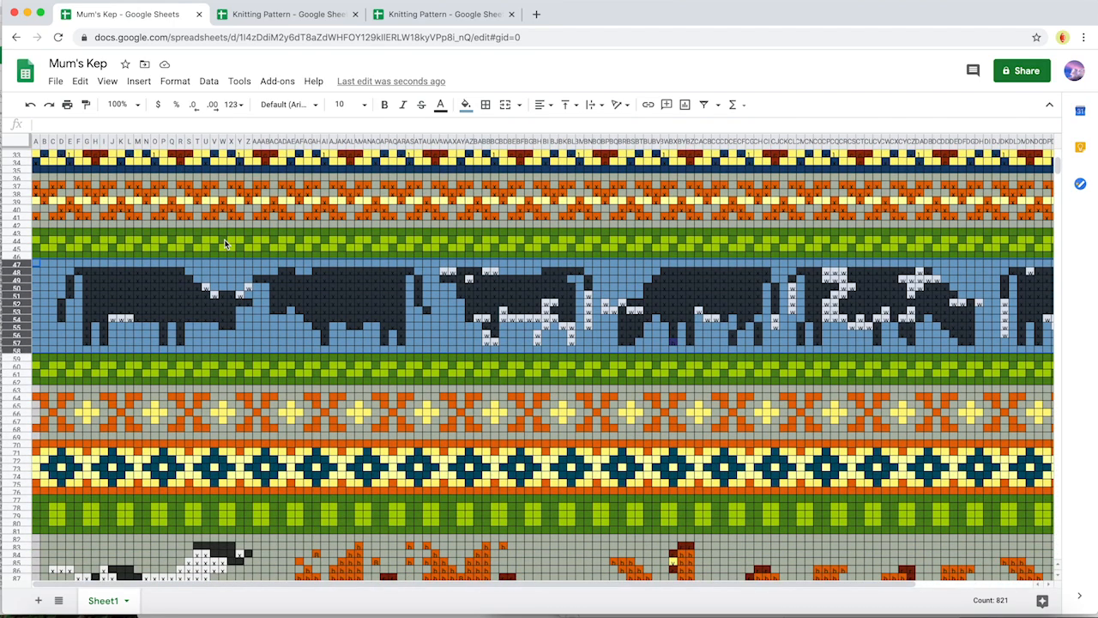
pyautogui.scroll(-3)
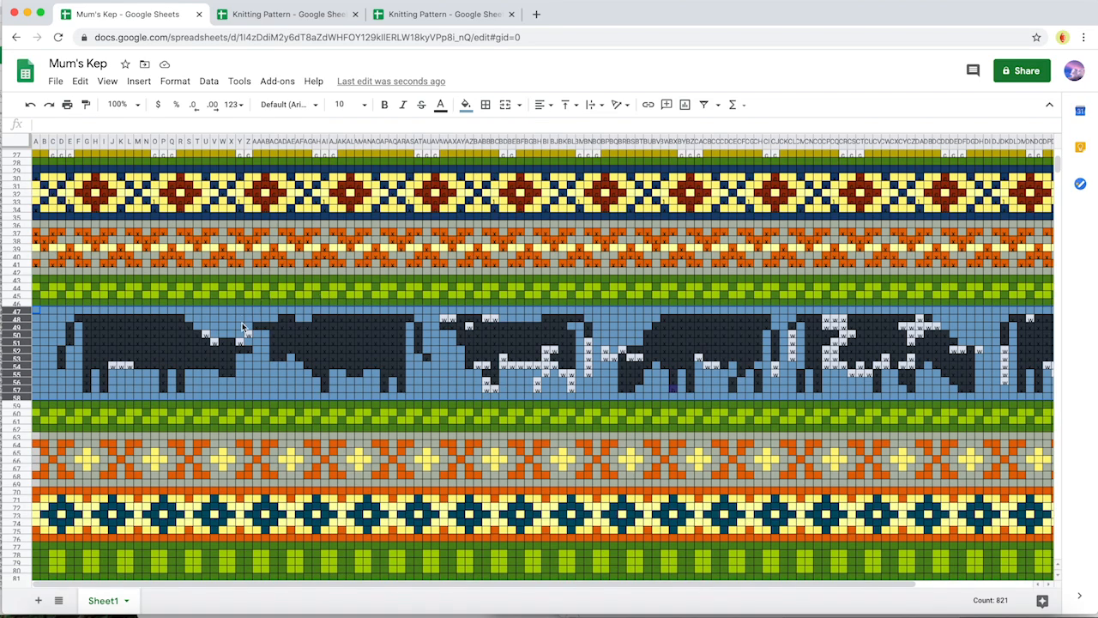
pyautogui.moveTo(336, 426)
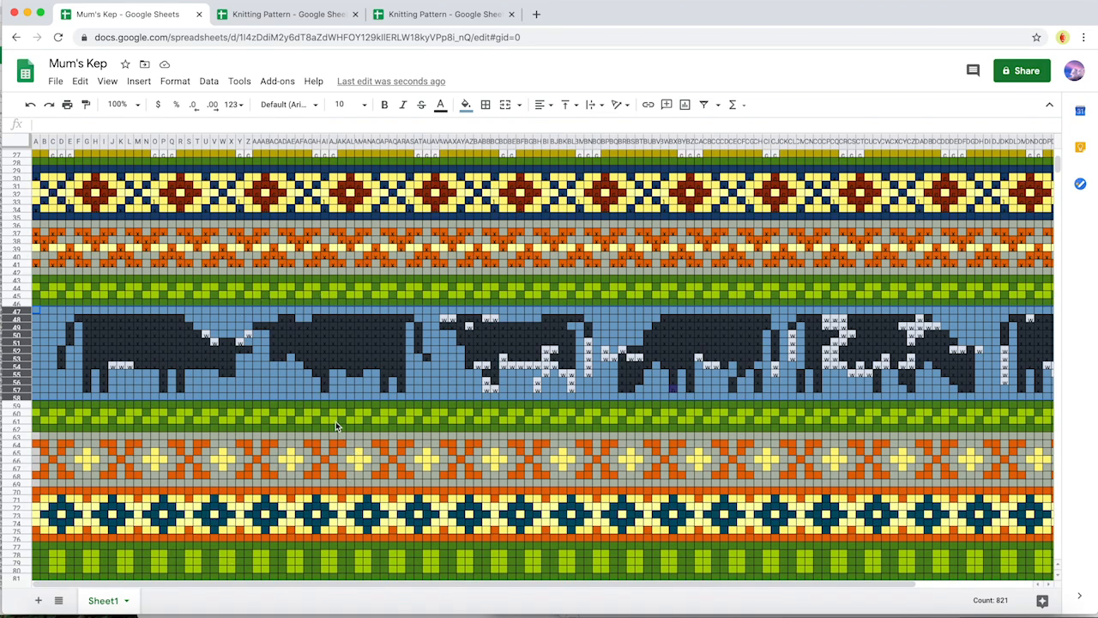
pyautogui.moveTo(379, 288)
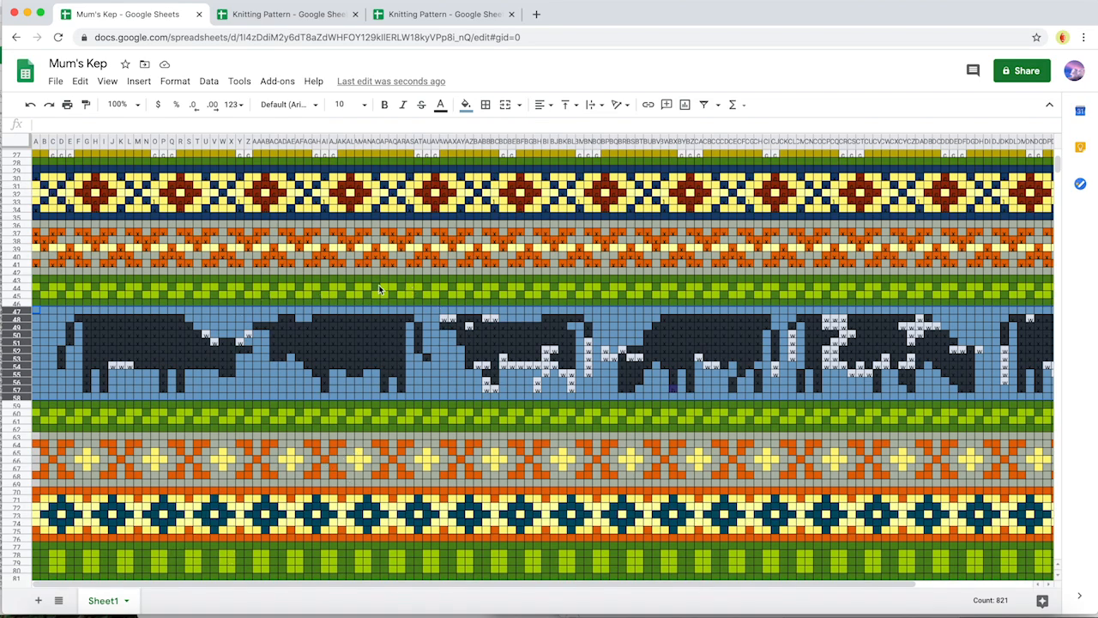
pyautogui.moveTo(391, 513)
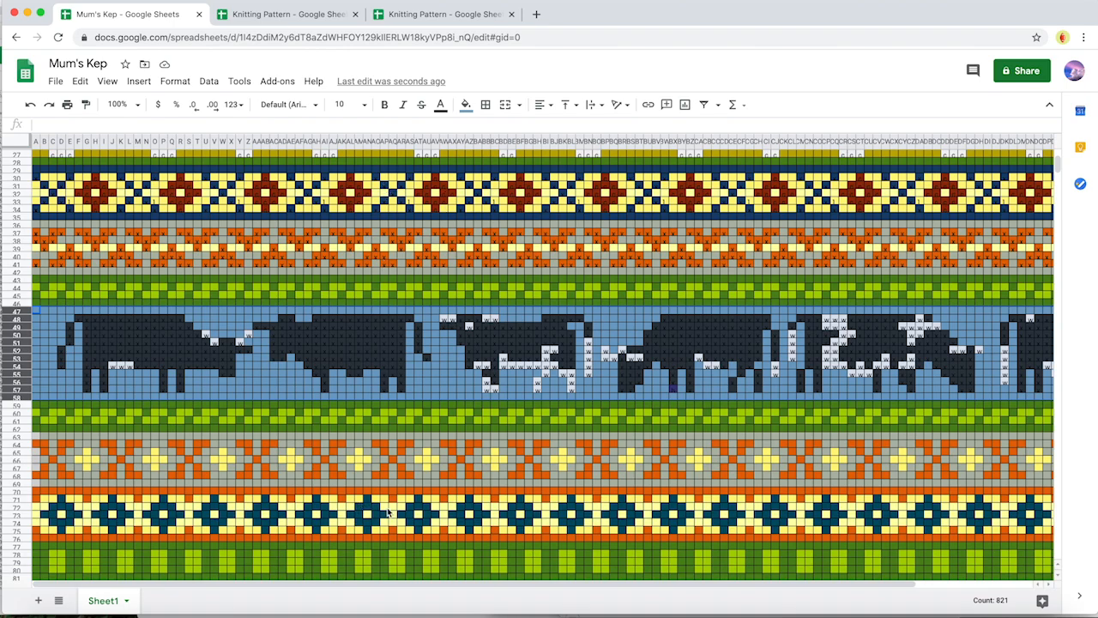
pyautogui.moveTo(508, 324)
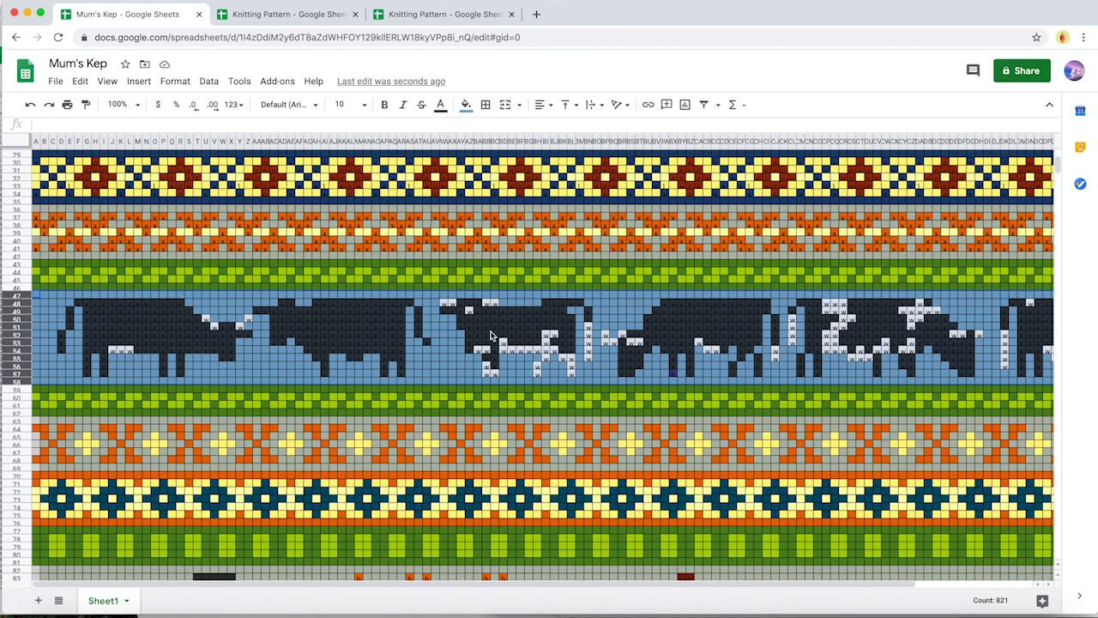
pyautogui.scroll(-3)
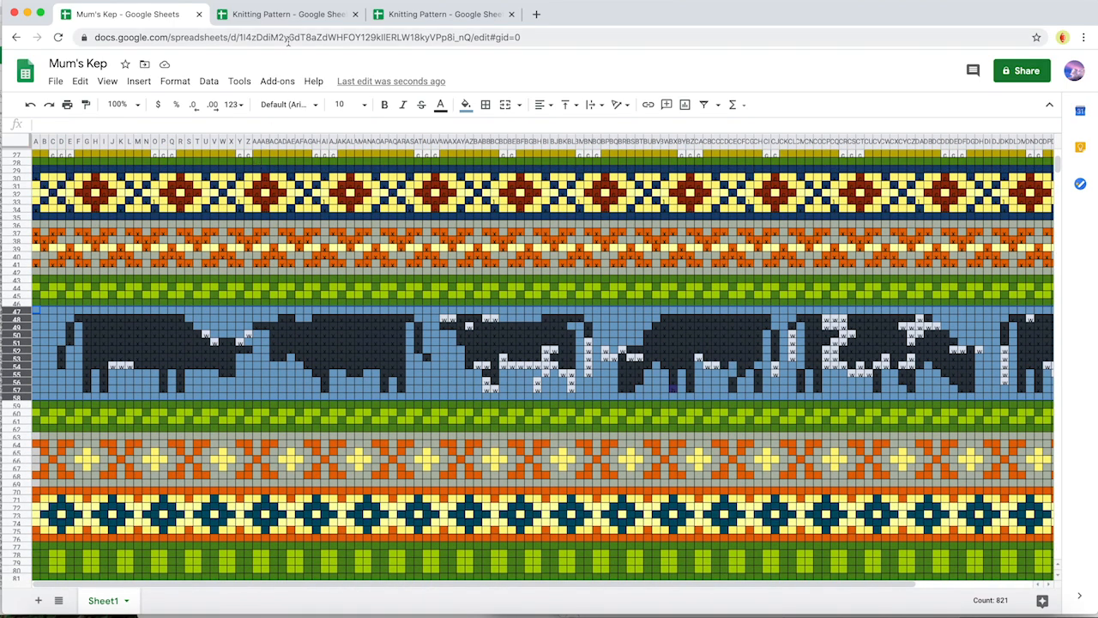
pyautogui.click(443, 14)
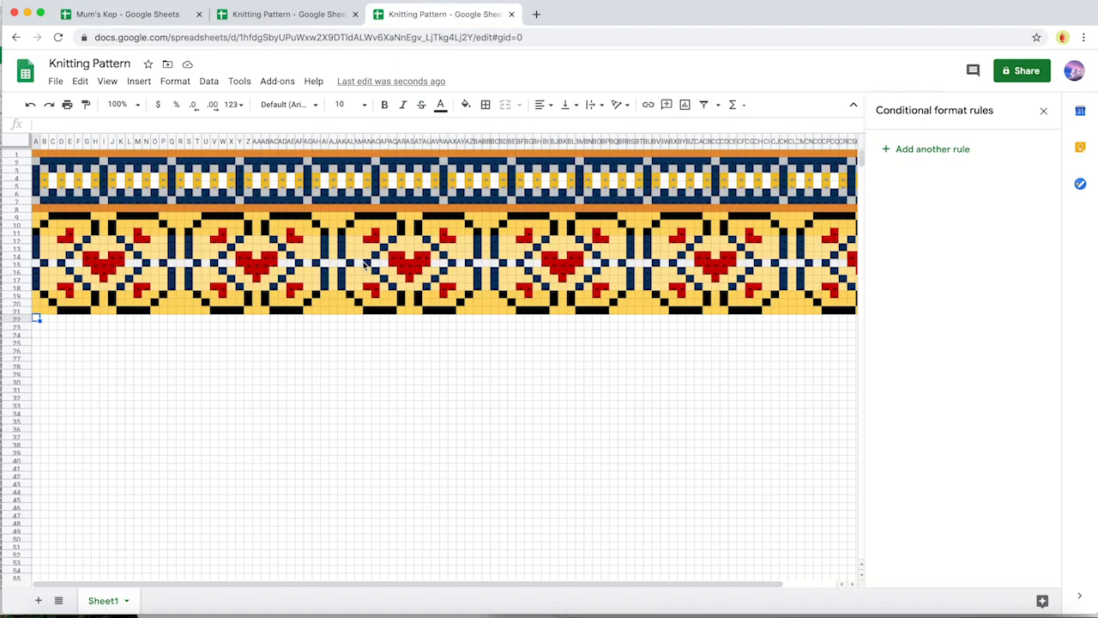
pyautogui.moveTo(233, 254)
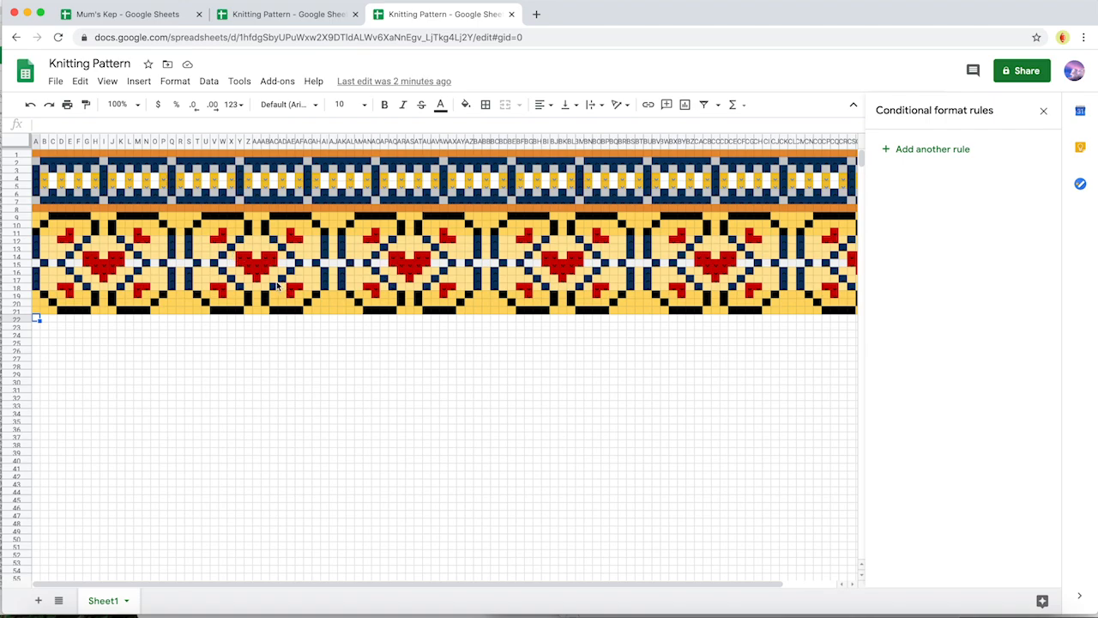
pyautogui.moveTo(125, 285)
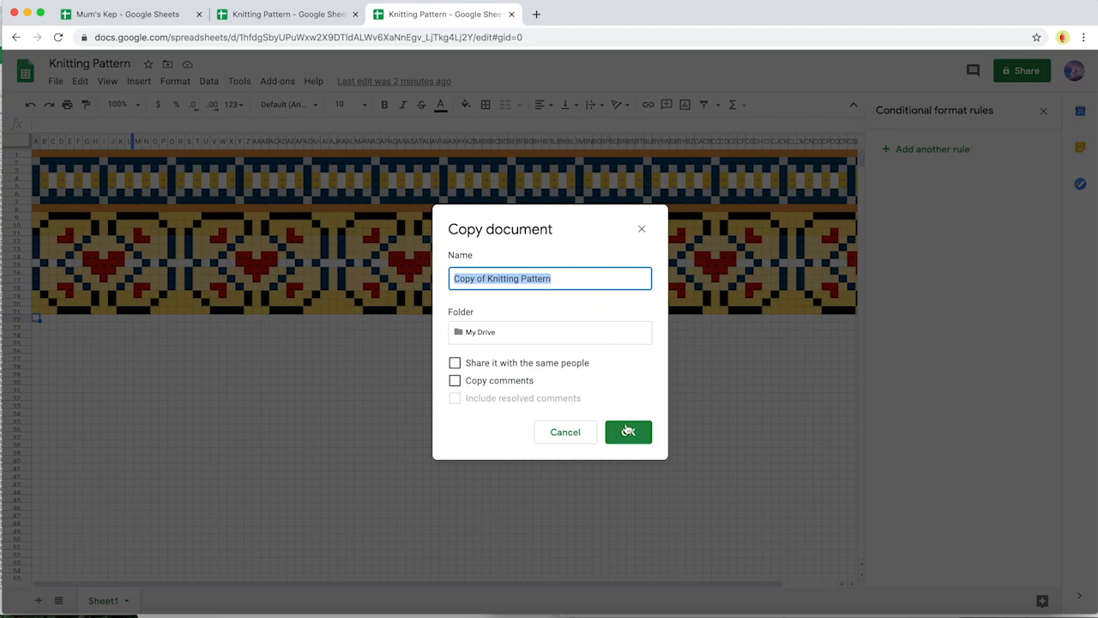
# - Make a copy of the Knitting Pattern spreadsheet, keeping the default 'Copy of Knitting Pattern' name
pyautogui.click(627, 432)
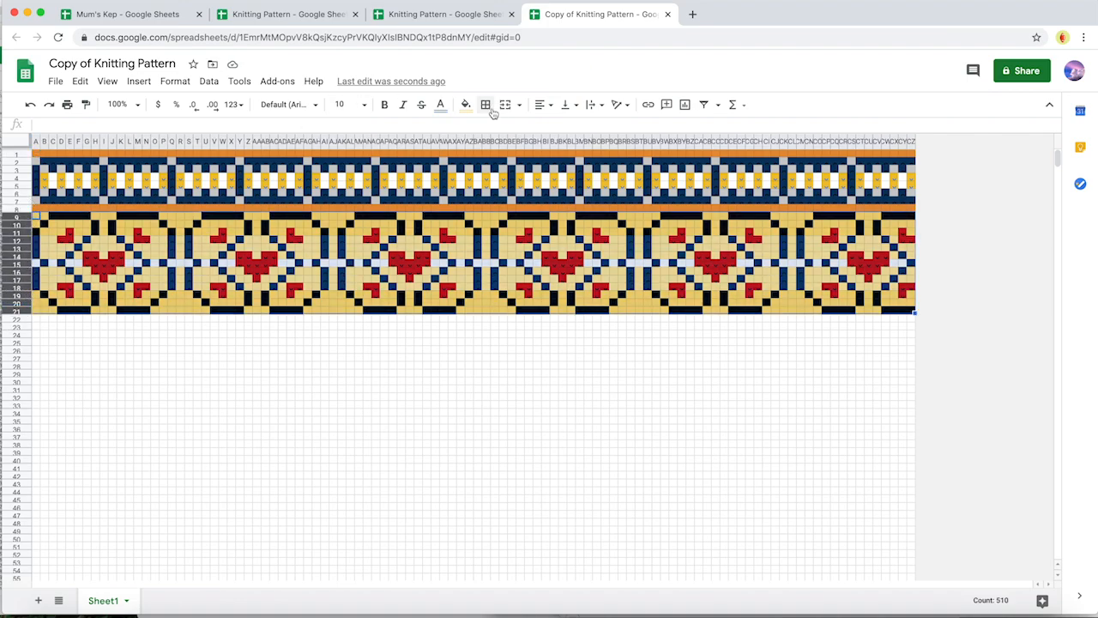
# - Fill the heart band rows with a green background and bring up its conditional format rules
pyautogui.click(465, 105)
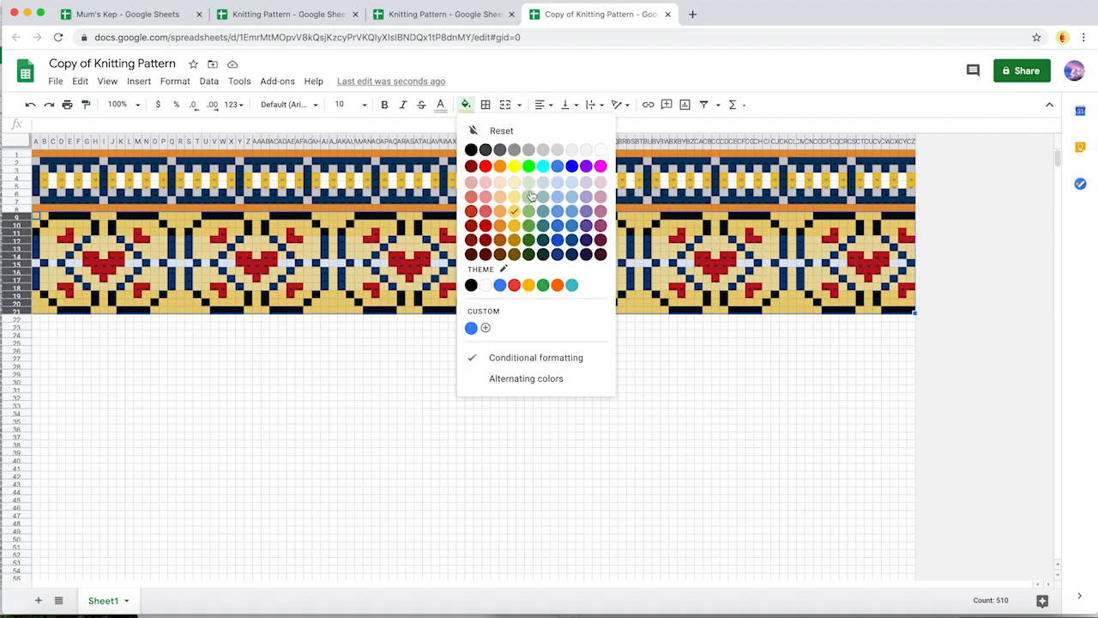
pyautogui.click(528, 209)
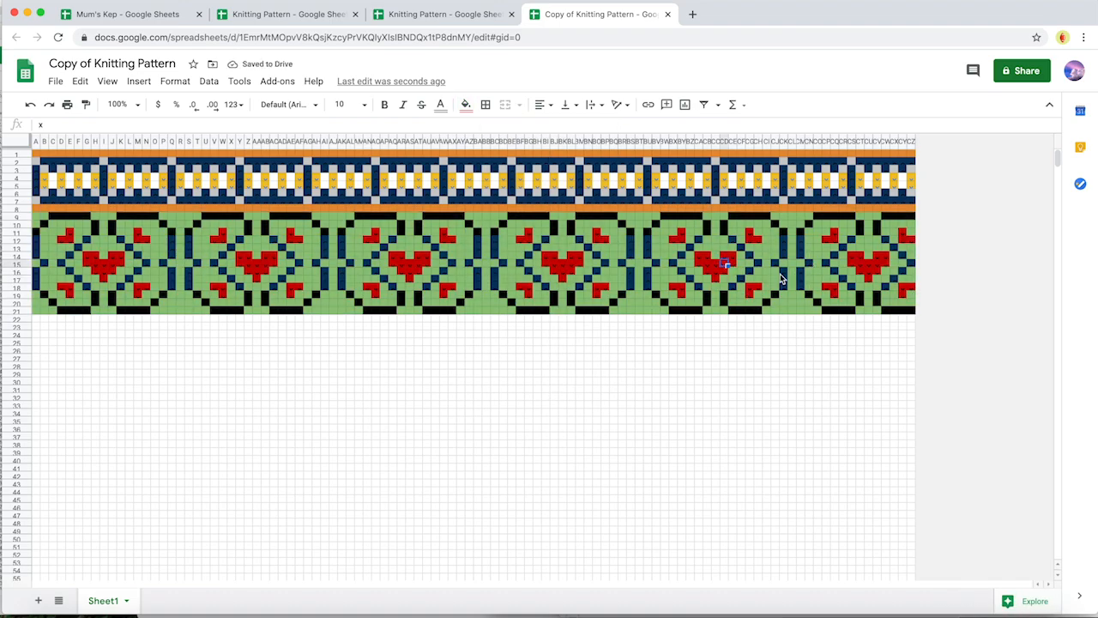
pyautogui.click(175, 81)
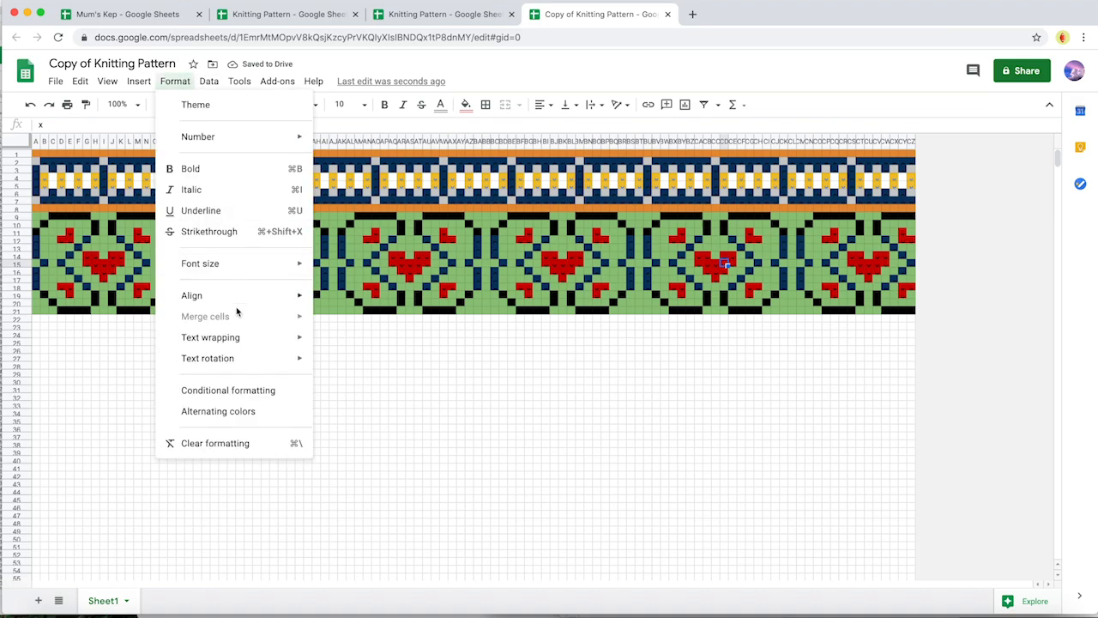
pyautogui.click(228, 389)
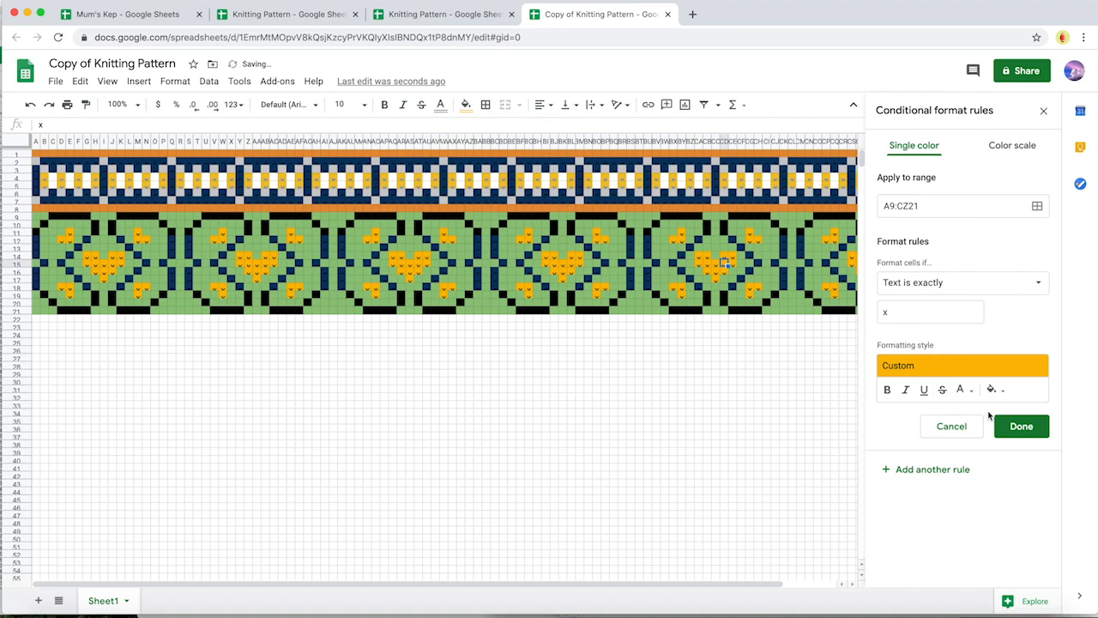
# - Change the x rule to blue hearts and the c rule to green accent stitches
pyautogui.click(992, 390)
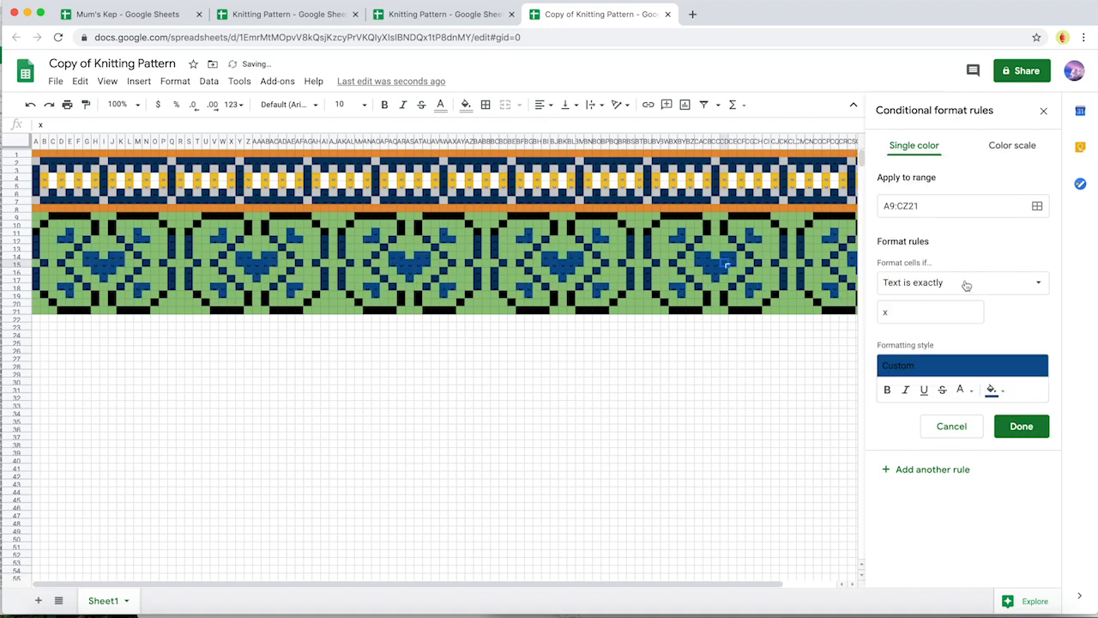
pyautogui.click(1020, 426)
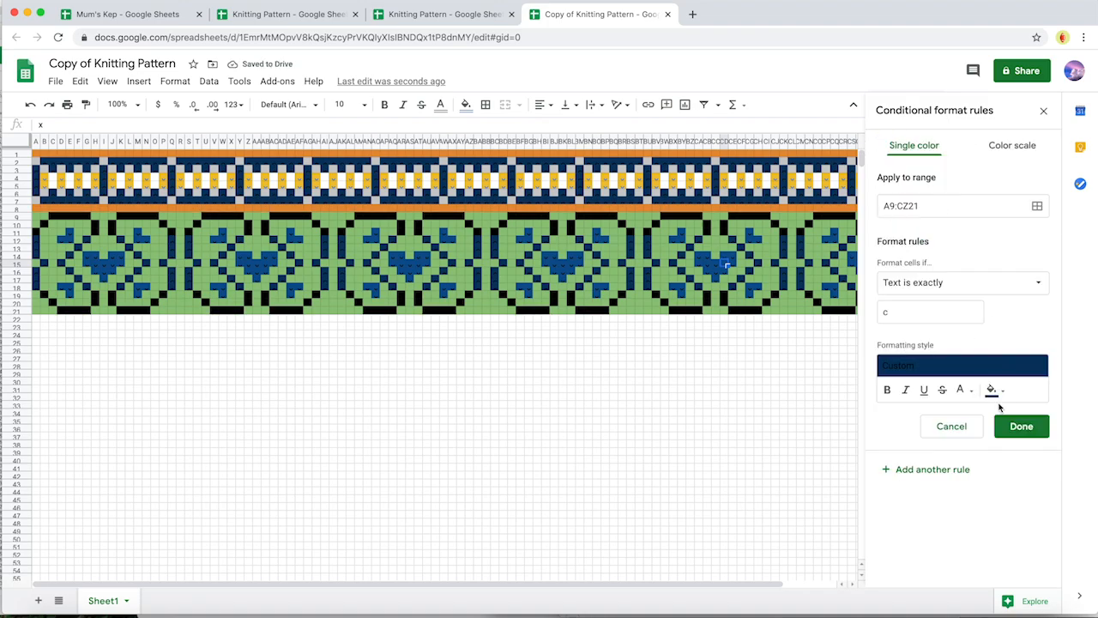
pyautogui.click(992, 390)
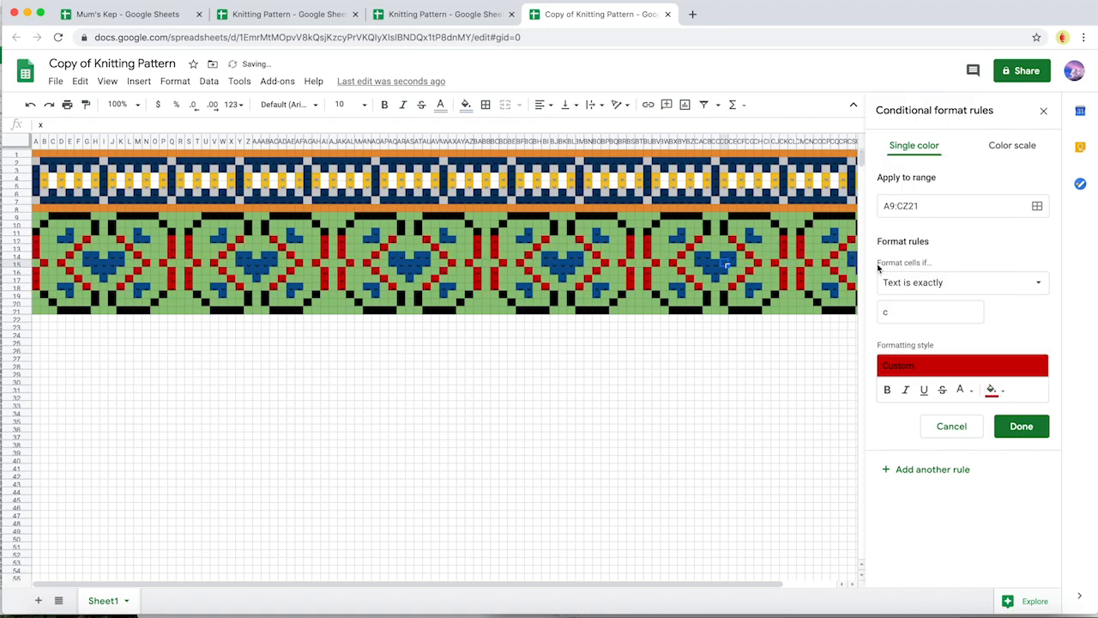
pyautogui.click(991, 390)
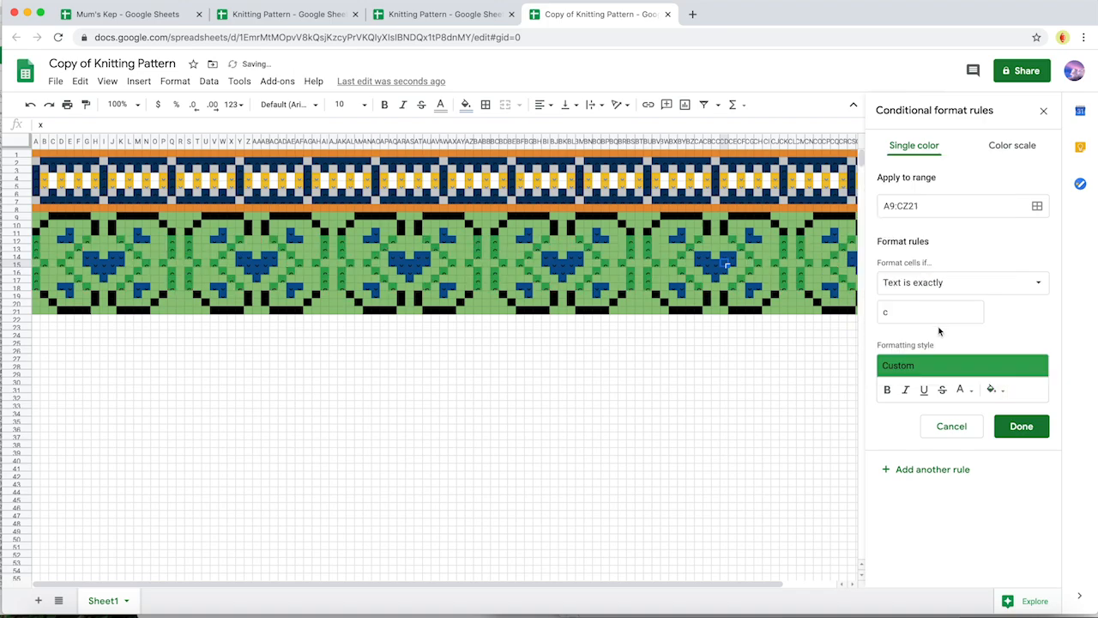
pyautogui.click(1021, 426)
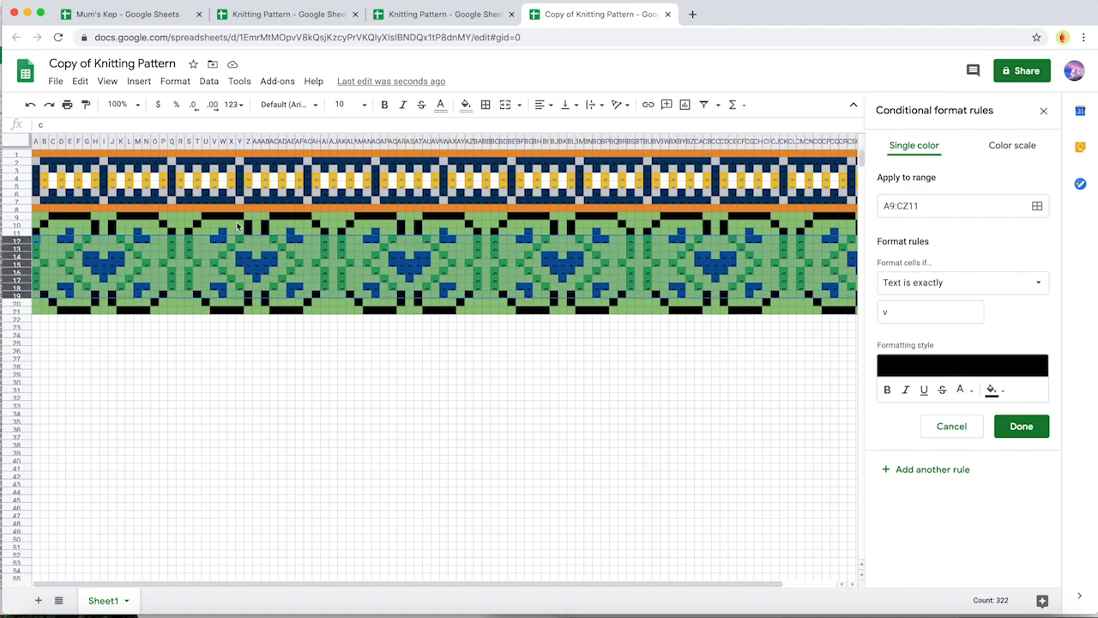
# - Set the v rule for A9:CZ11 to a black fill, then select the top band rows
pyautogui.click(466, 105)
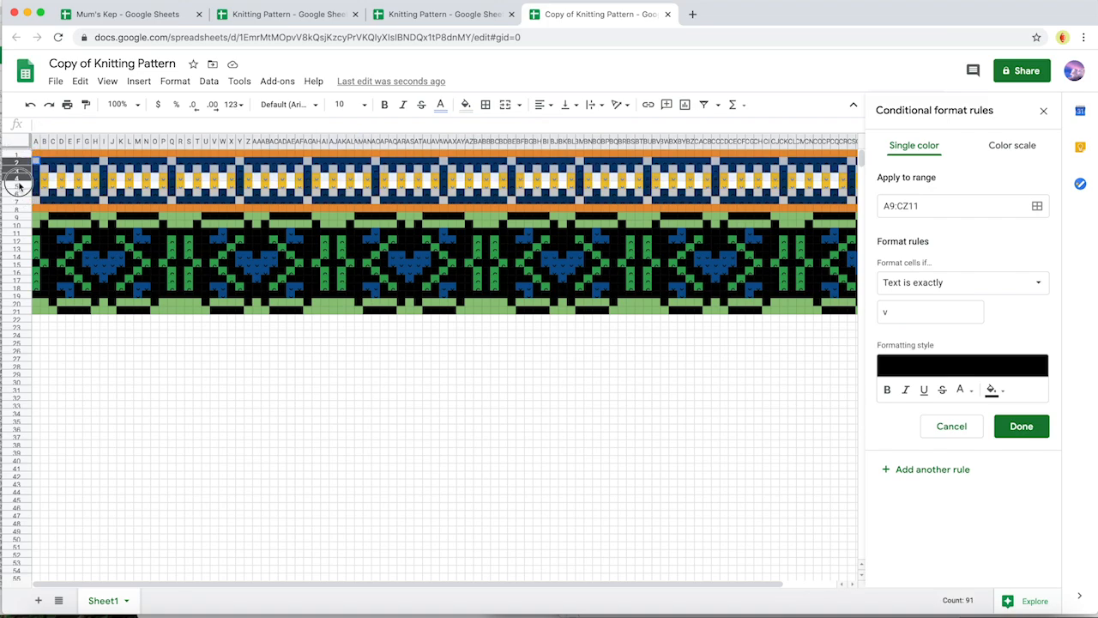
pyautogui.click(467, 105)
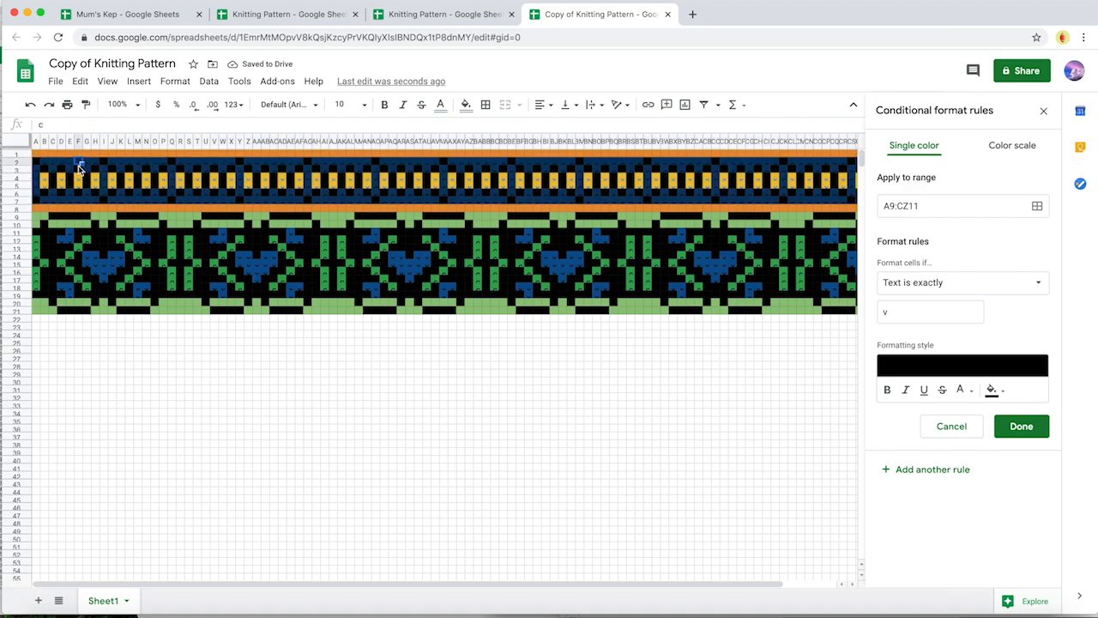
pyautogui.moveTo(950, 425)
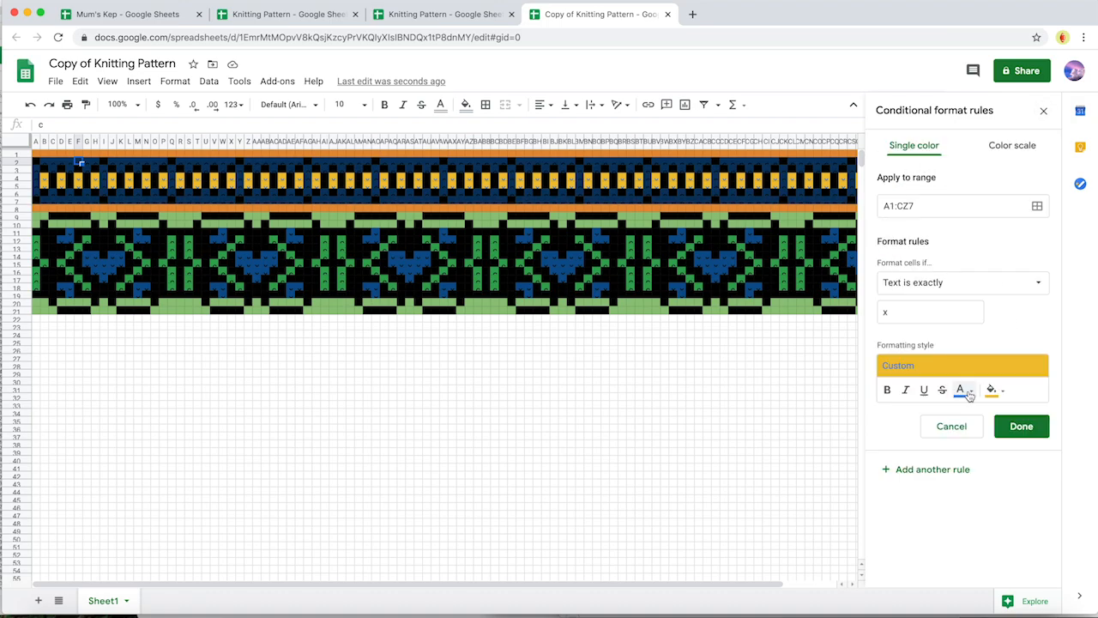
# - Change the top band's 'Text is exactly c' rule fill to green
pyautogui.click(992, 389)
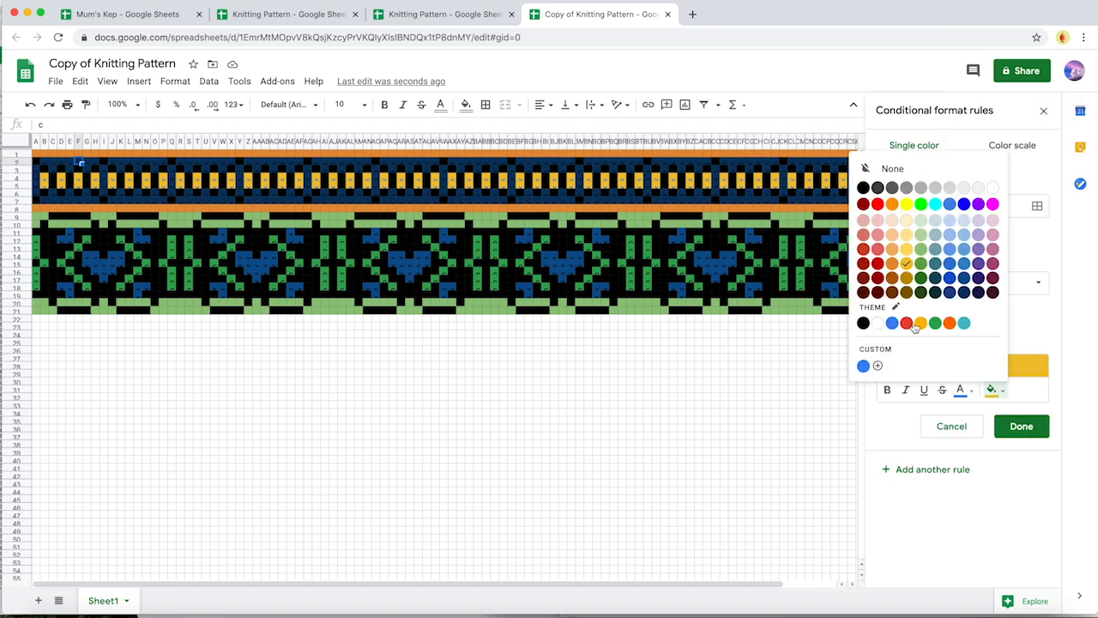
pyautogui.click(892, 323)
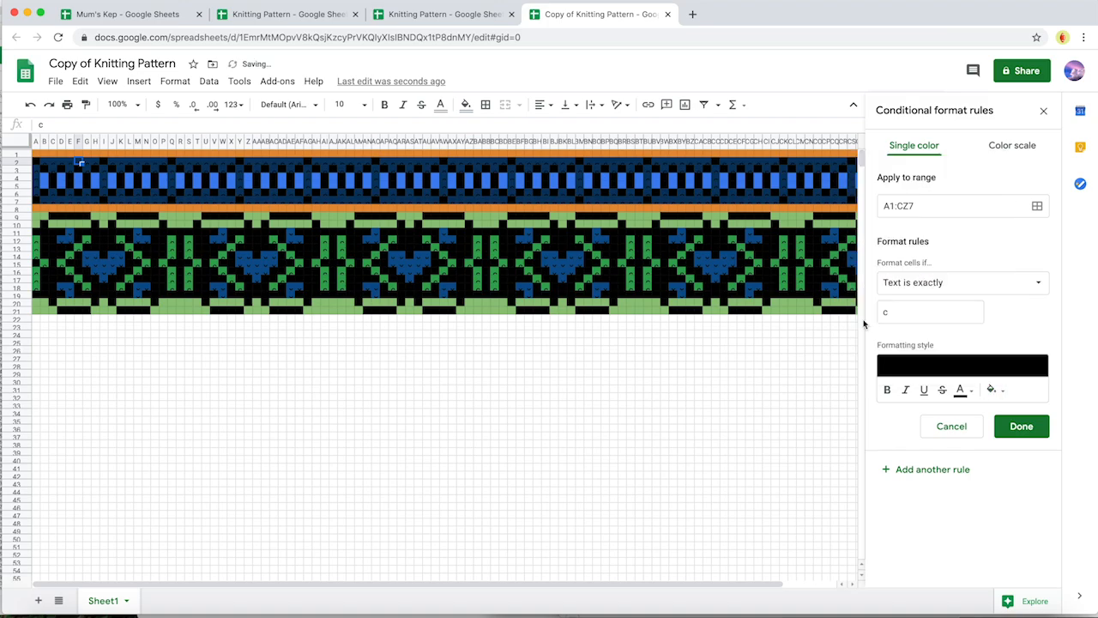
pyautogui.click(992, 389)
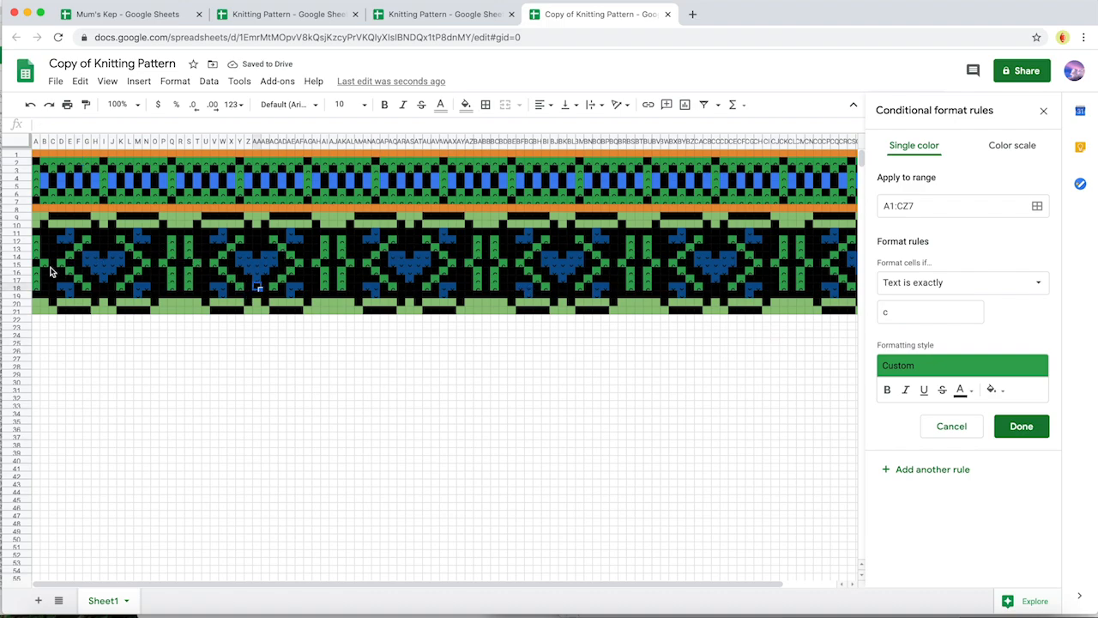
pyautogui.moveTo(101, 264)
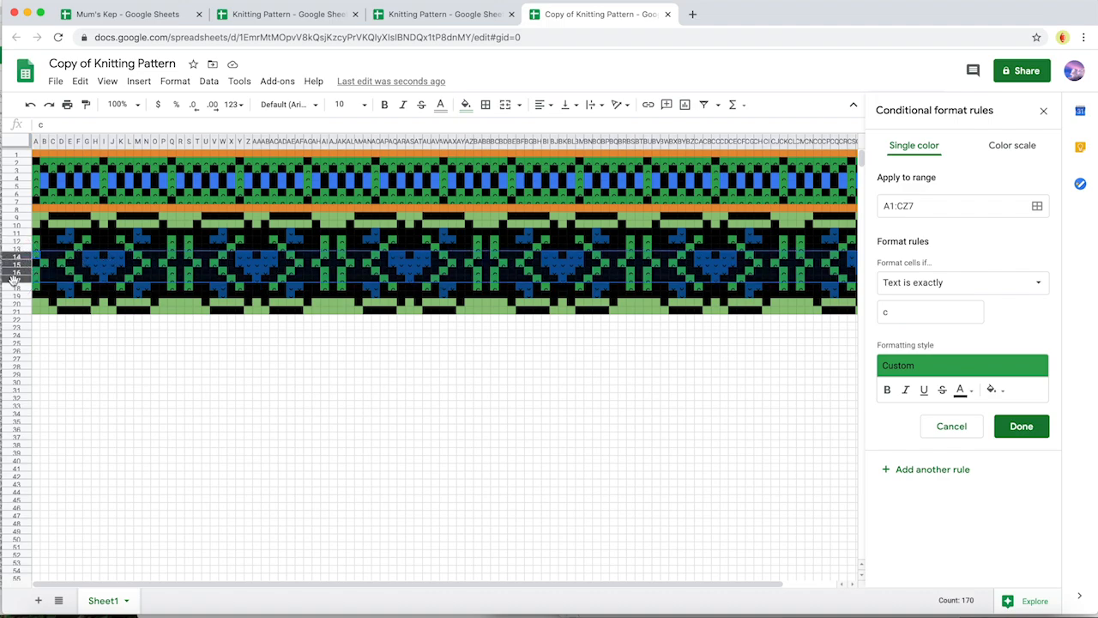
pyautogui.moveTo(254, 273)
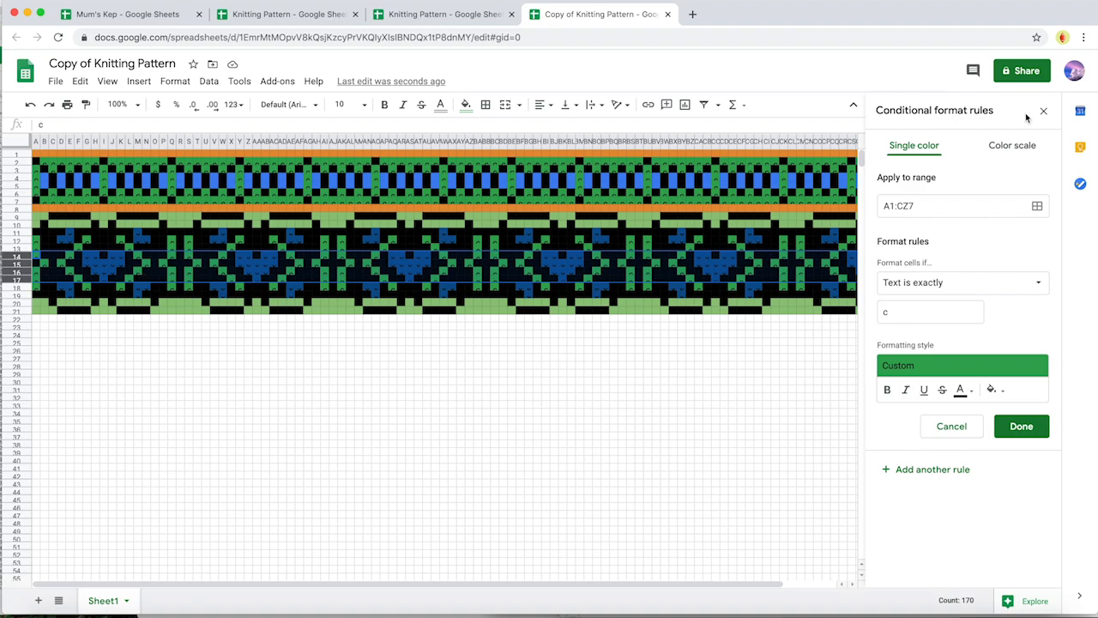
# - Add an 'Is not empty' rule for A14:CZ17 with a mint fill
pyautogui.click(1021, 425)
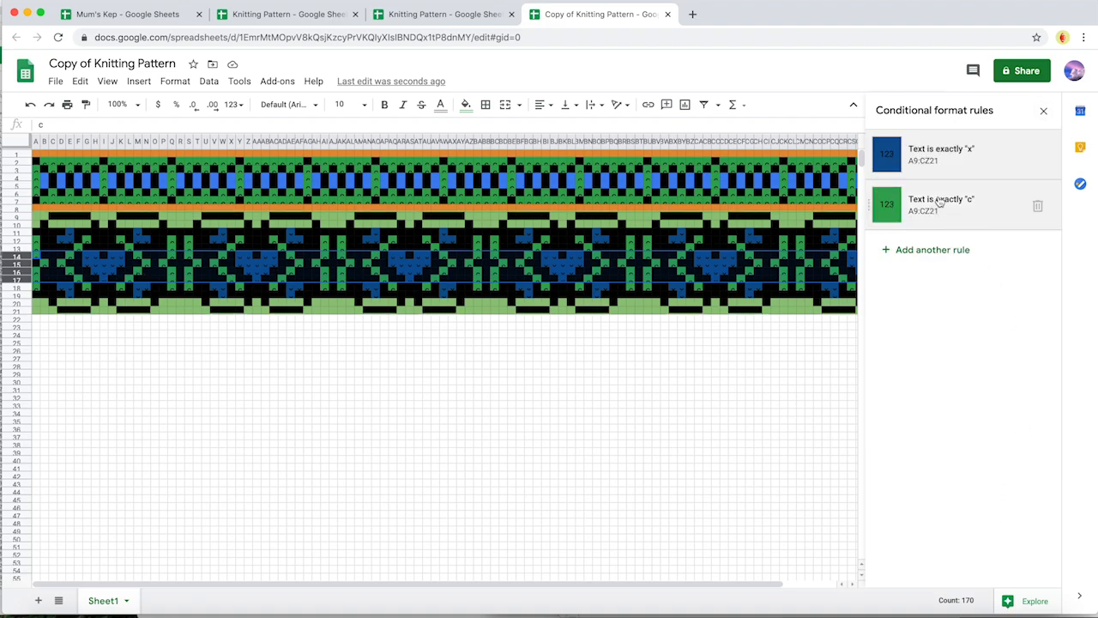
pyautogui.click(940, 204)
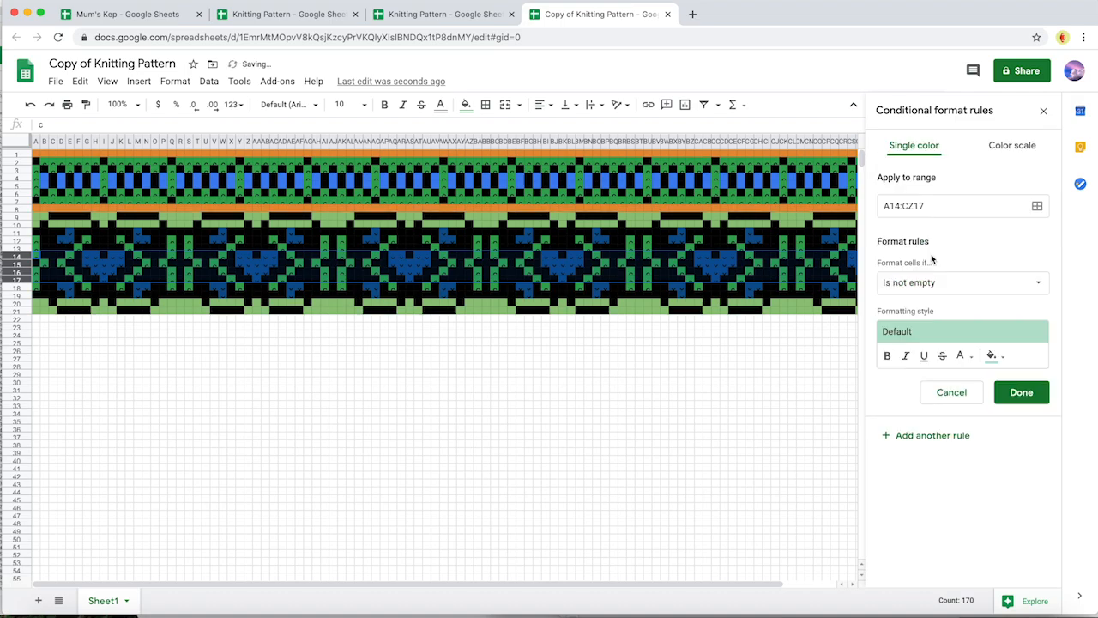
pyautogui.click(961, 281)
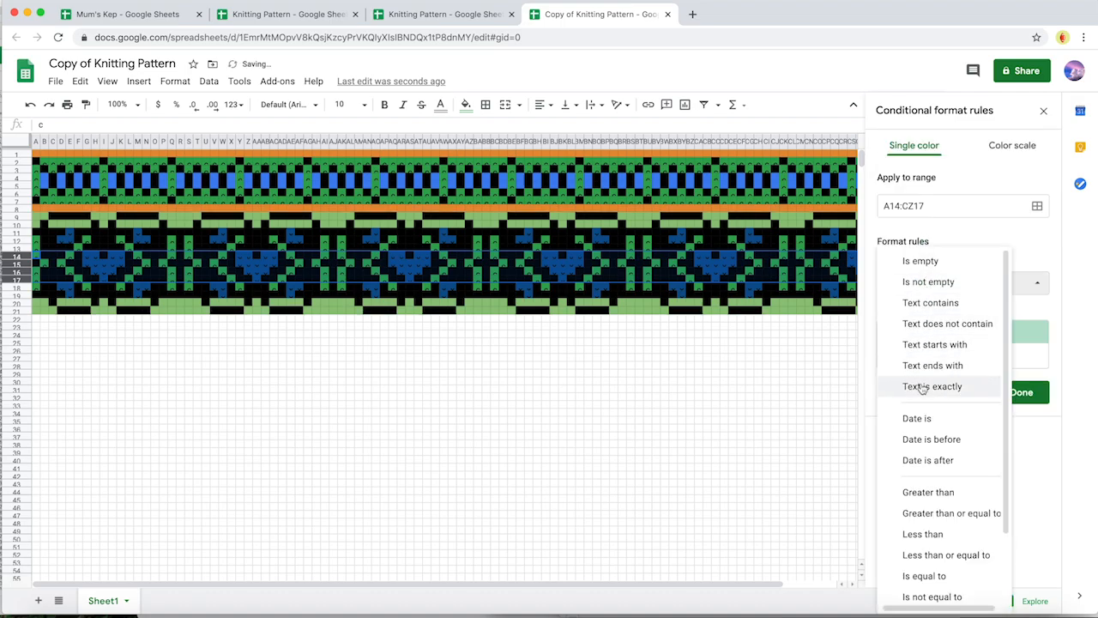
pyautogui.click(928, 281)
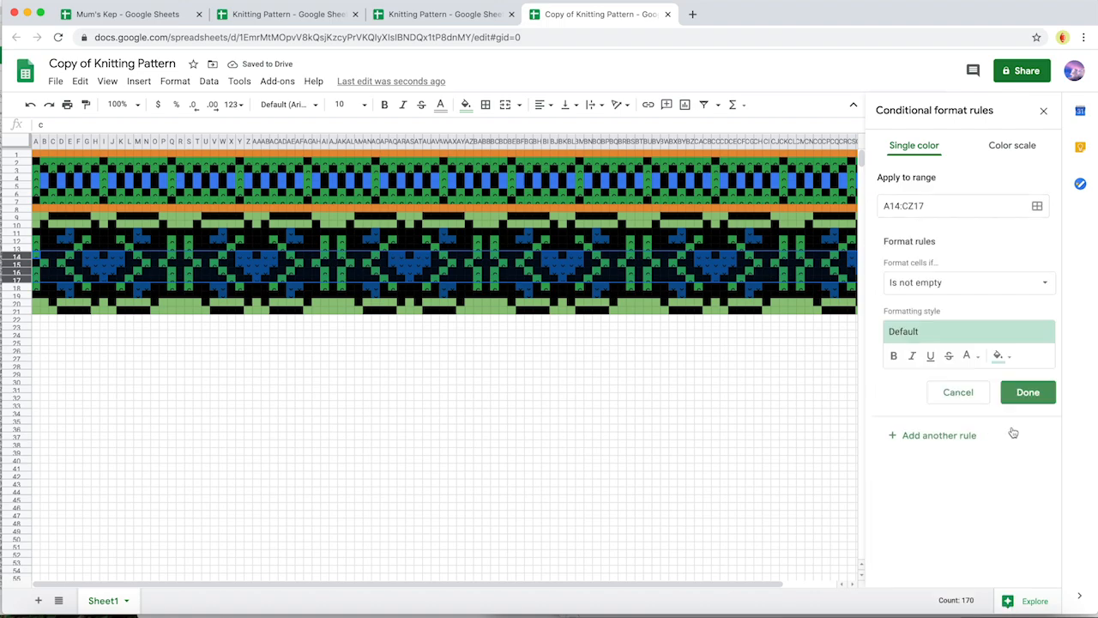
# - Add a 'Text is exactly b' rule for A14:CZ17 with an orange fill
pyautogui.click(967, 281)
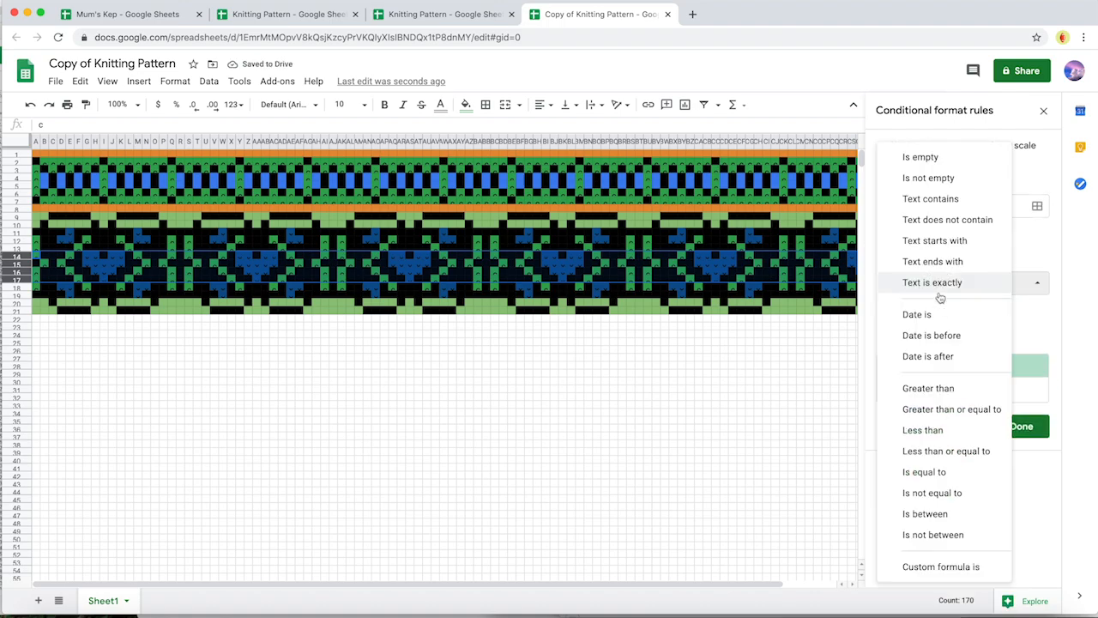
pyautogui.click(933, 281)
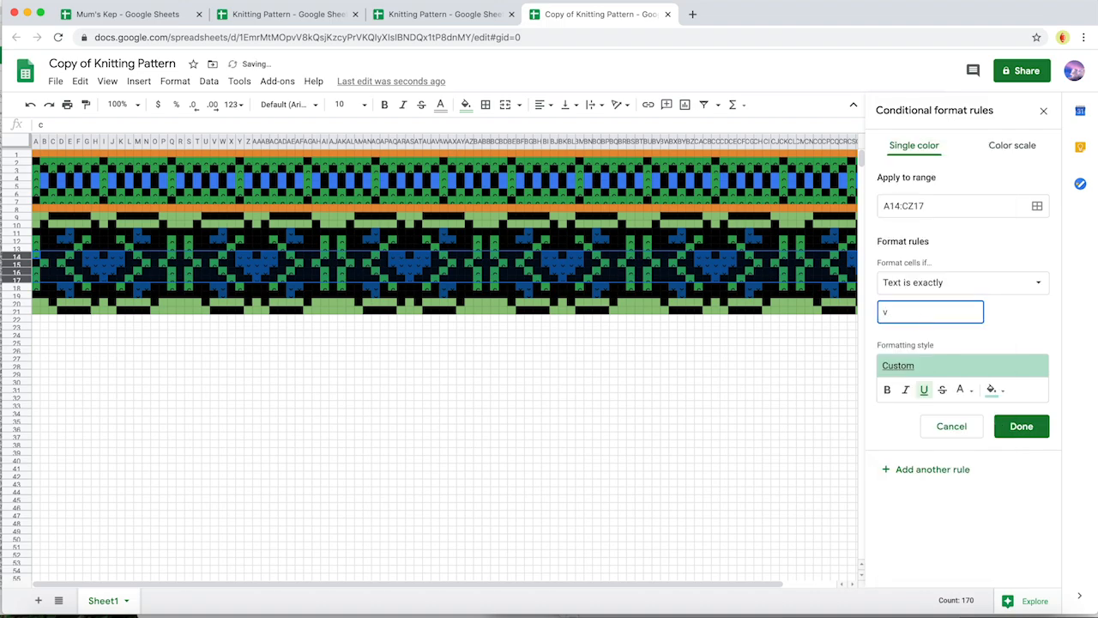
pyautogui.click(991, 389)
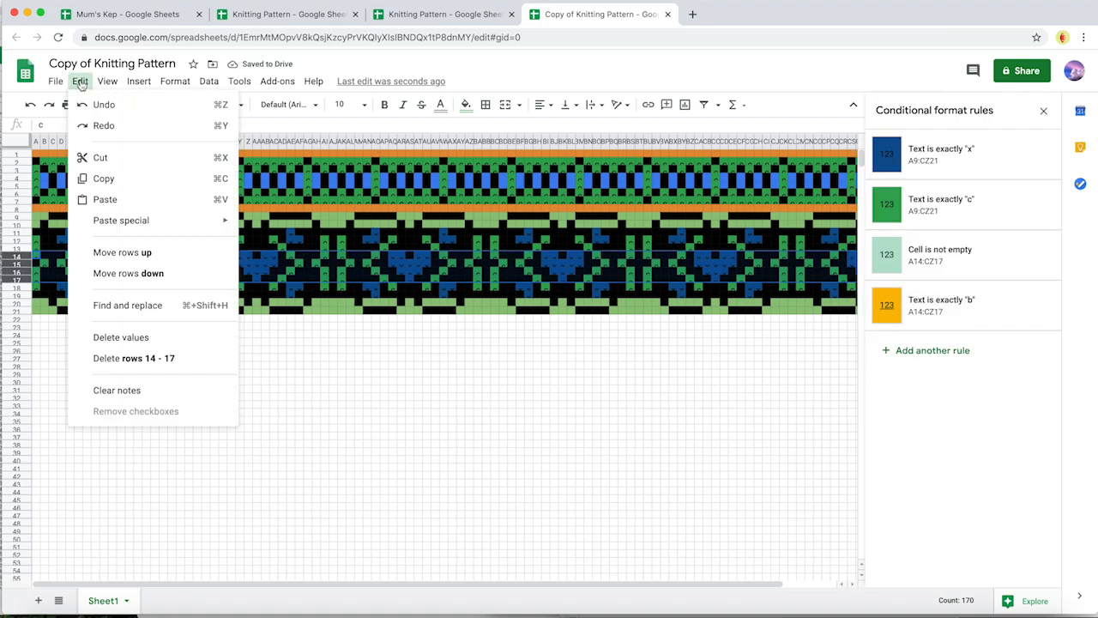
# - Find and replace every x and c with b within rows 14–17, then close the dialog
pyautogui.click(127, 305)
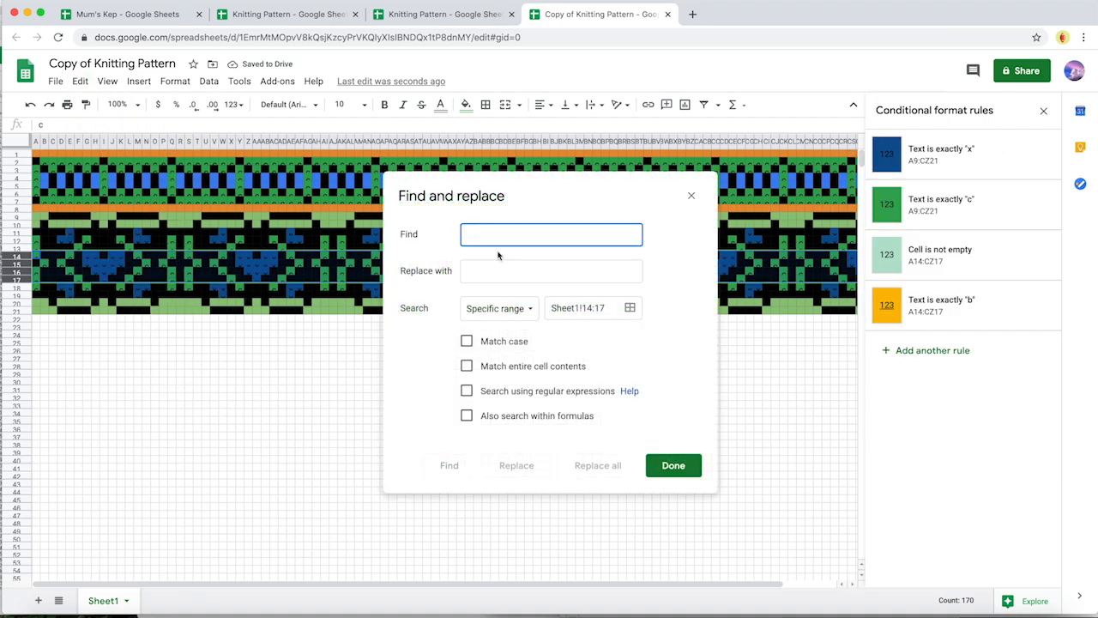
pyautogui.write('b')
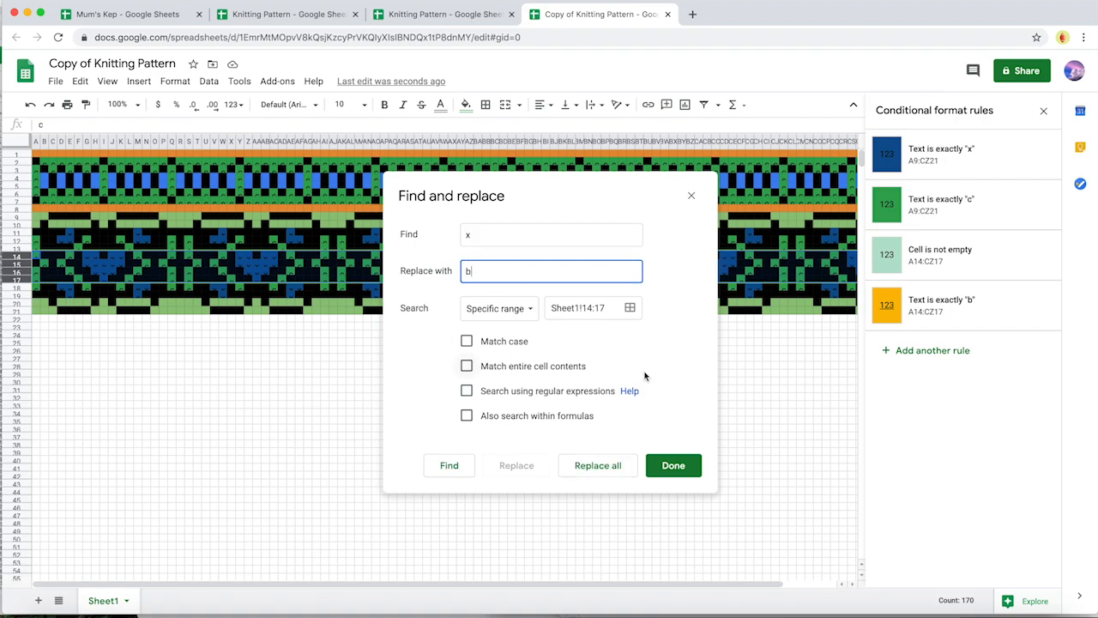
pyautogui.click(597, 465)
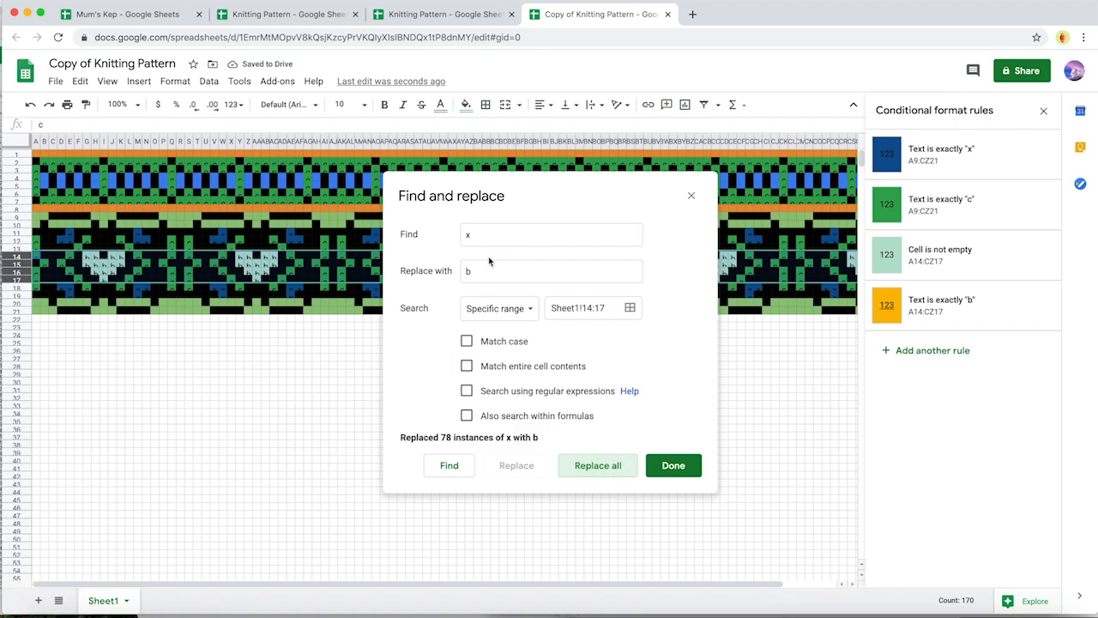
pyautogui.write('c')
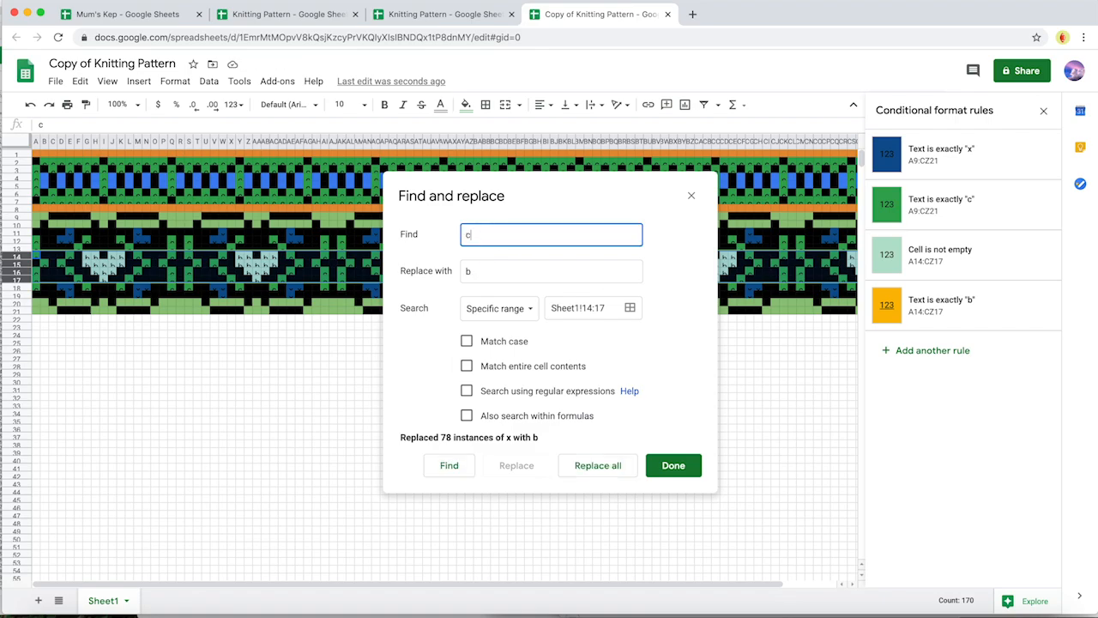
pyautogui.click(597, 465)
pyautogui.write('x')
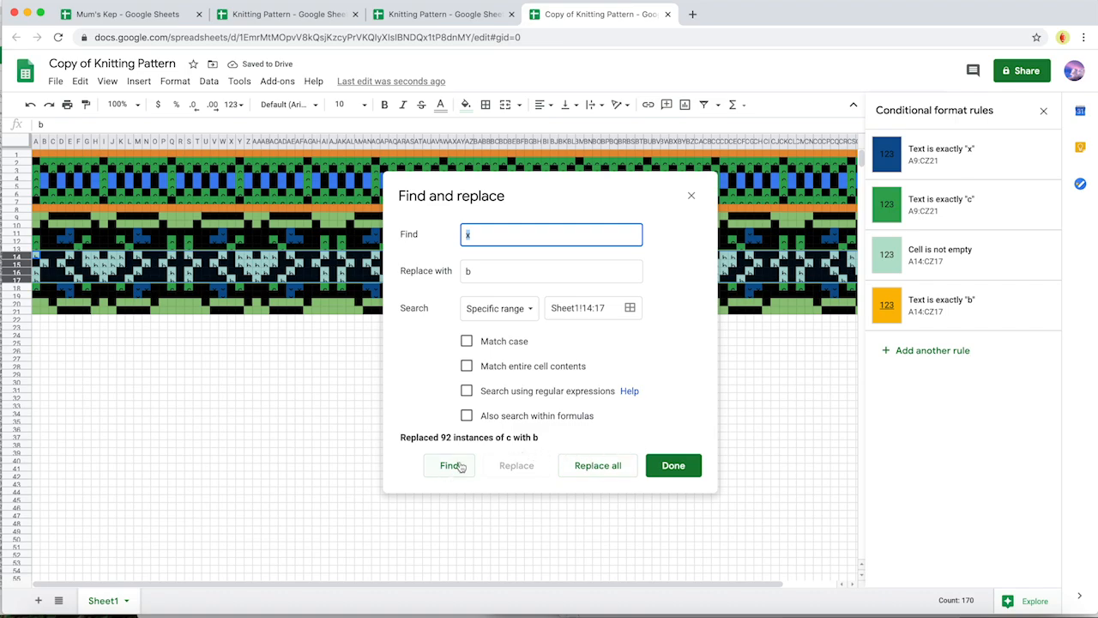
pyautogui.click(672, 465)
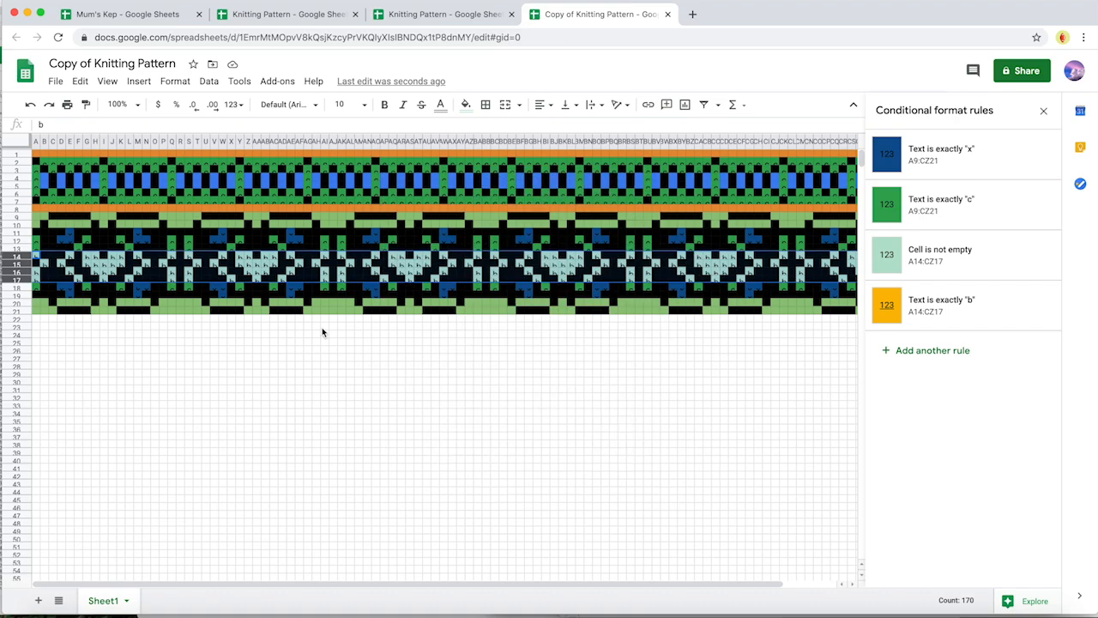
pyautogui.write('c')
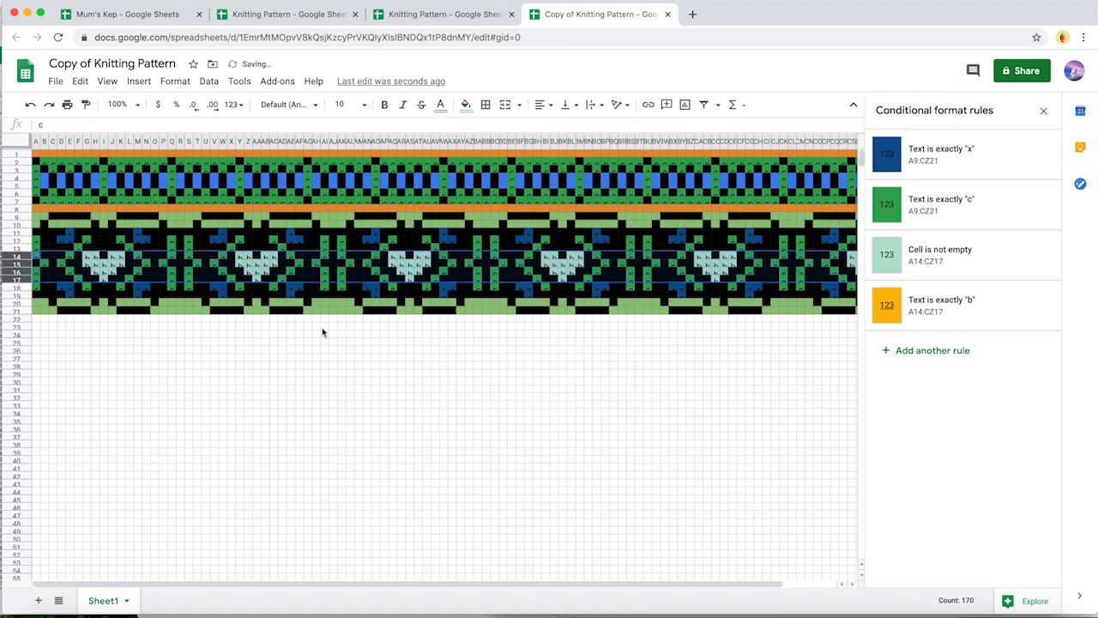
pyautogui.click(79, 81)
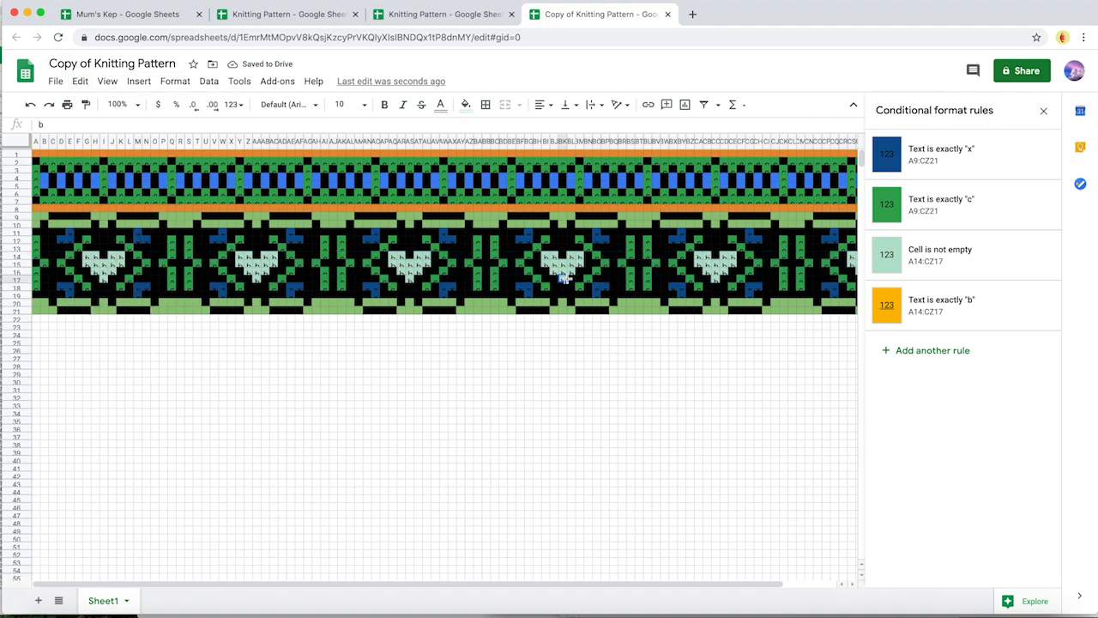
pyautogui.moveTo(731, 267)
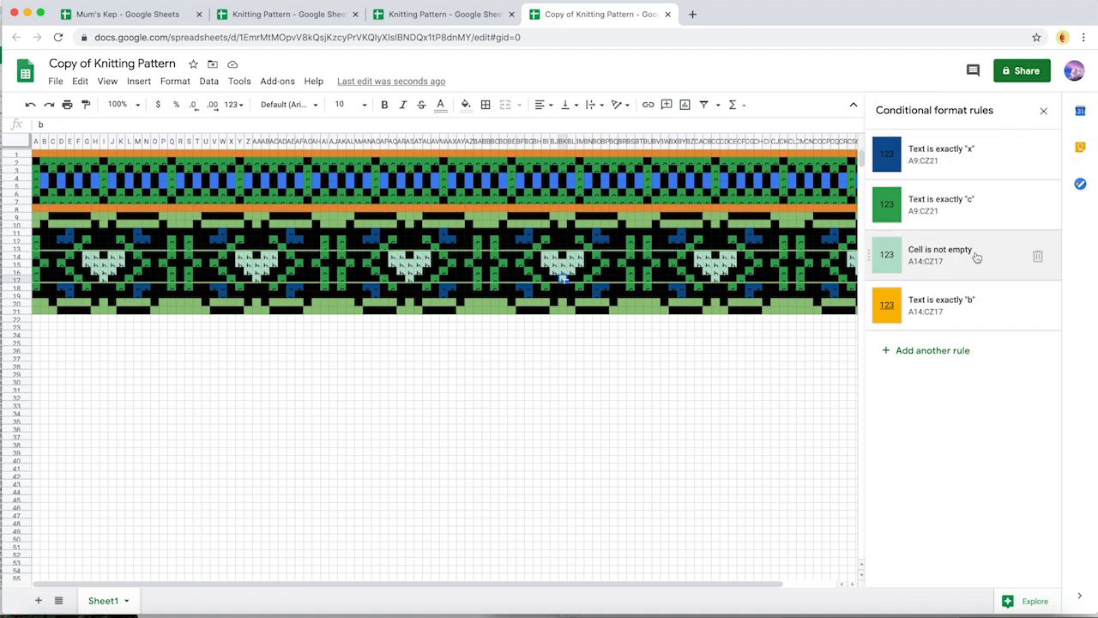
pyautogui.moveTo(981, 269)
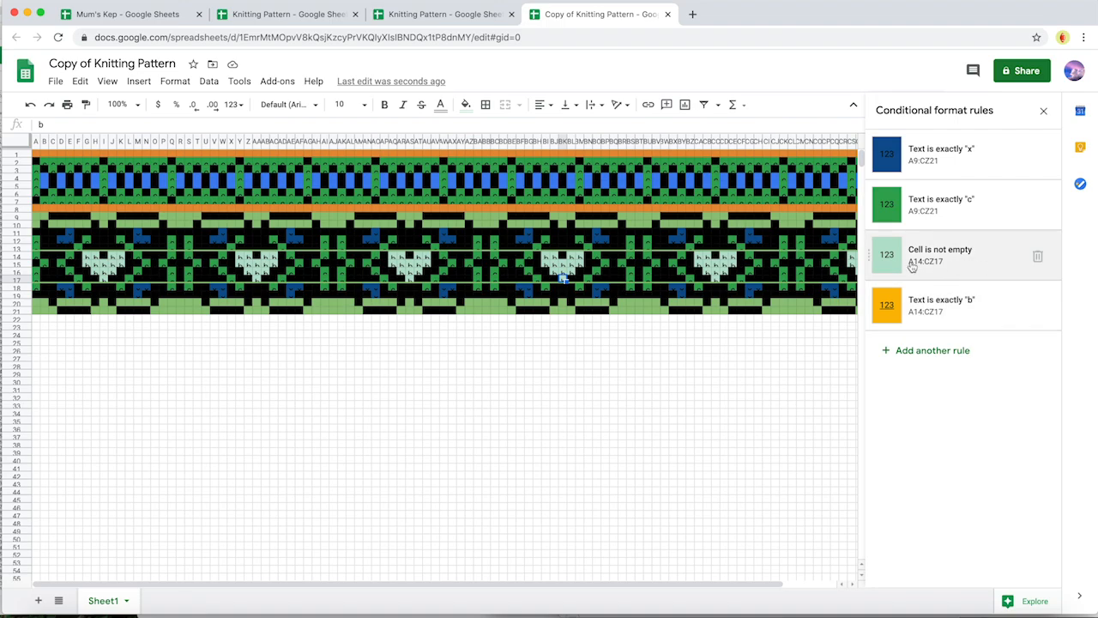
# - Edit the 'Text is exactly b' rule for rows 14–17 toward a very pale mint fill
pyautogui.click(1037, 258)
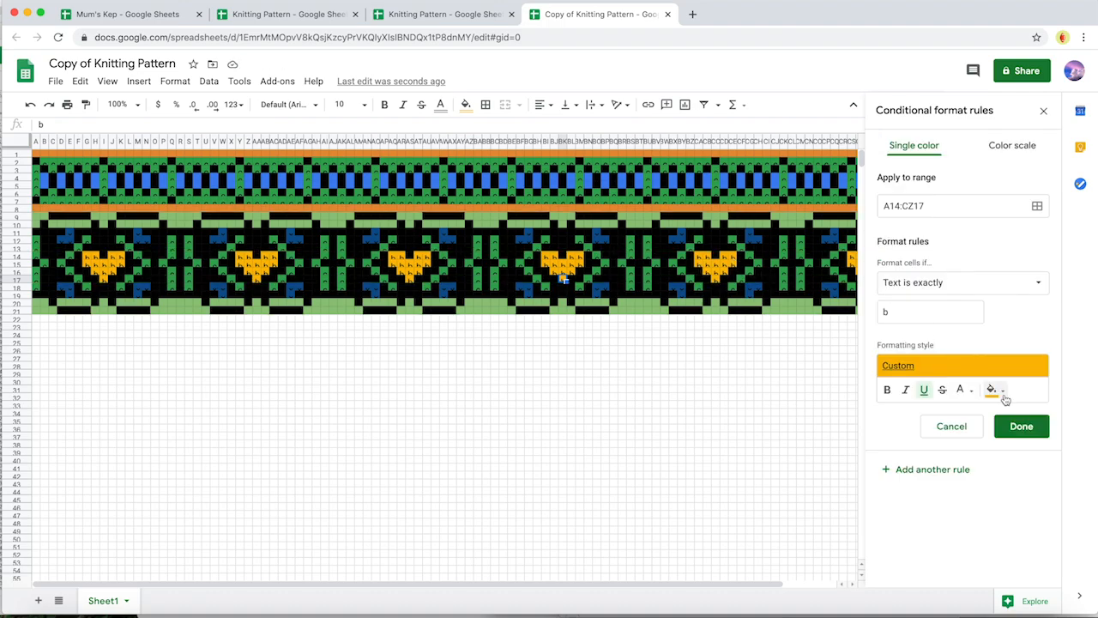
pyautogui.click(992, 390)
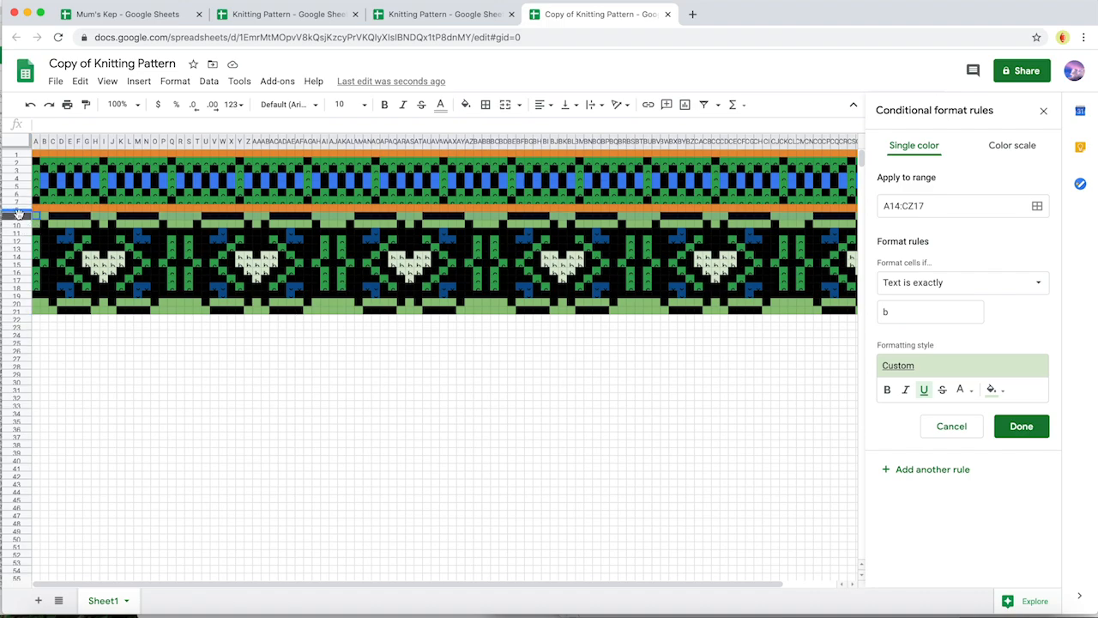
# - Insert one row above row 9, between the top band and the heart band
pyautogui.rightClick(17, 213)
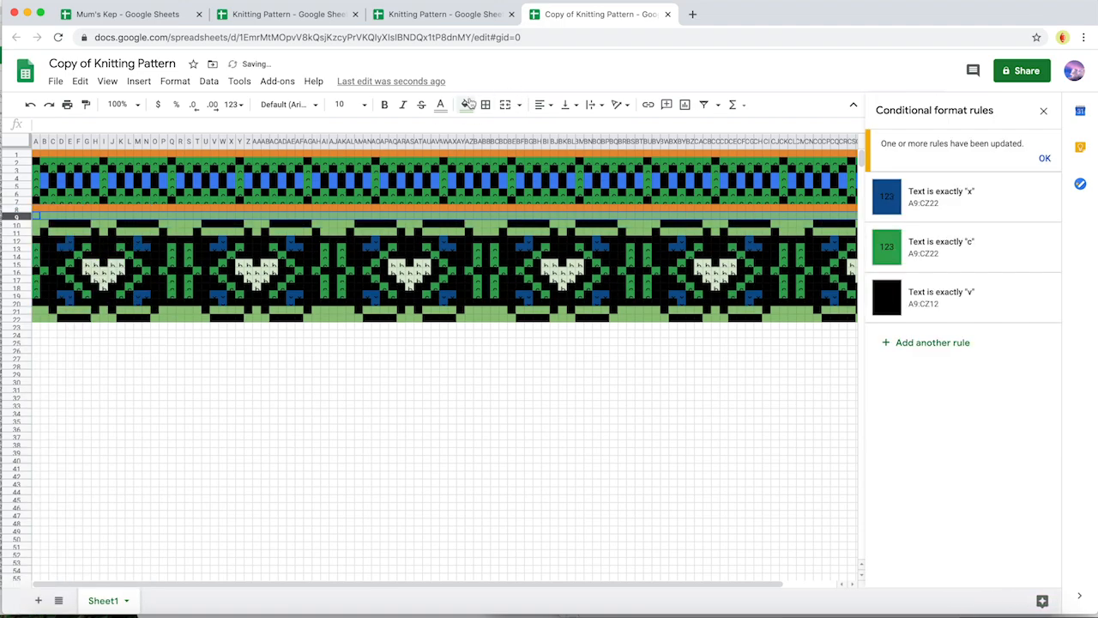
pyautogui.click(467, 104)
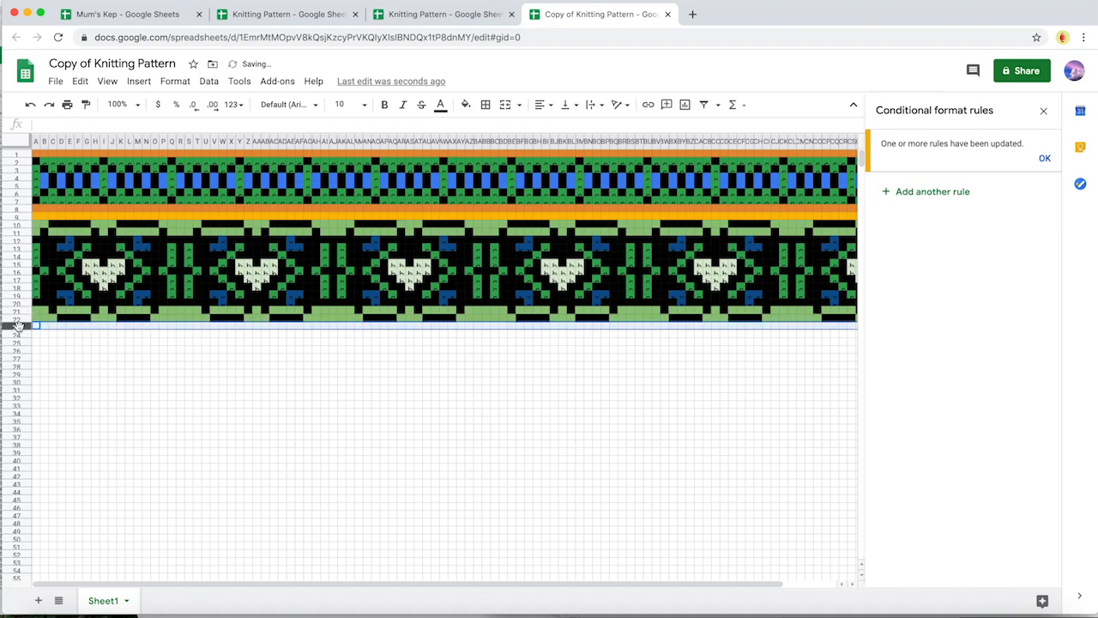
pyautogui.click(466, 104)
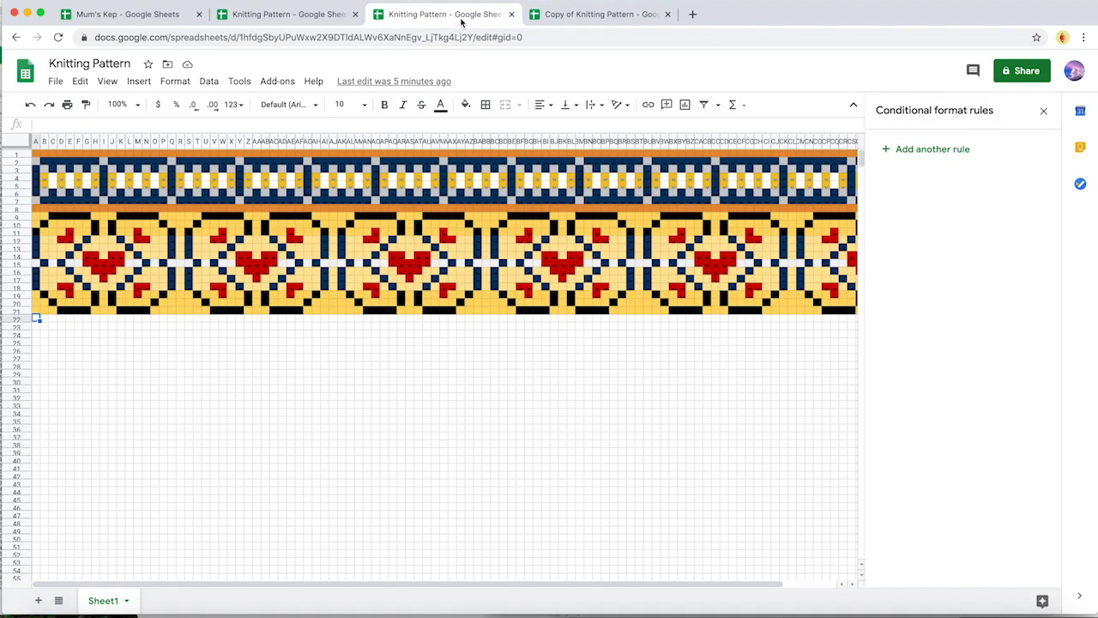
# - Switch to the Mum's Kep spreadsheet and scroll down to its cow and hen bands
pyautogui.click(127, 14)
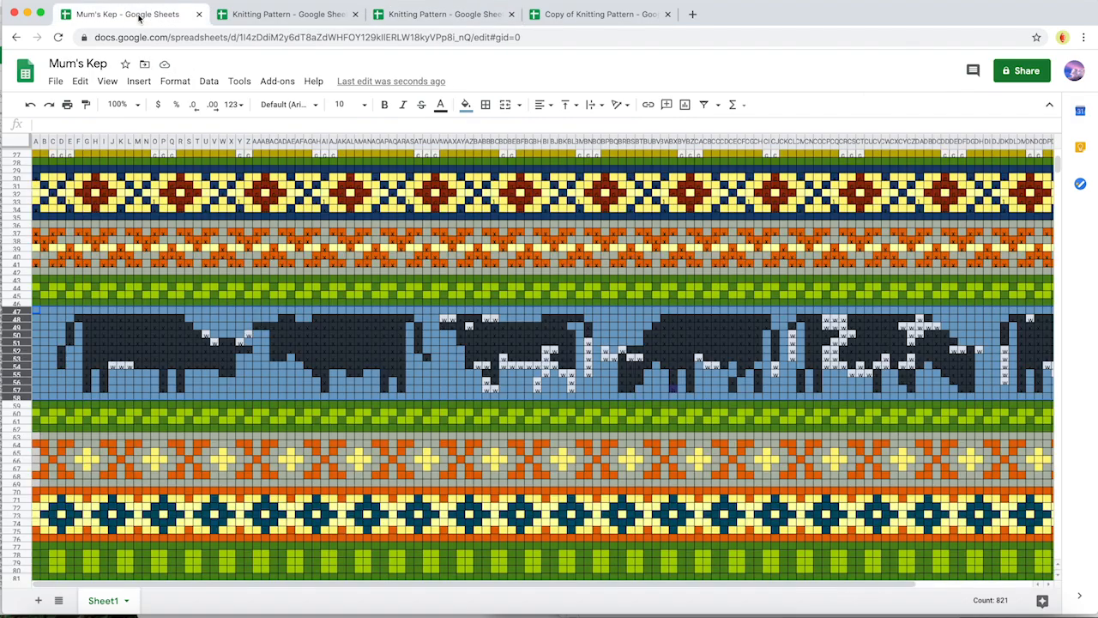
pyautogui.scroll(-3)
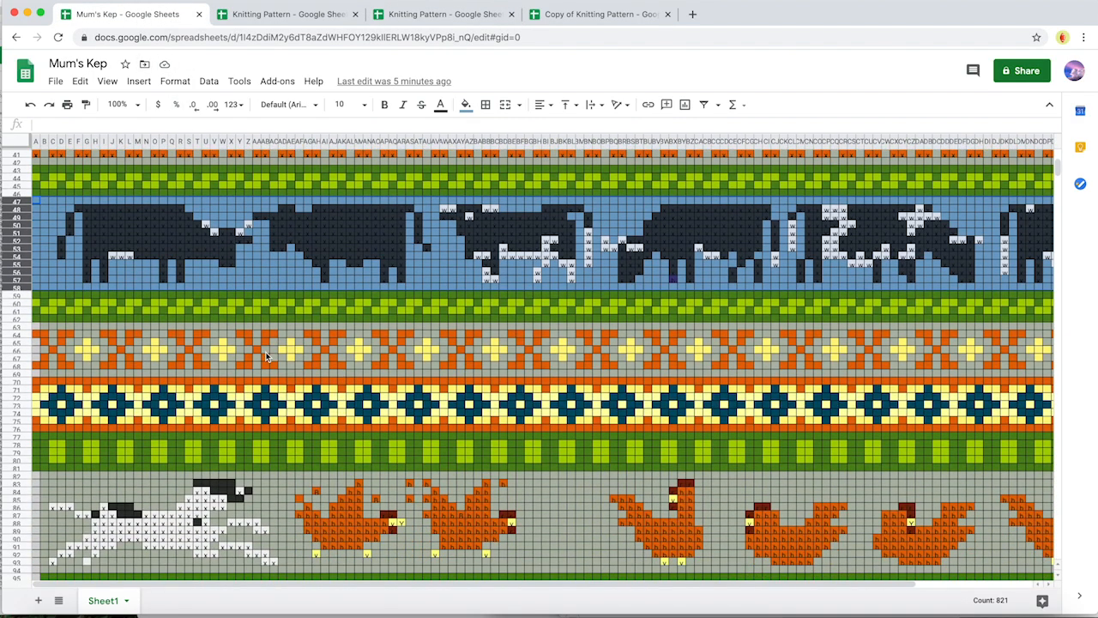